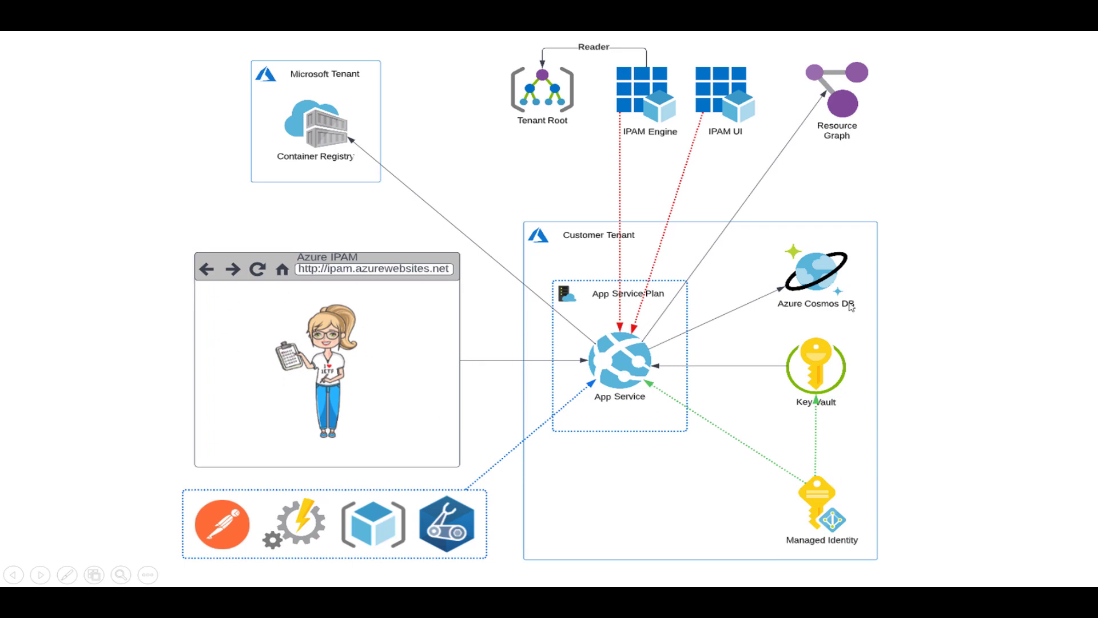
mouse_move(852, 307)
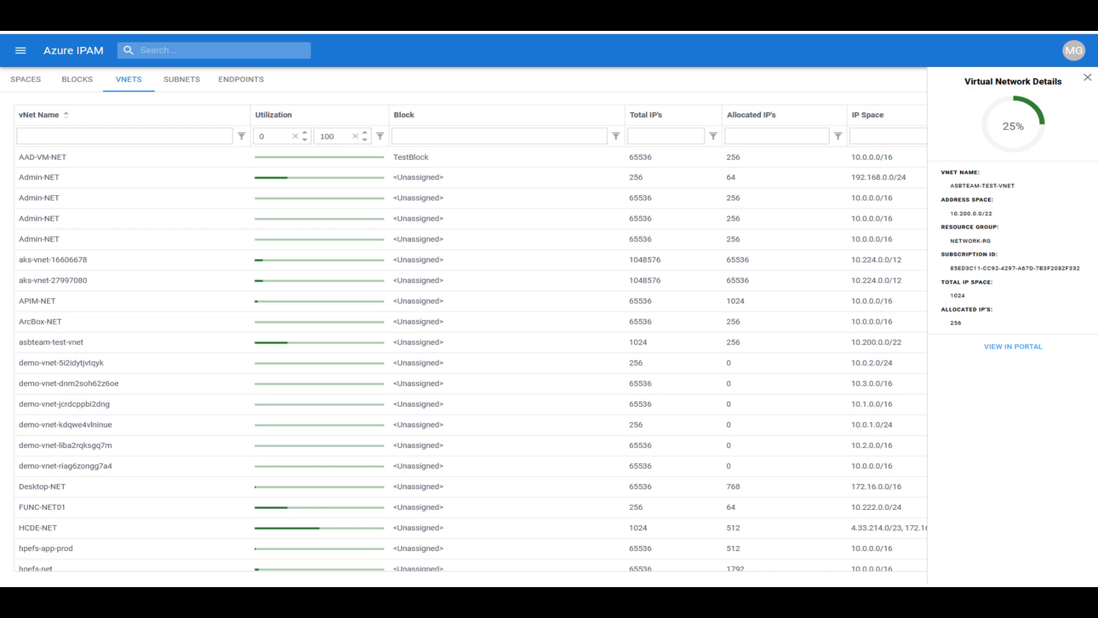
Open the Azure IPAM documentation welcome page with its App Service and Function architecture diagrams
click(240, 79)
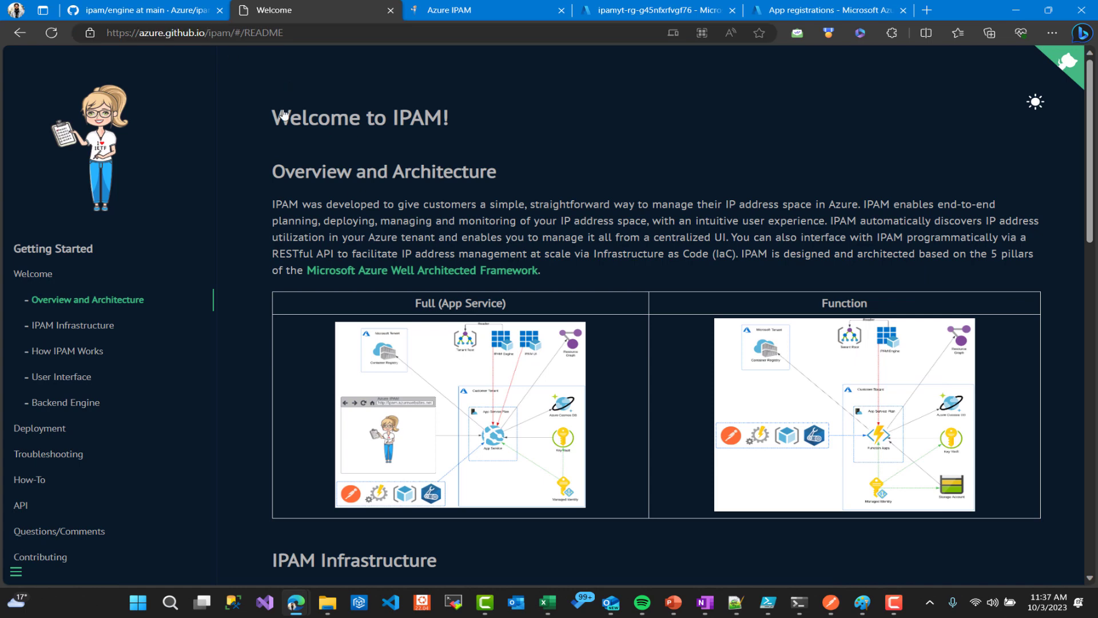
Scroll the docs Welcome page to infrastructure components, how IPAM works, UI and backend engine
scroll(down, 3)
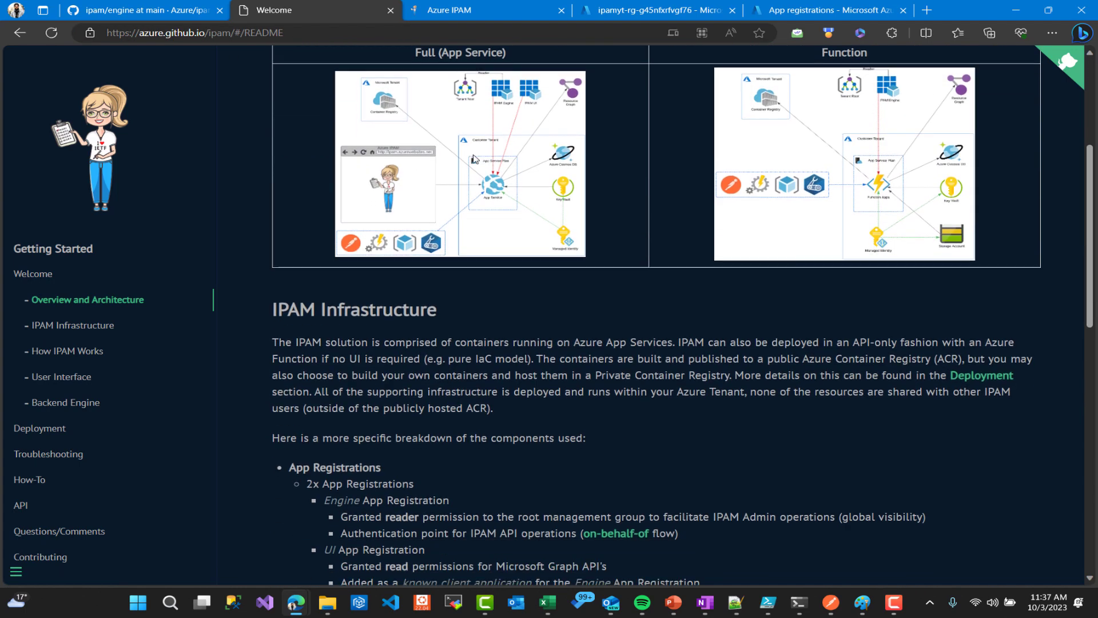
scroll(down, 3)
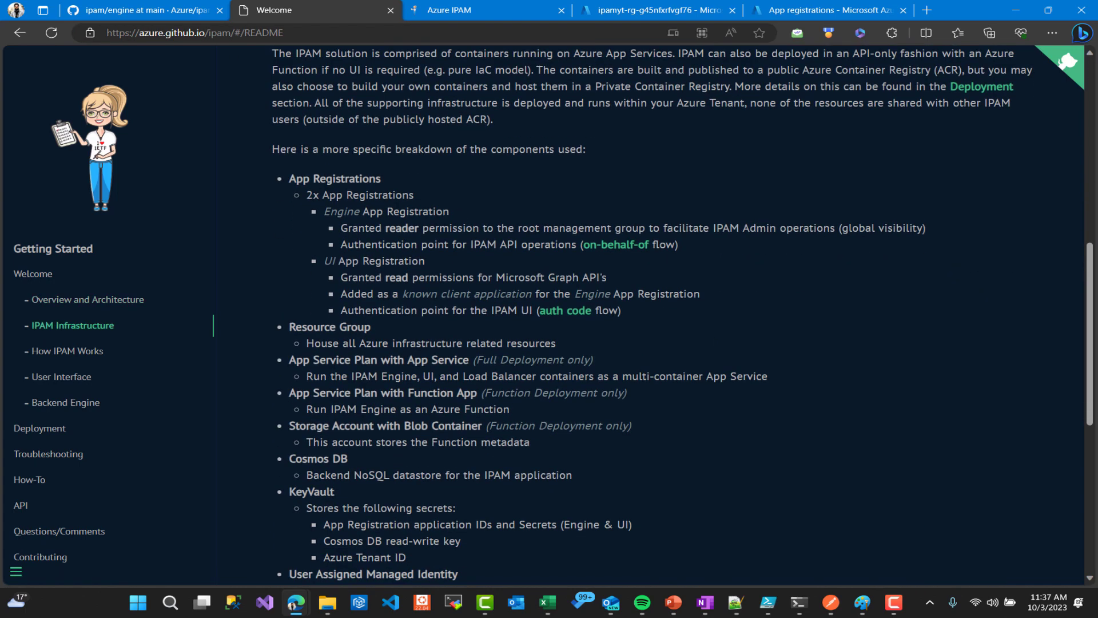
scroll(down, 3)
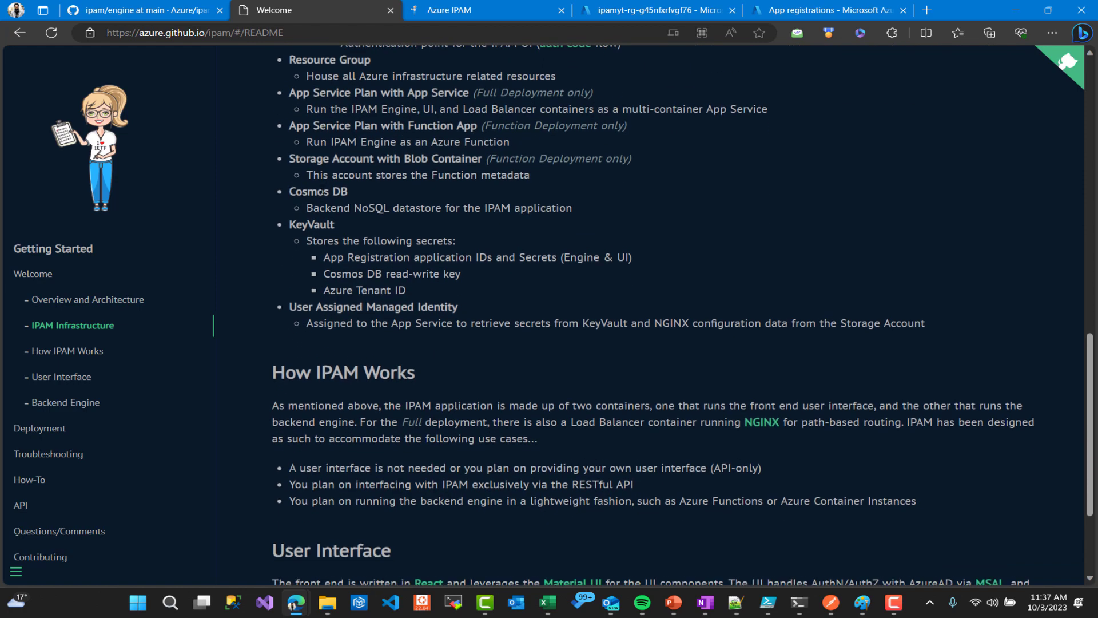
scroll(down, 3)
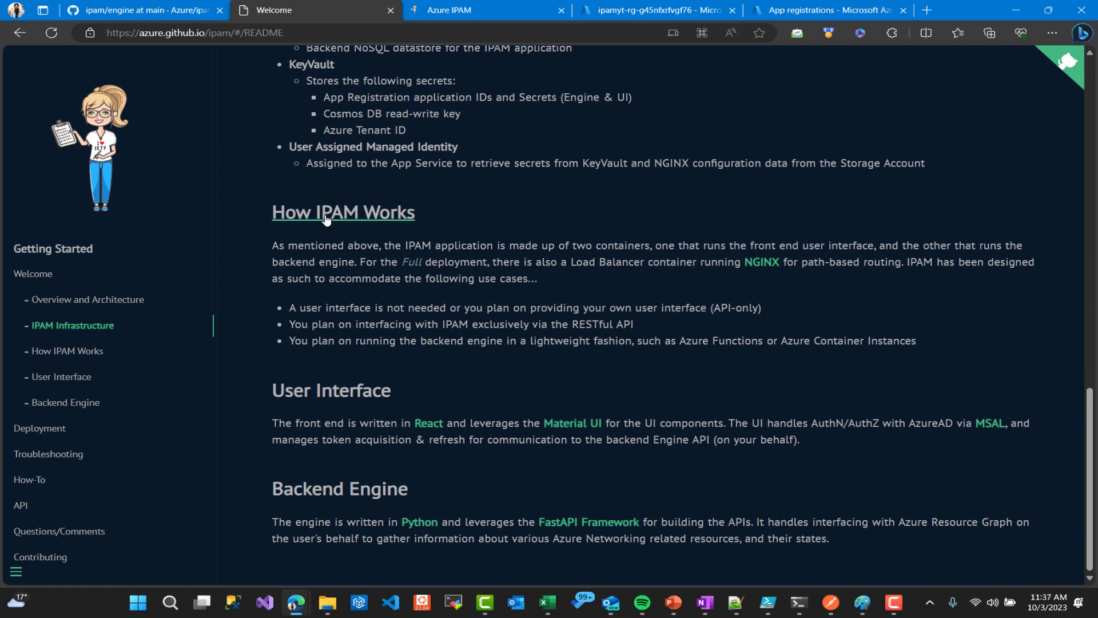
mouse_move(68, 420)
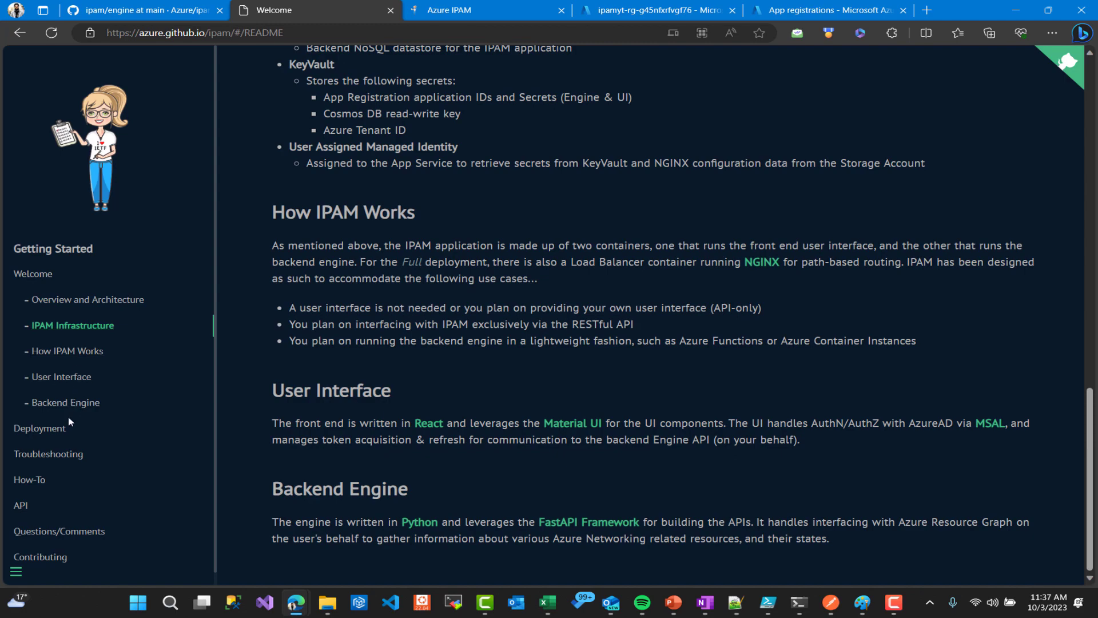
mouse_move(59, 530)
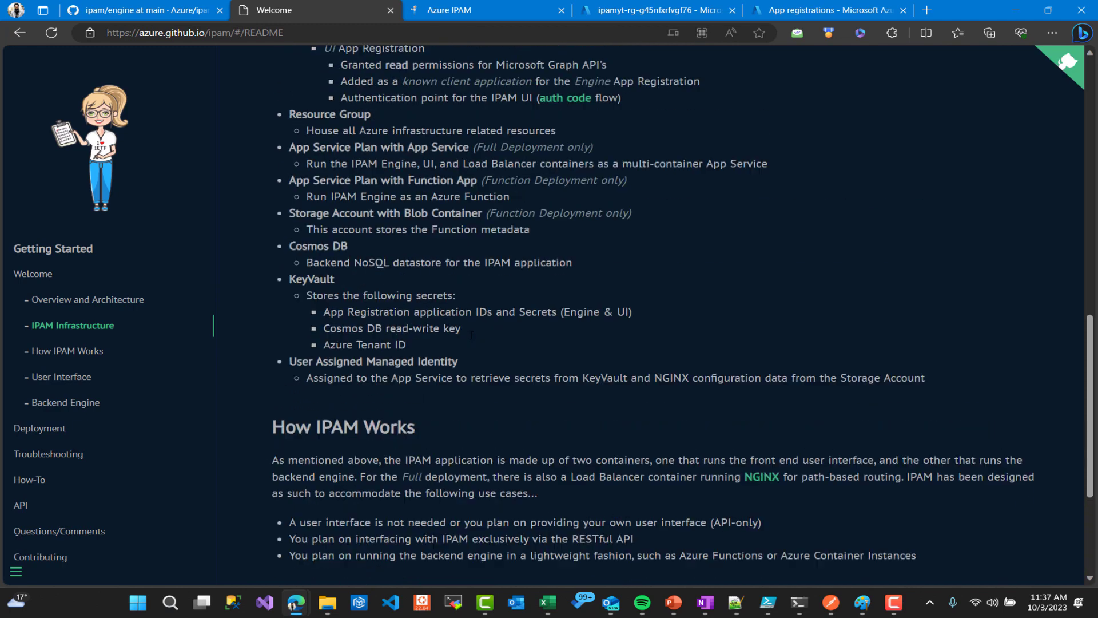
In the Azure IPAM web app, set the UI Mode setting to Light
click(483, 9)
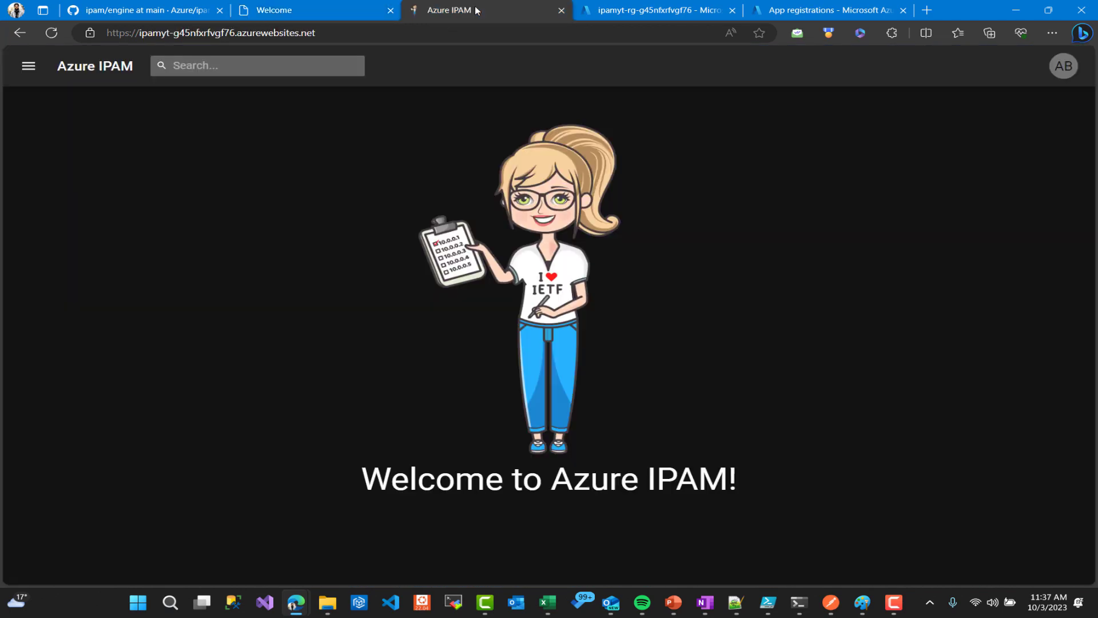
click(1063, 66)
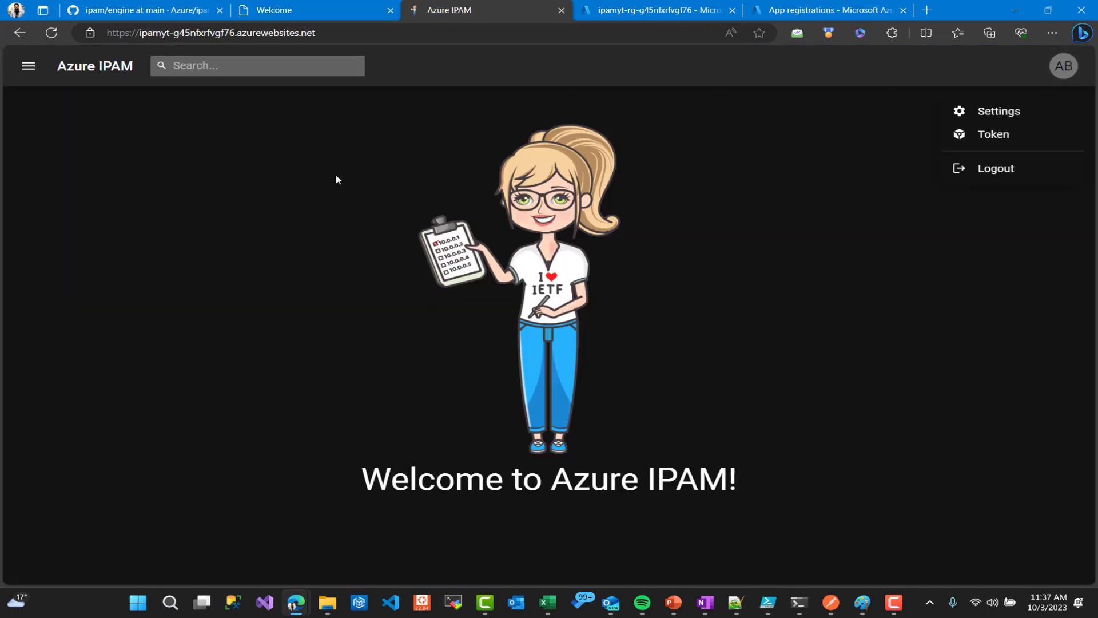
click(28, 66)
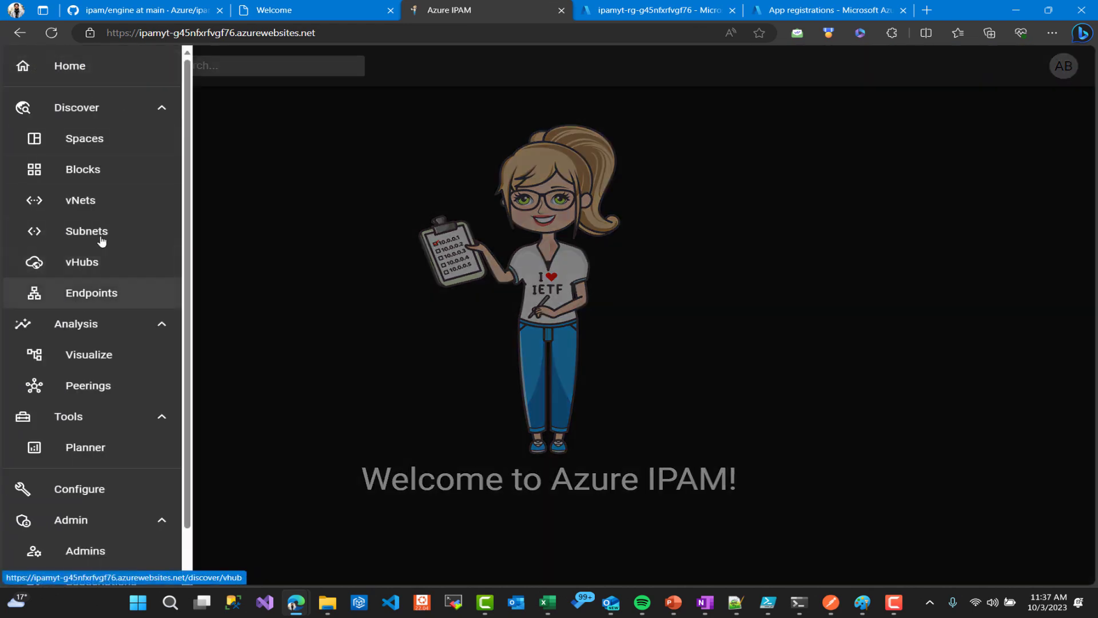
click(28, 65)
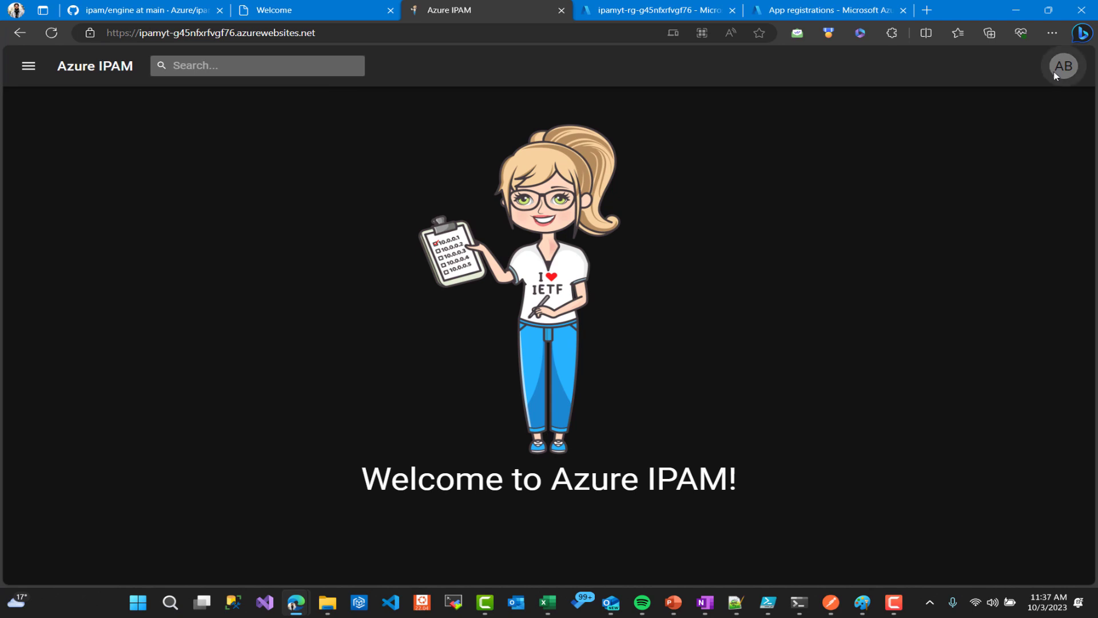
click(1063, 65)
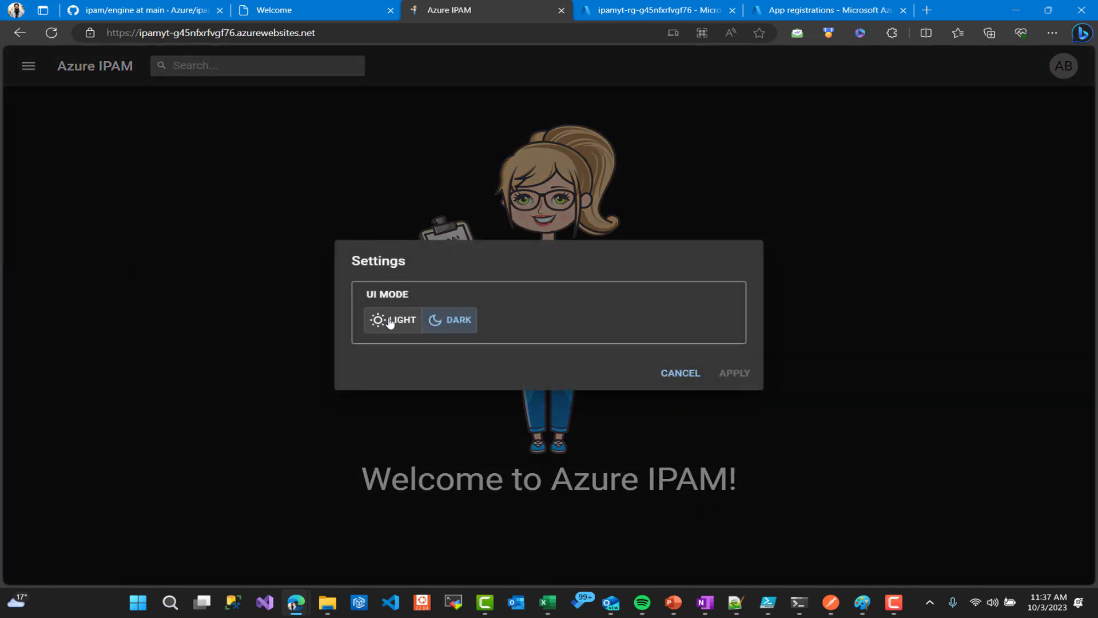
click(733, 372)
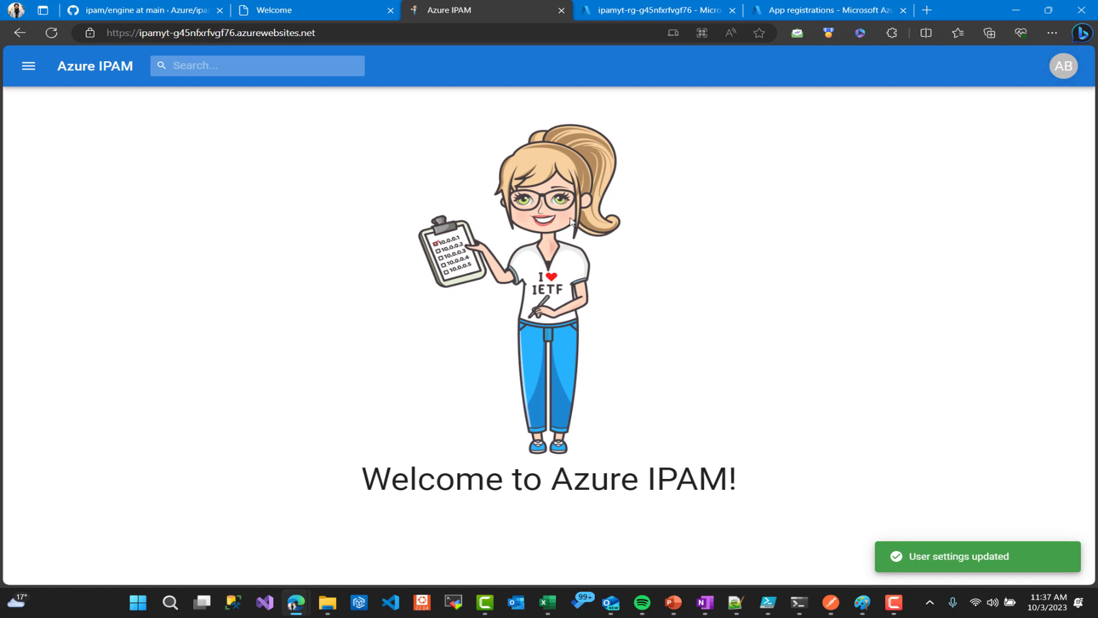
Open the full navigation menu and scroll through its app sections
click(1061, 65)
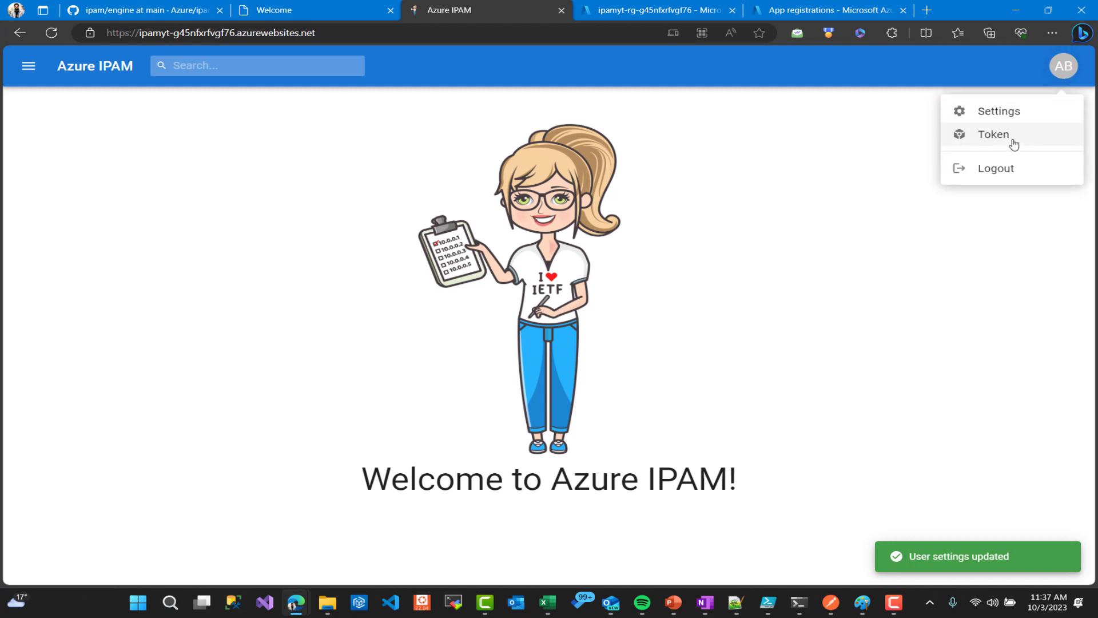
click(28, 66)
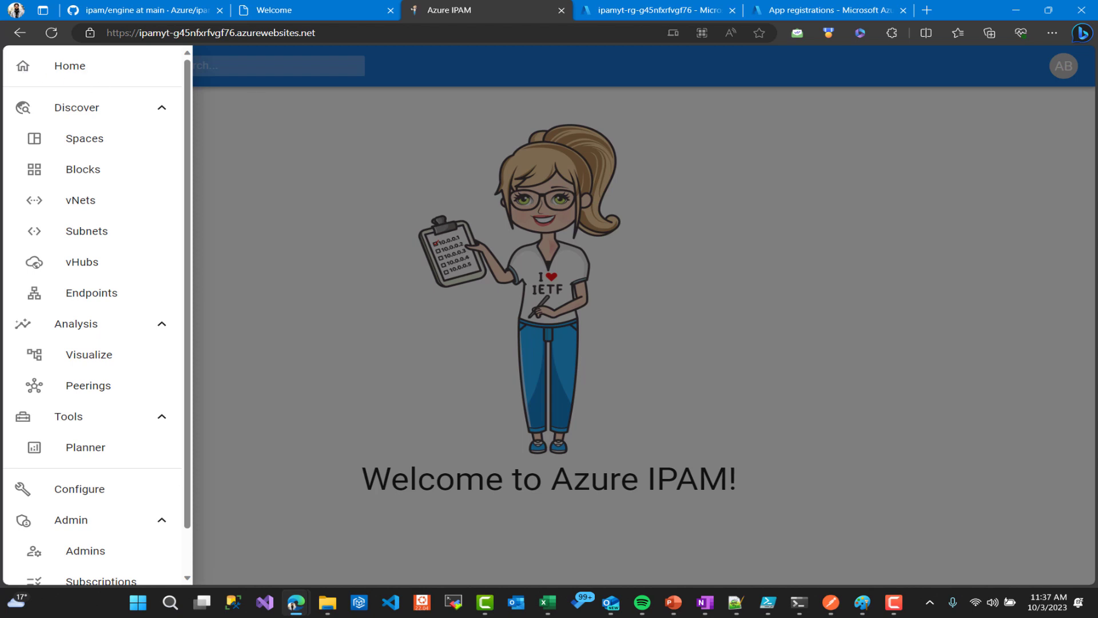
scroll(down, 3)
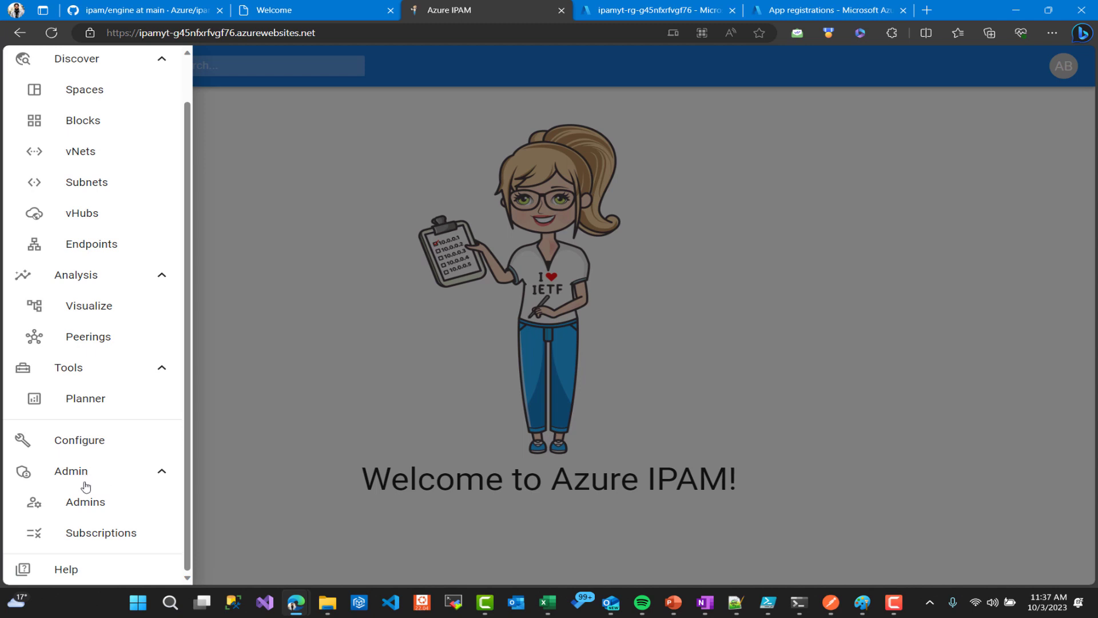
On the Admins page, find a user, add them as admin and save
click(85, 502)
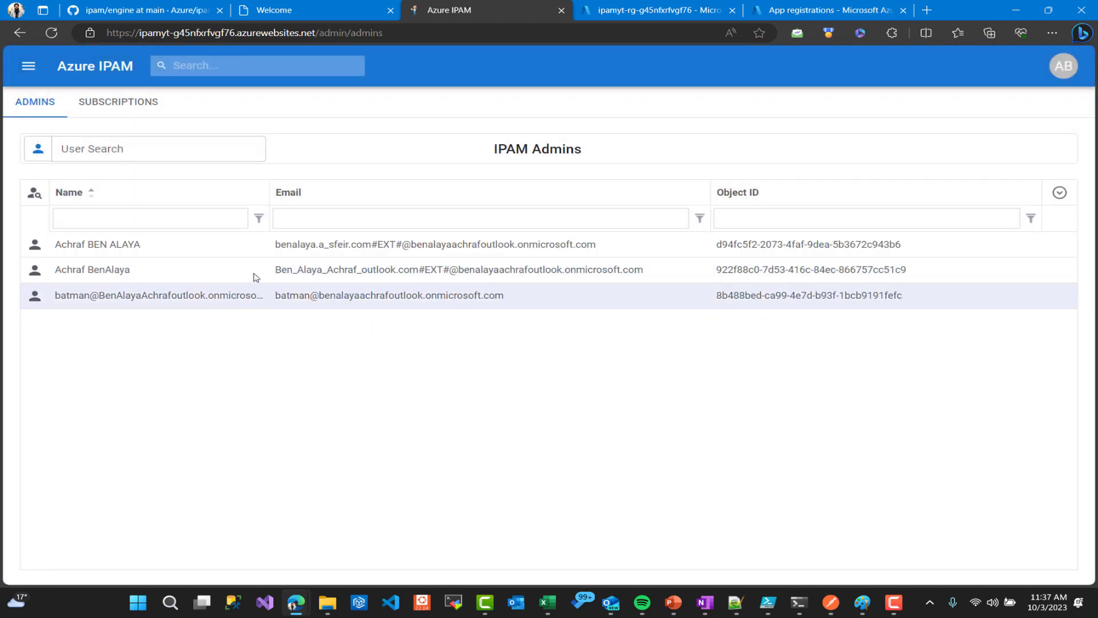
click(158, 148)
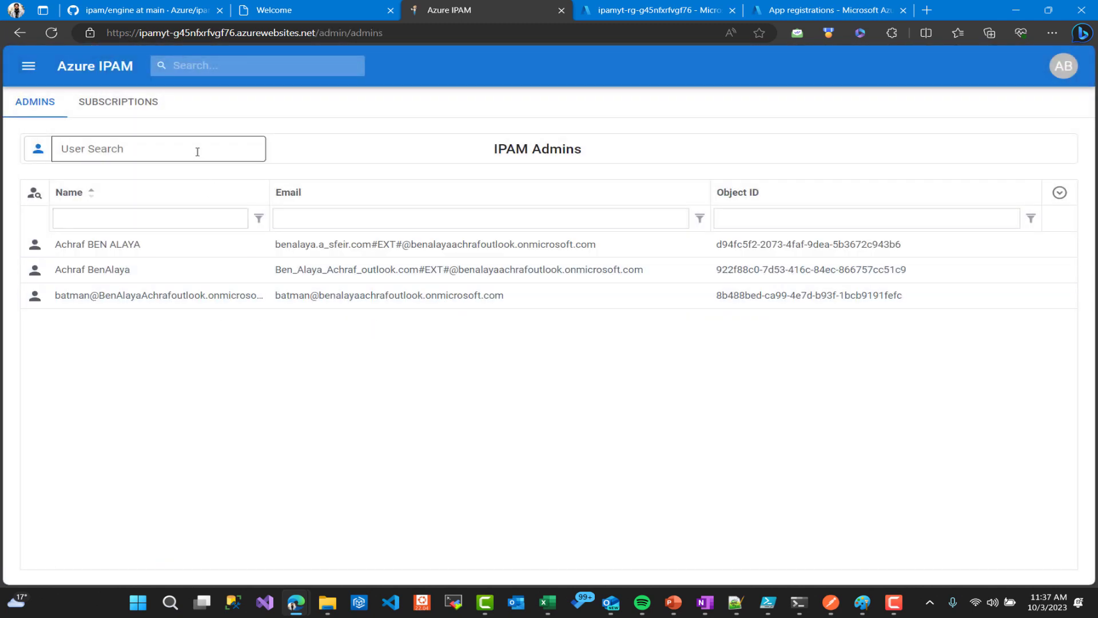
click(158, 148)
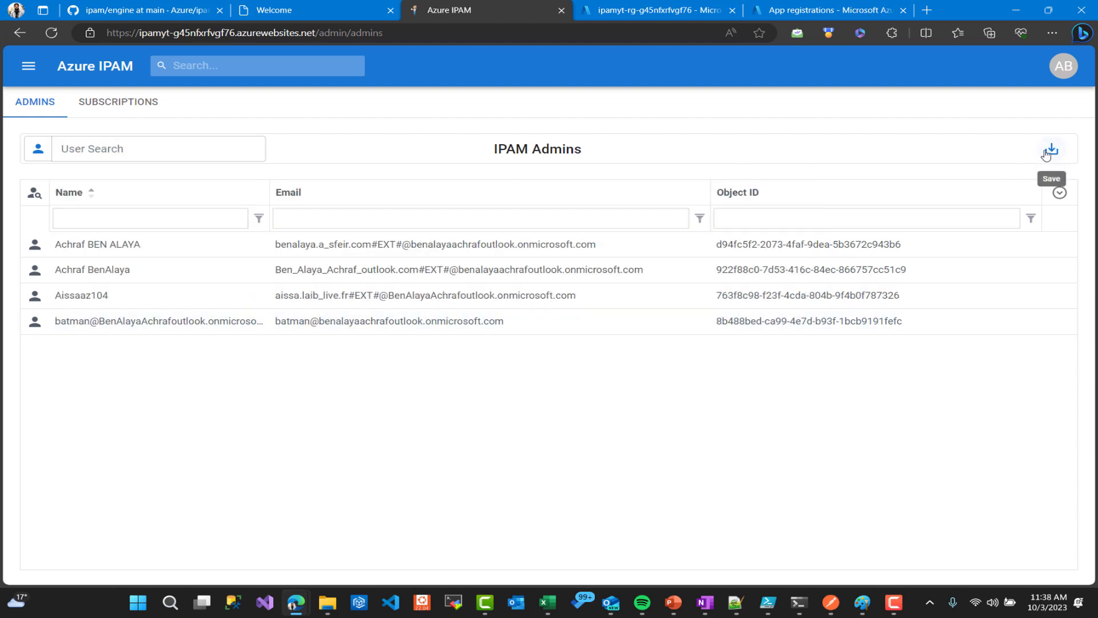
click(1049, 150)
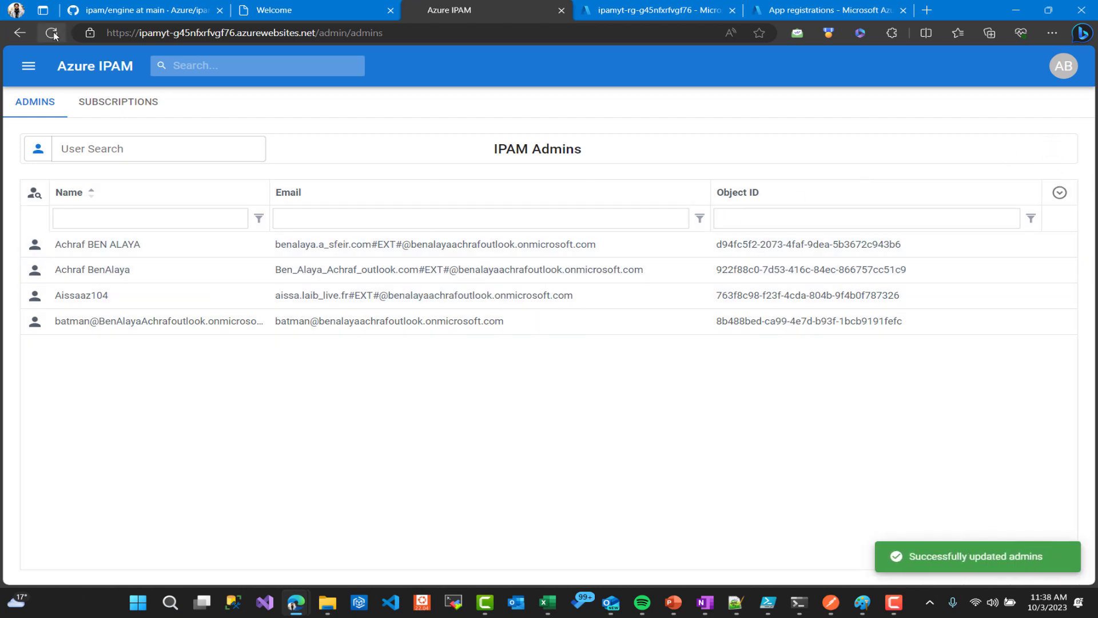
Reload Admins, remove the newly added user and save the three-admin list
click(51, 33)
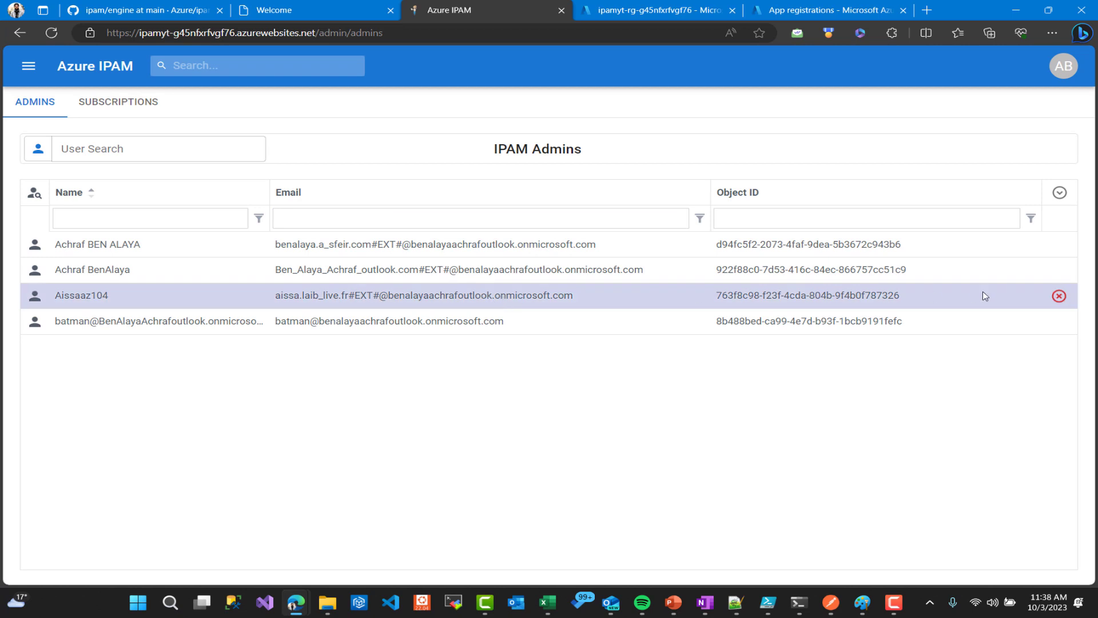
click(1058, 296)
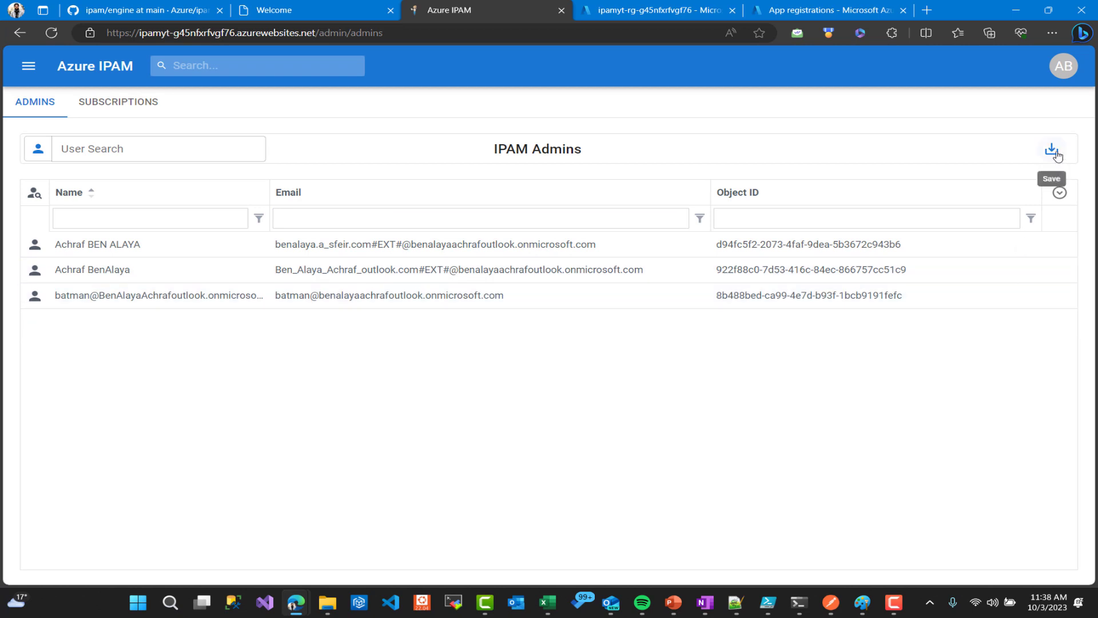
click(1052, 149)
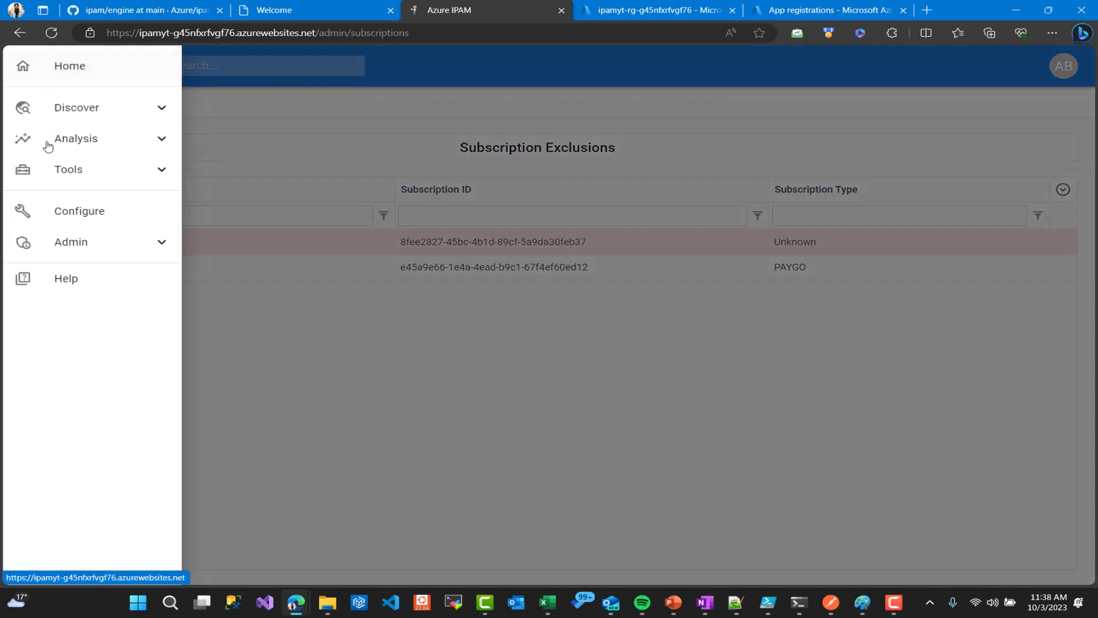
Mark the DreamSpark subscription as excluded and save the subscription exclusions
click(70, 241)
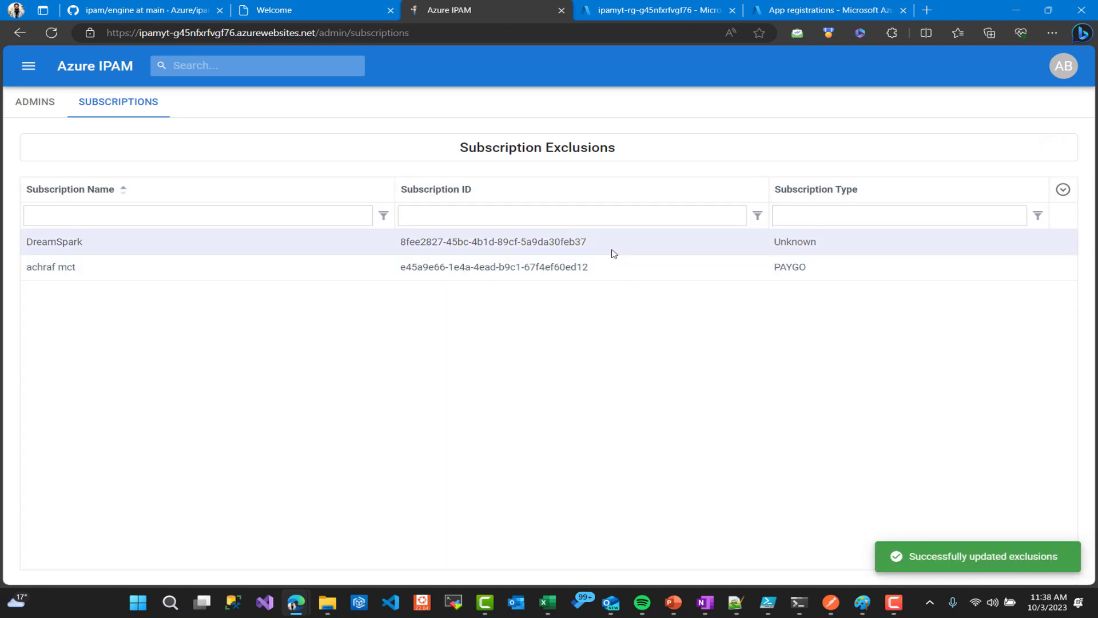
click(54, 242)
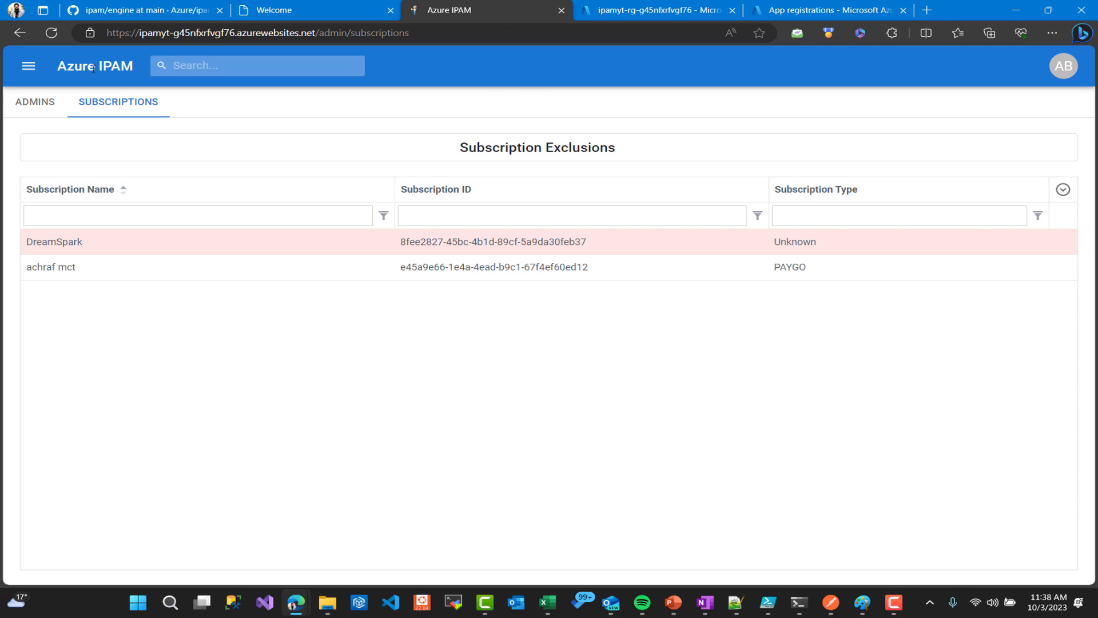
click(28, 65)
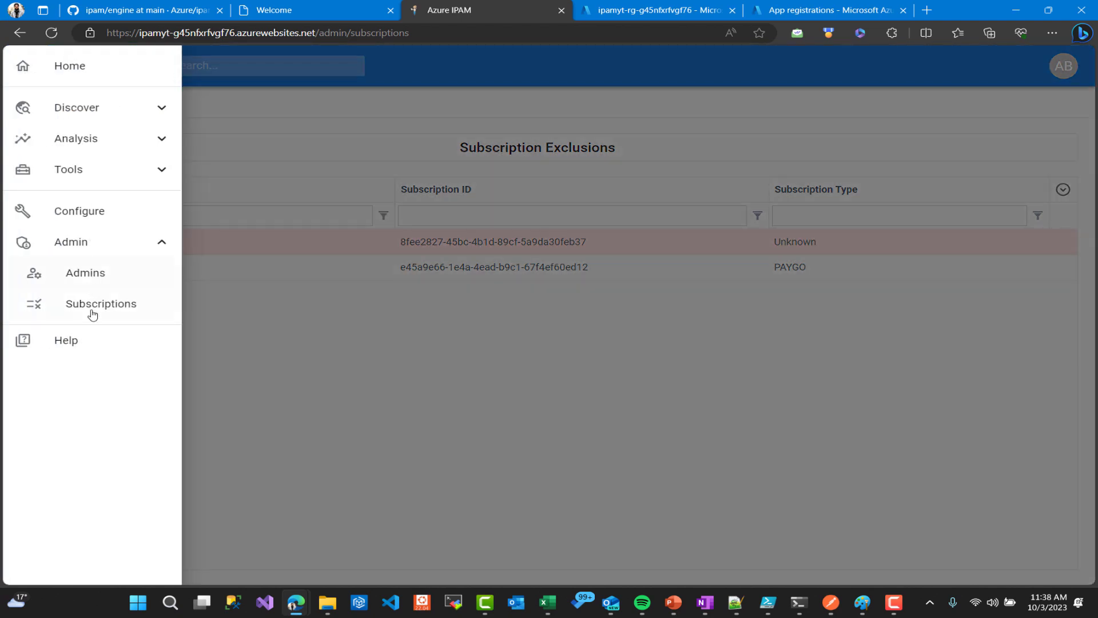
mouse_move(112, 227)
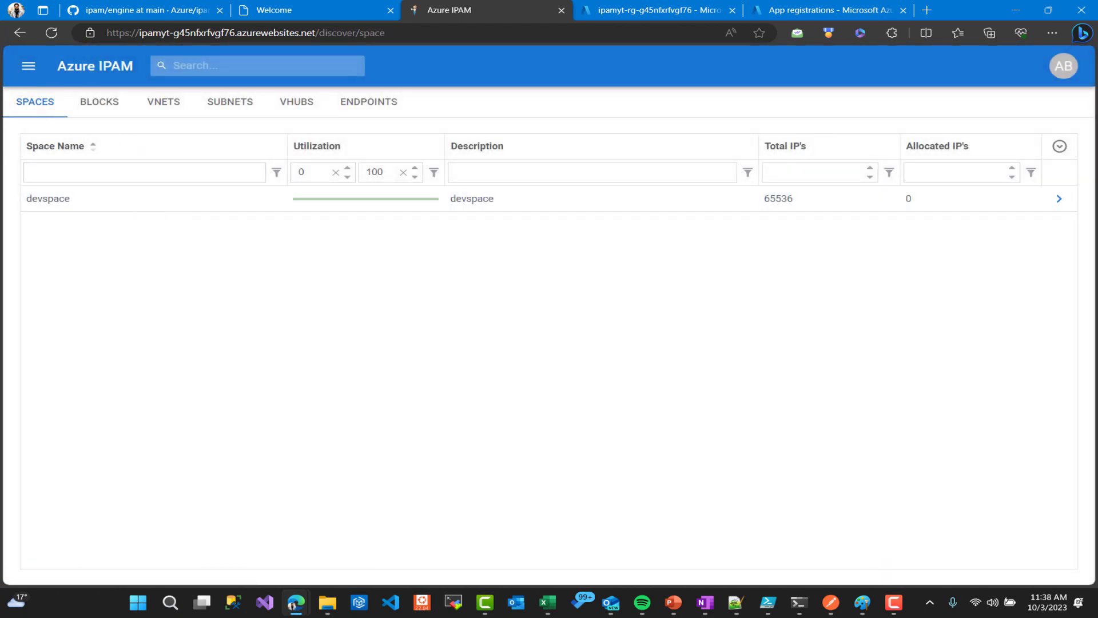
Edit the devspace space, appending 'youtube' to name it 'devspaceyoutube', and update
click(28, 65)
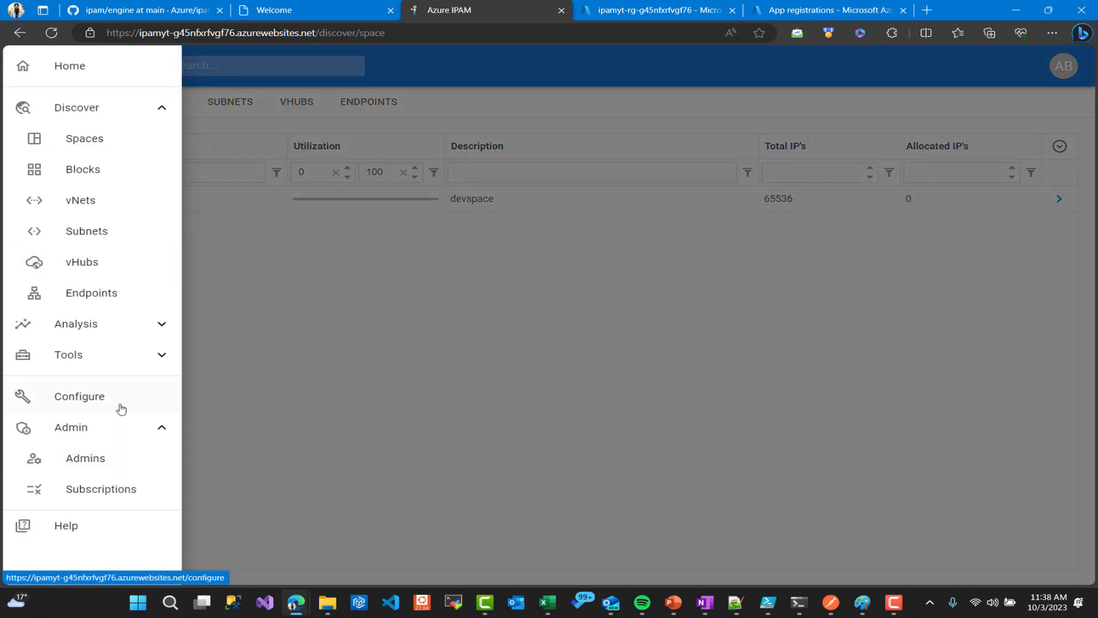
click(79, 396)
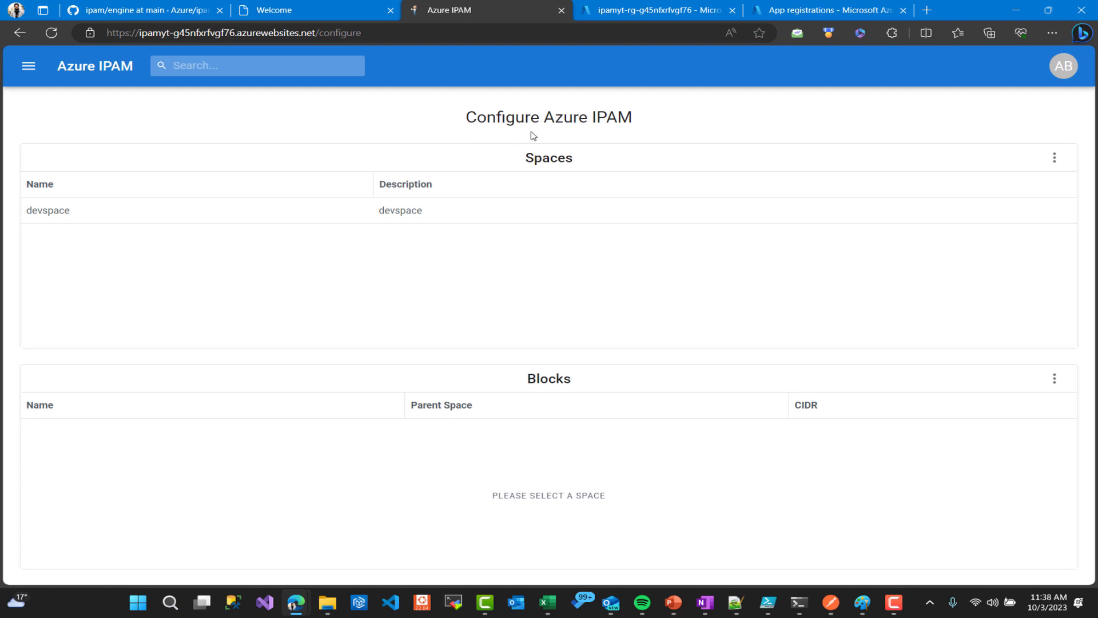
click(49, 210)
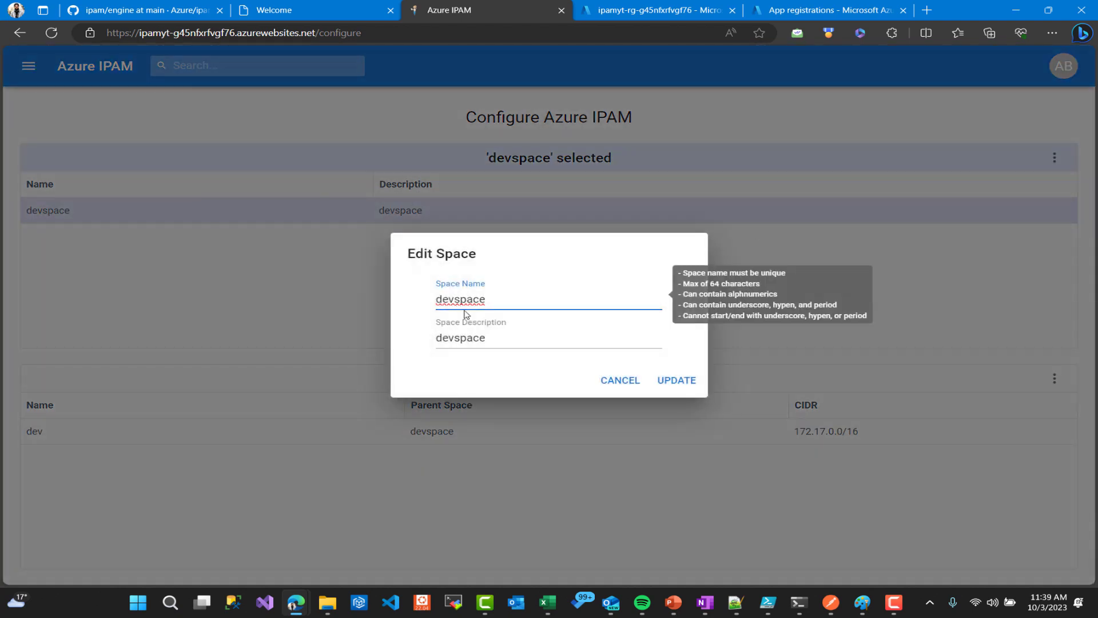
text(yo)
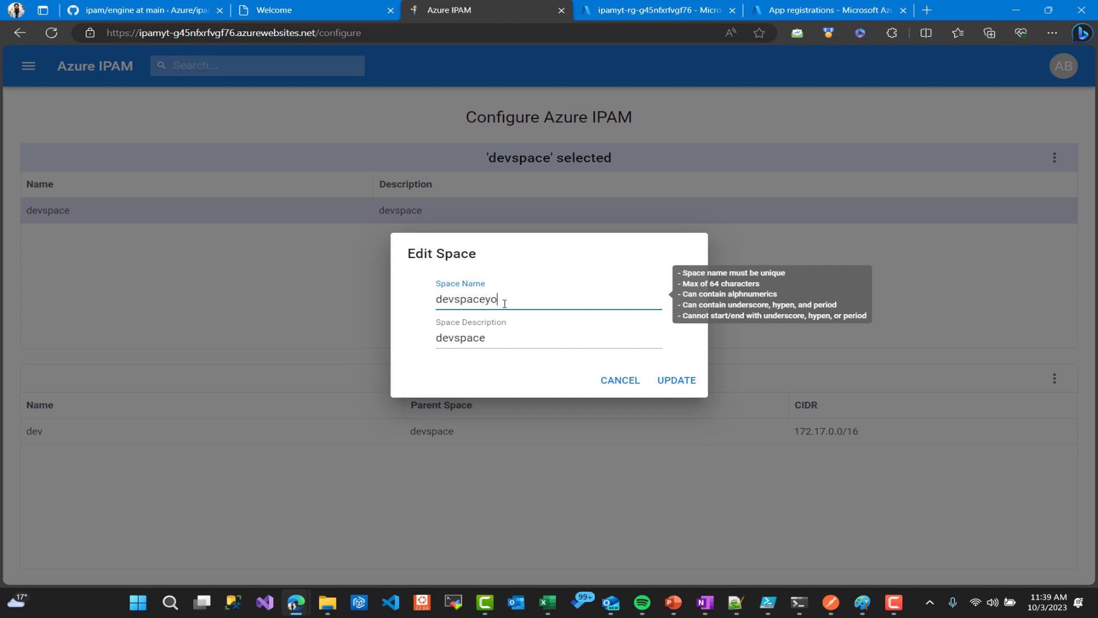
text(utube)
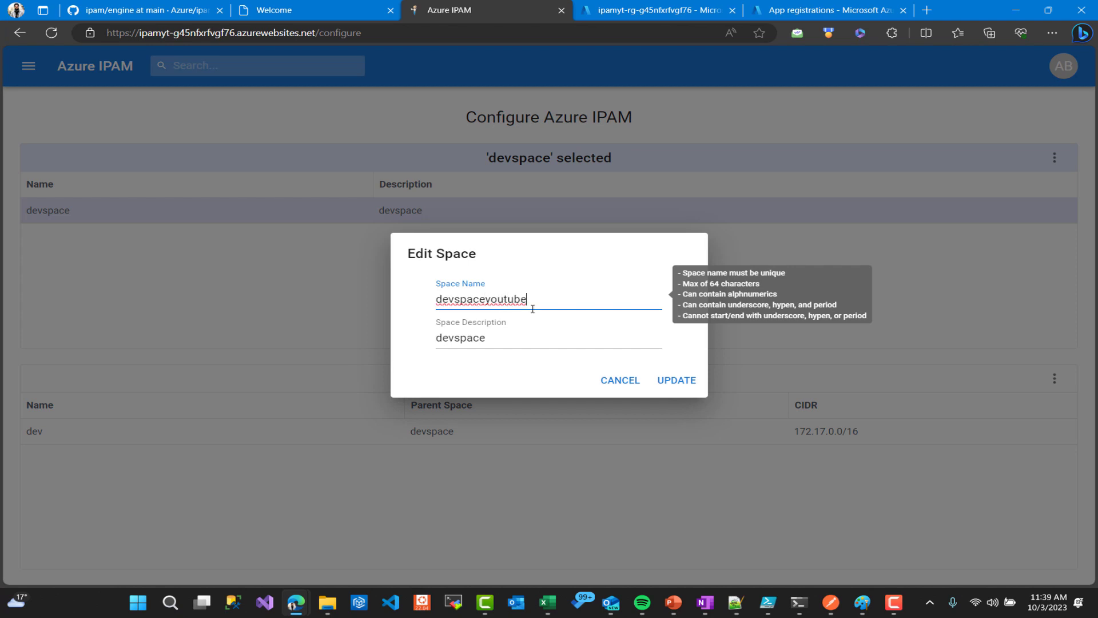
click(674, 380)
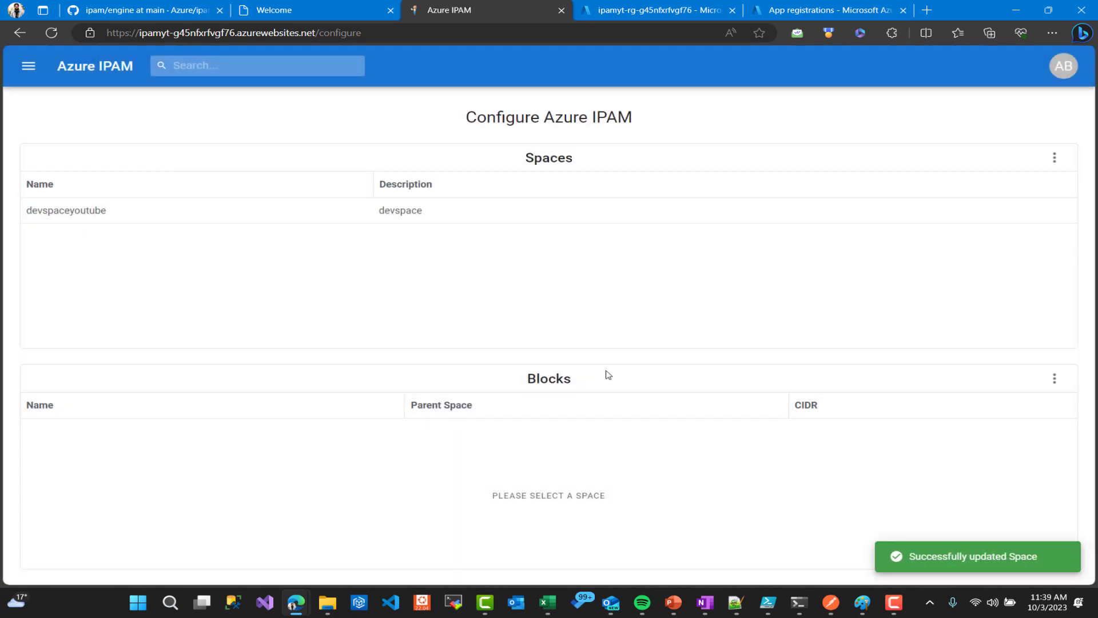
mouse_move(607, 478)
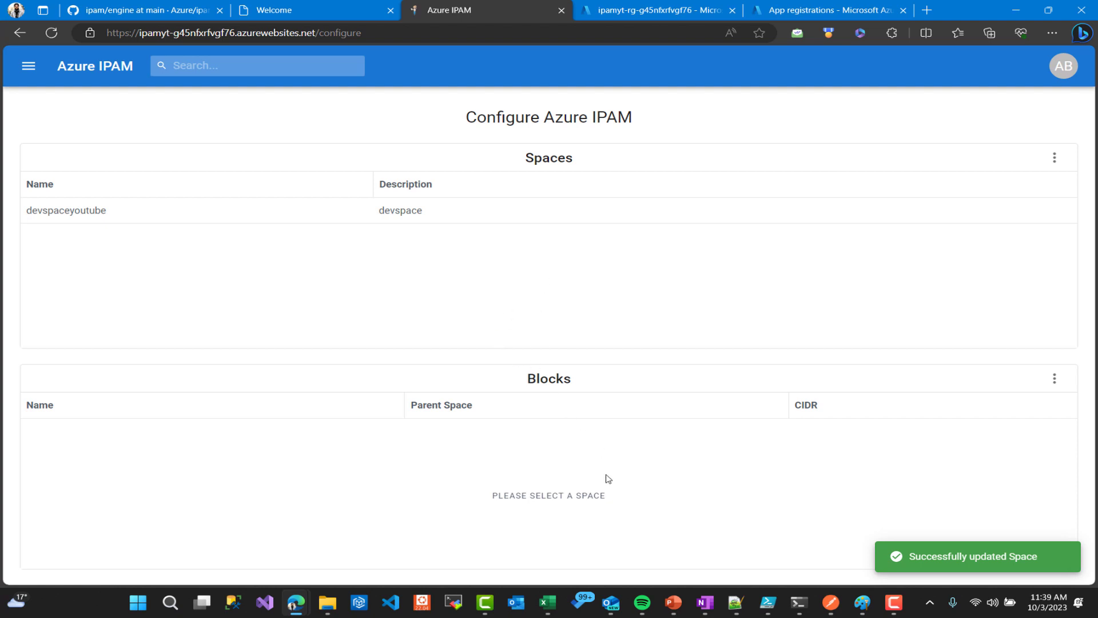
Select devspaceyoutube's dev block (172.17.0.0/16), open Edit Block, then cancel without changes
click(65, 210)
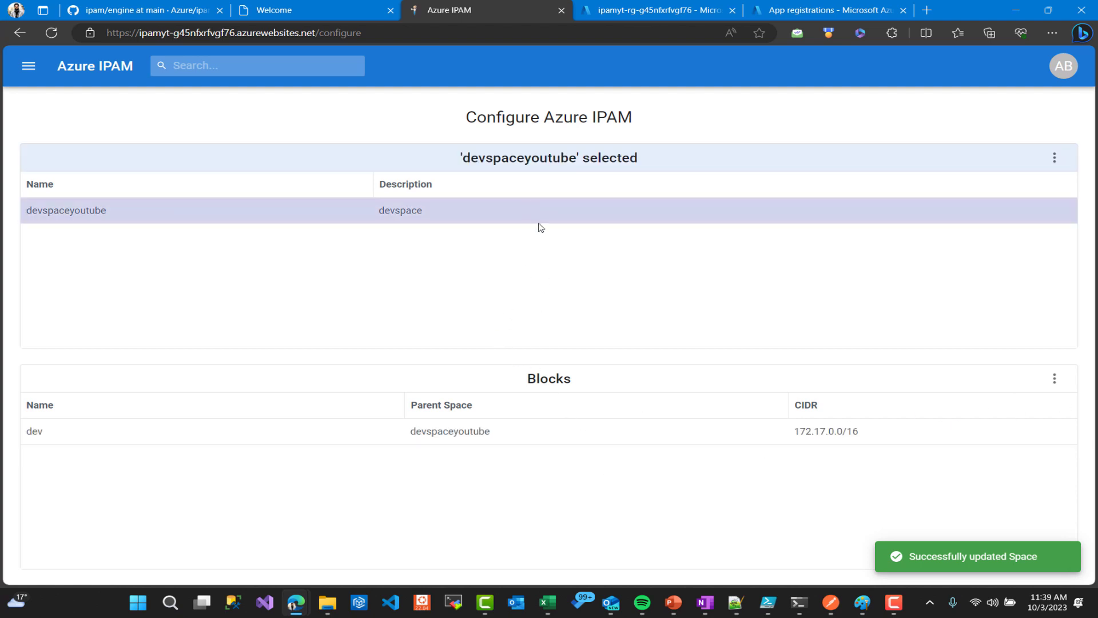
click(1054, 378)
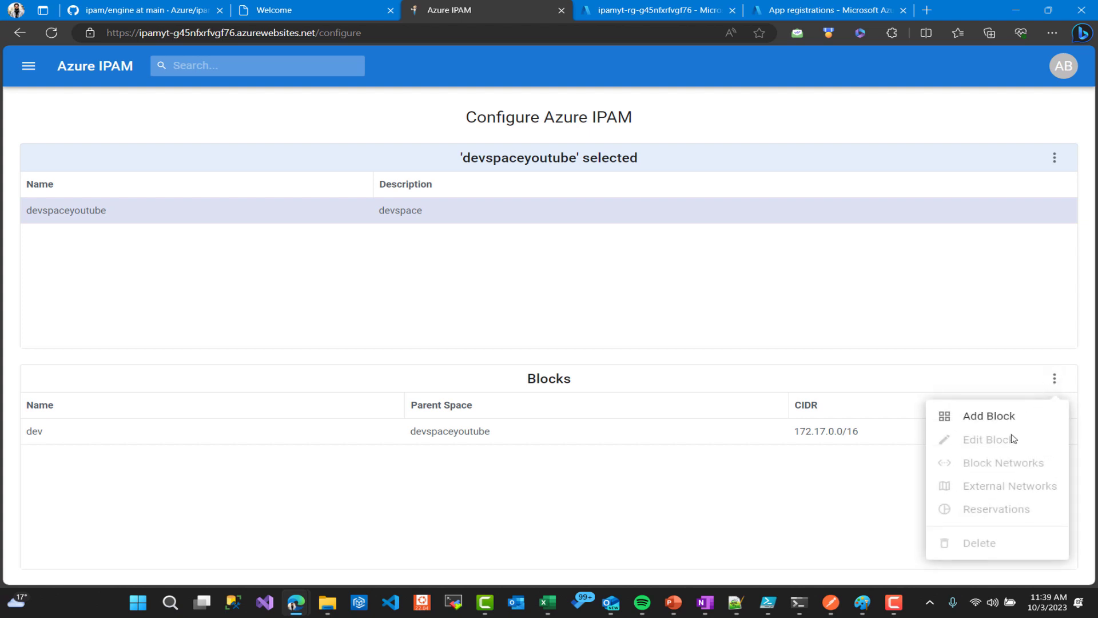
click(210, 431)
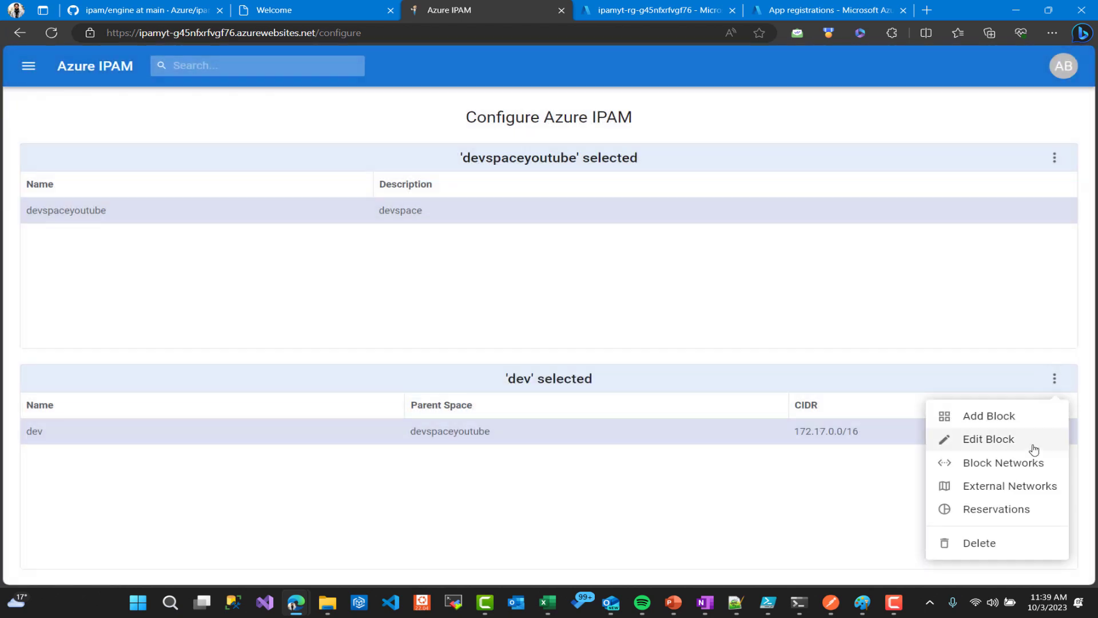
click(996, 508)
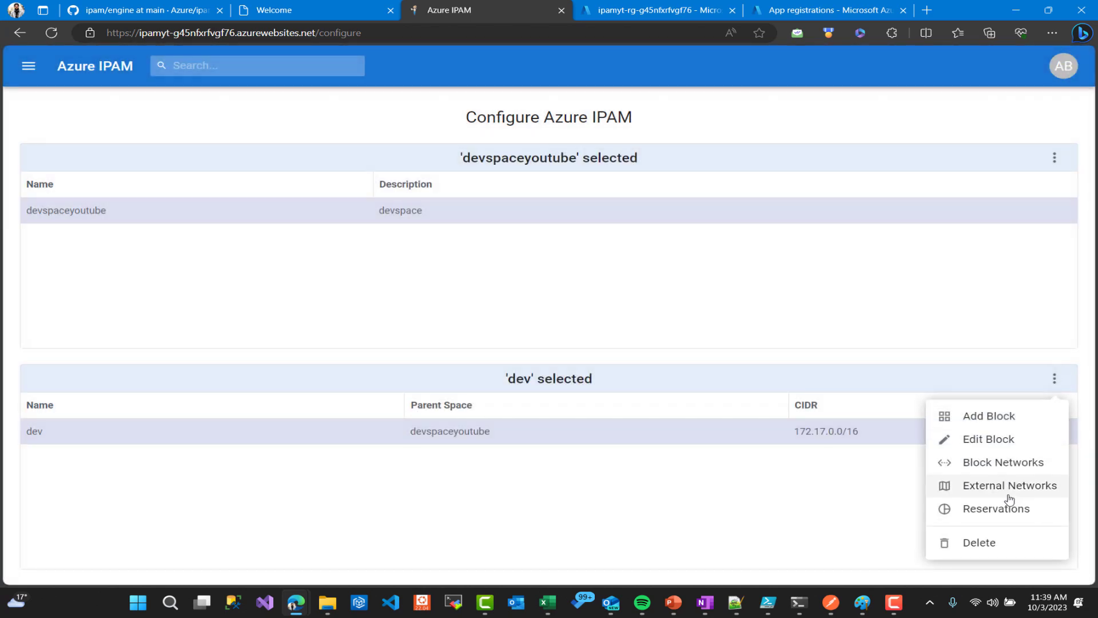
click(1009, 484)
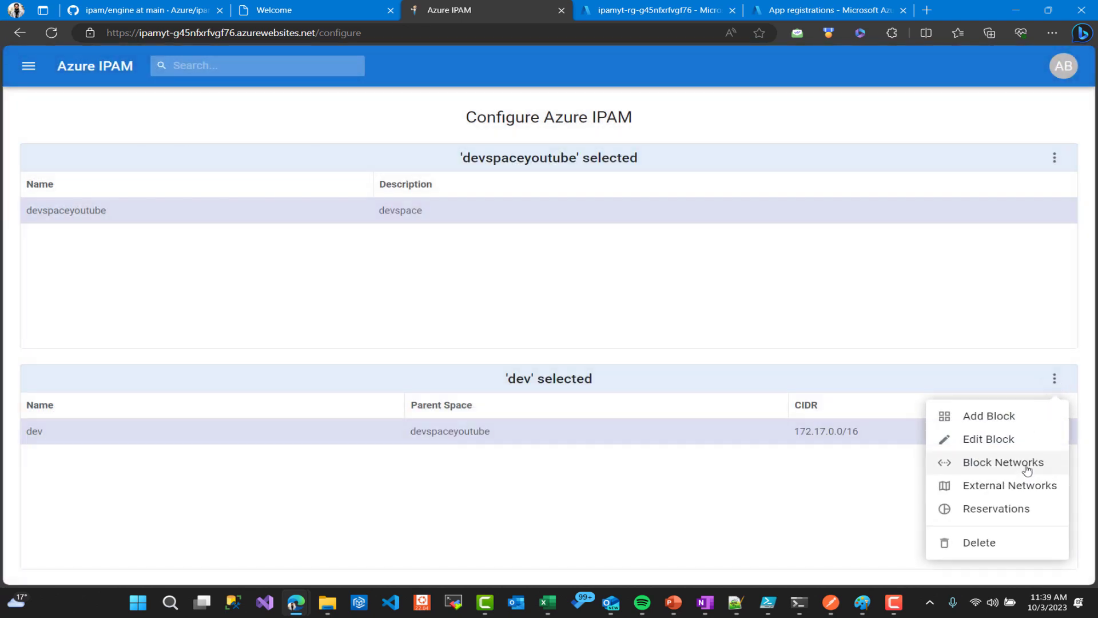
click(988, 439)
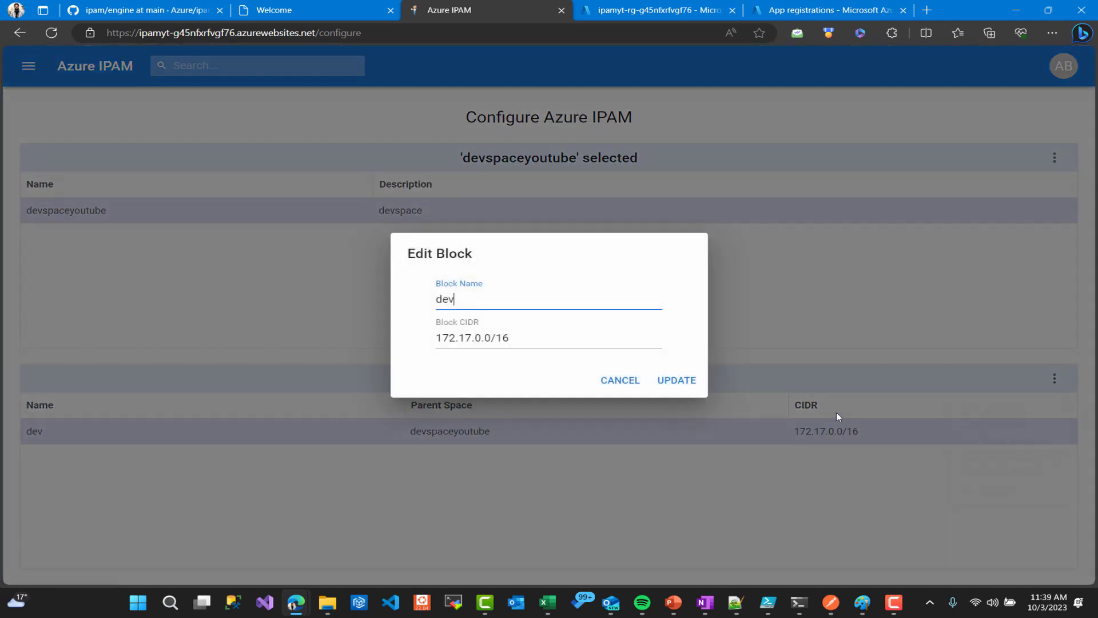
click(674, 379)
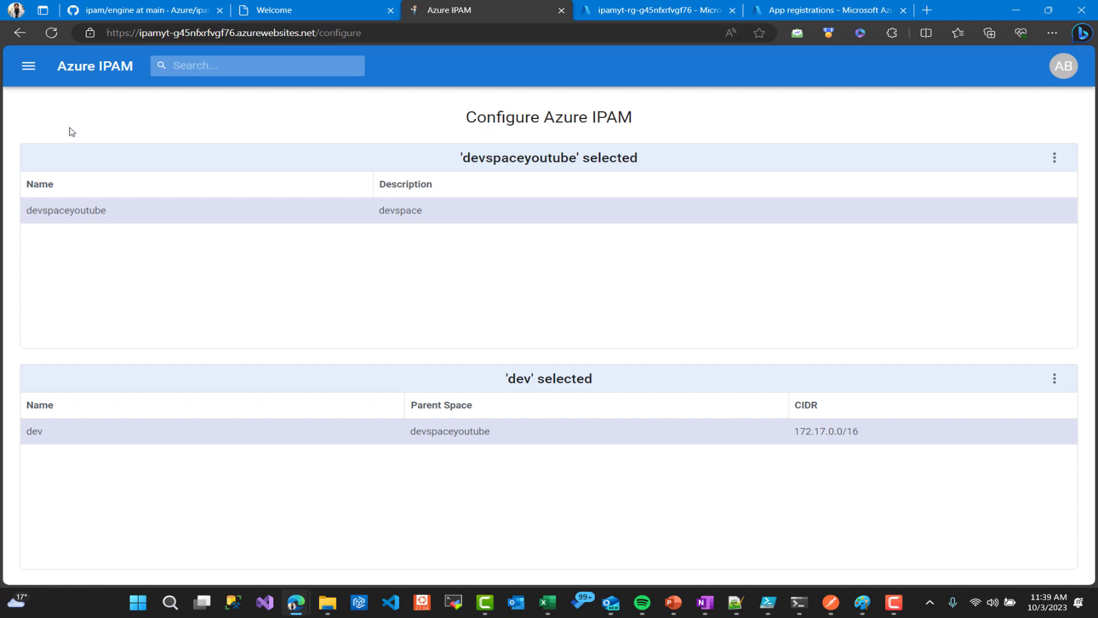
Go to Discover > Blocks and view, then close, the dev block's details
click(28, 66)
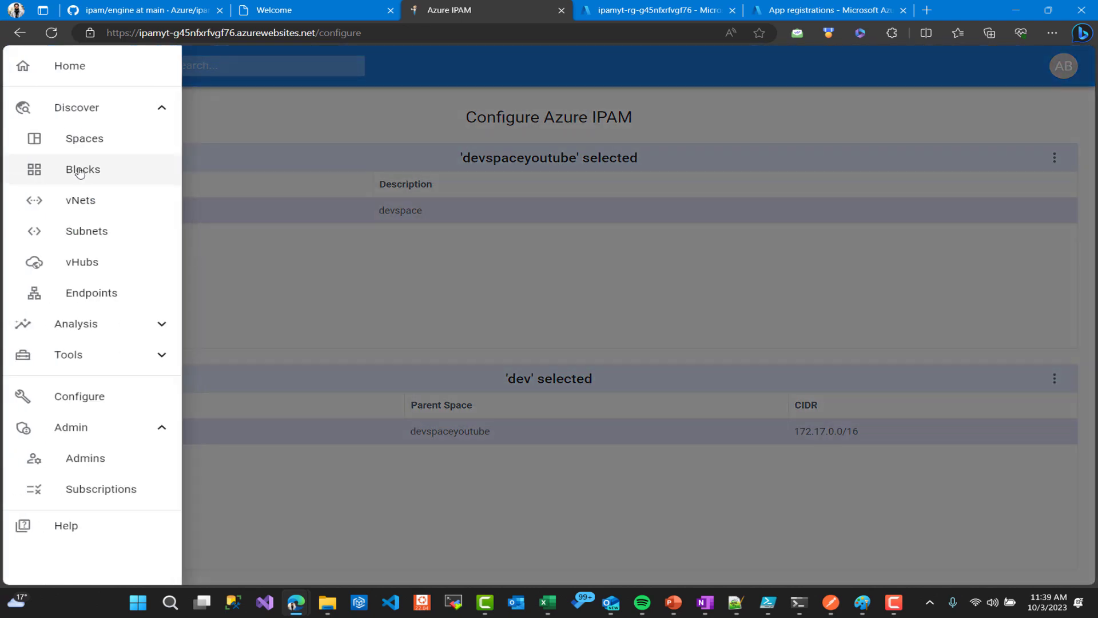
click(82, 170)
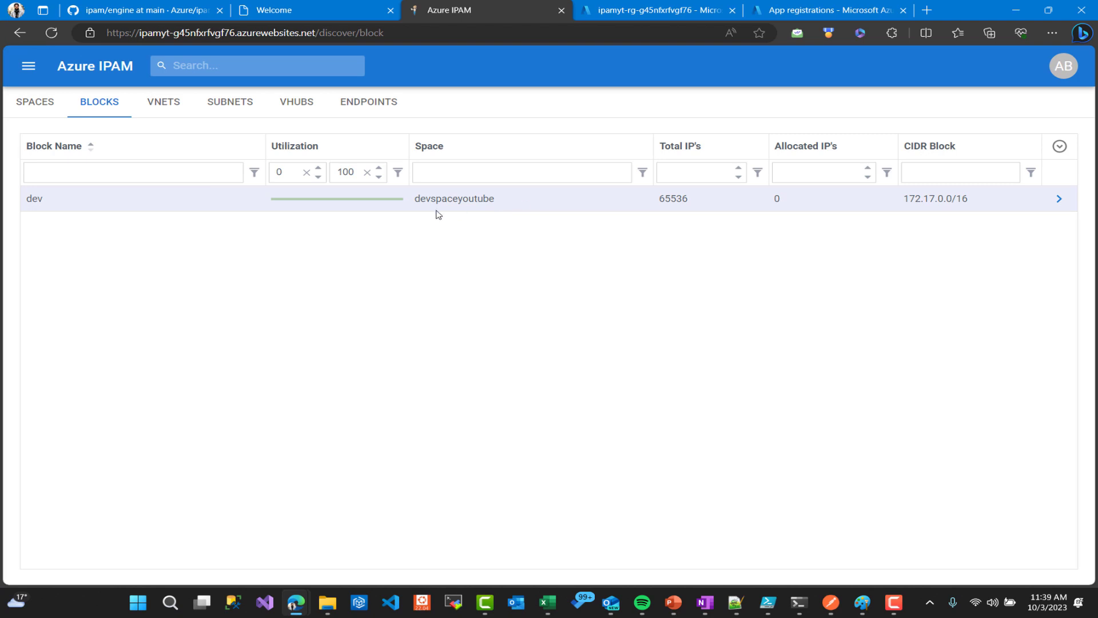
click(1059, 198)
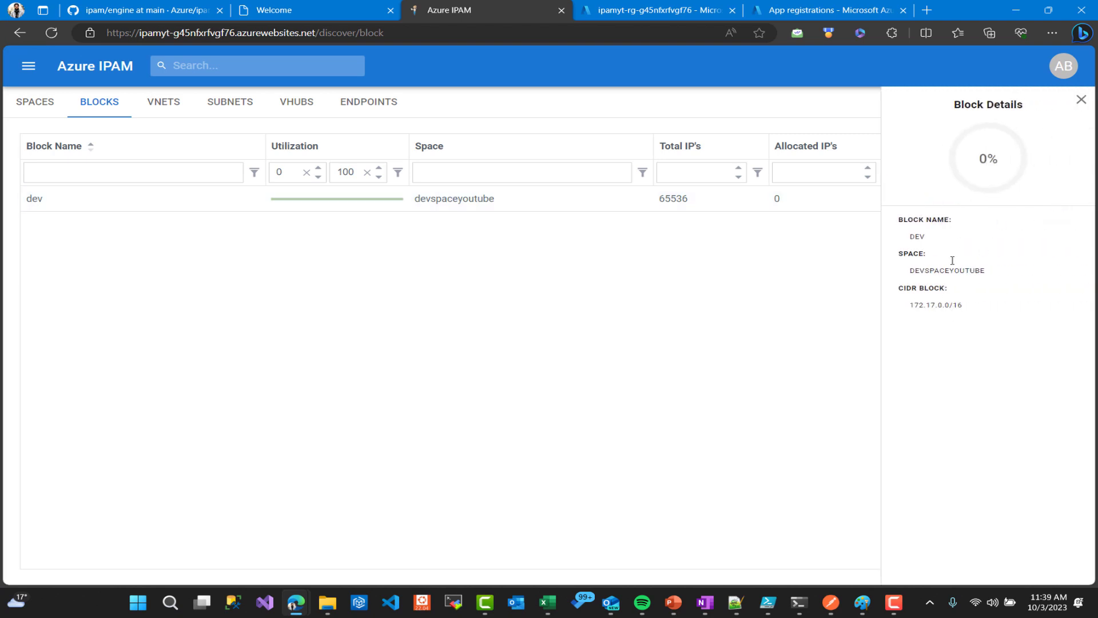
click(1081, 99)
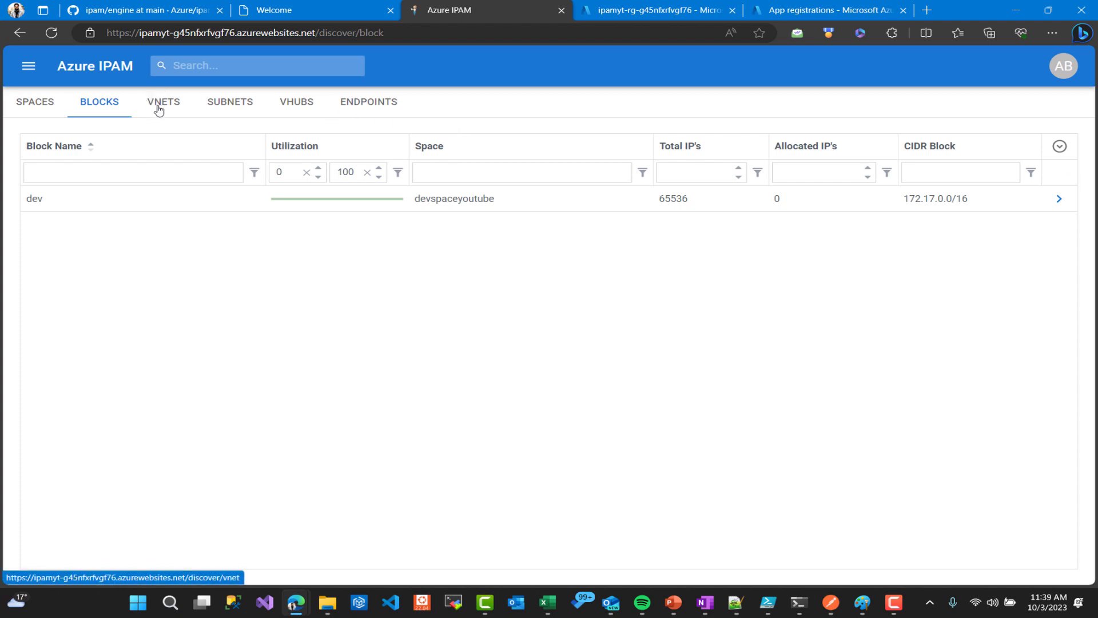
On the vNets list, view and close details for plesk-vnet and vm-ipam-fr-001-vnet
click(163, 102)
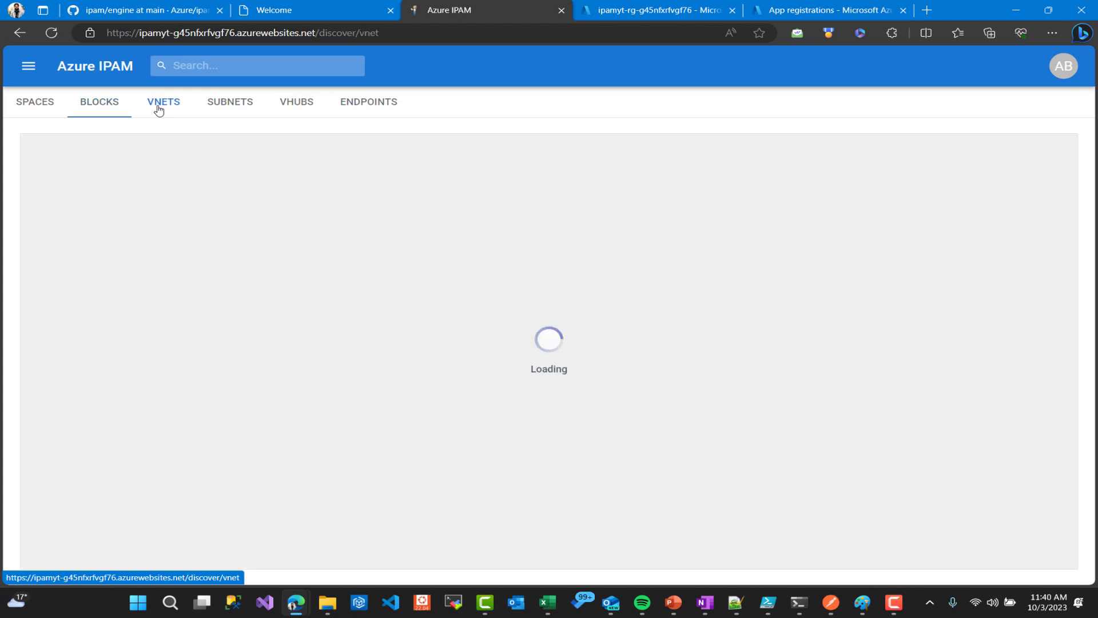
click(163, 102)
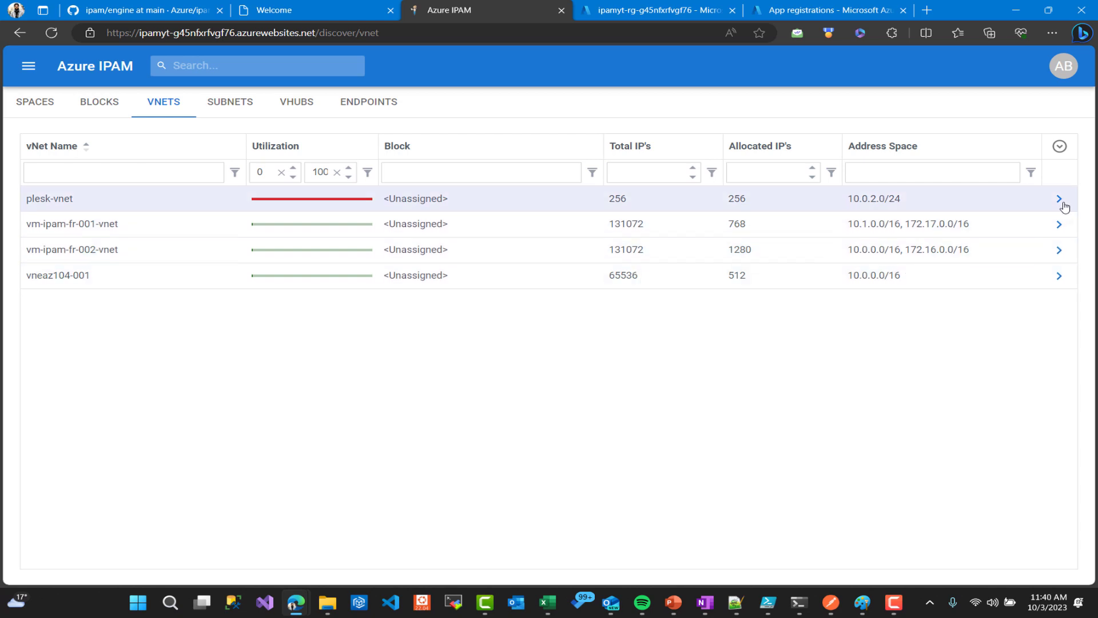
click(1059, 198)
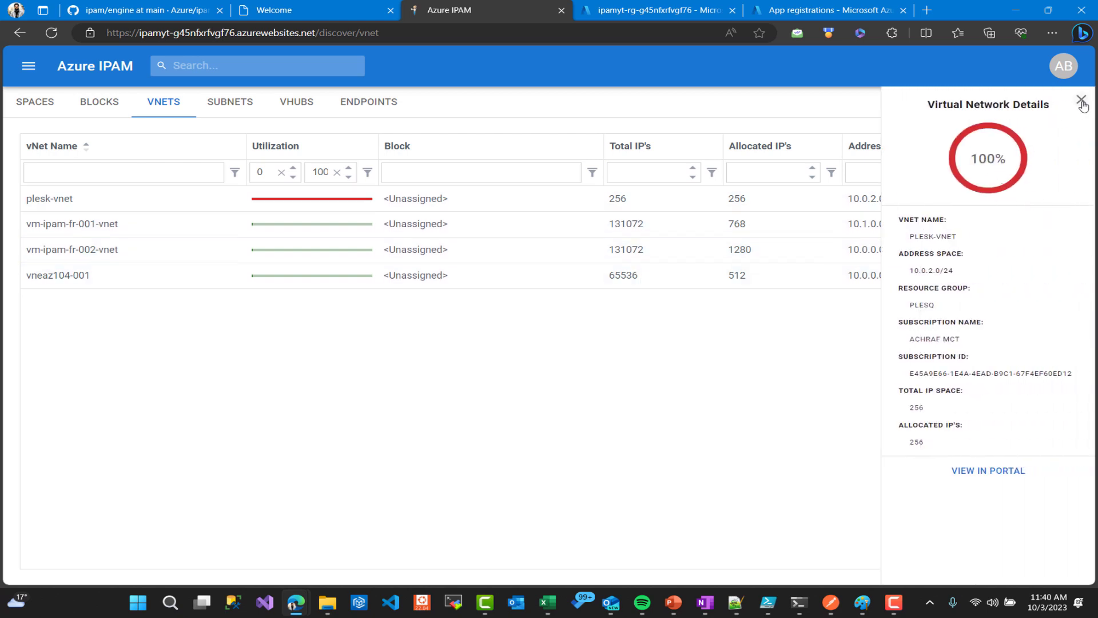
click(1083, 104)
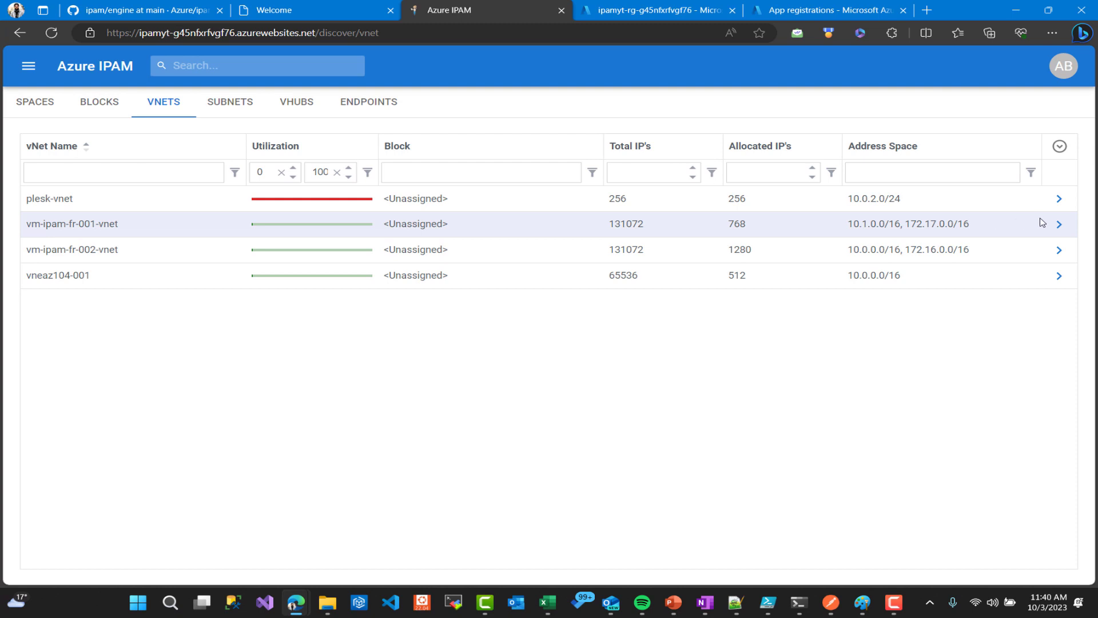
click(1058, 223)
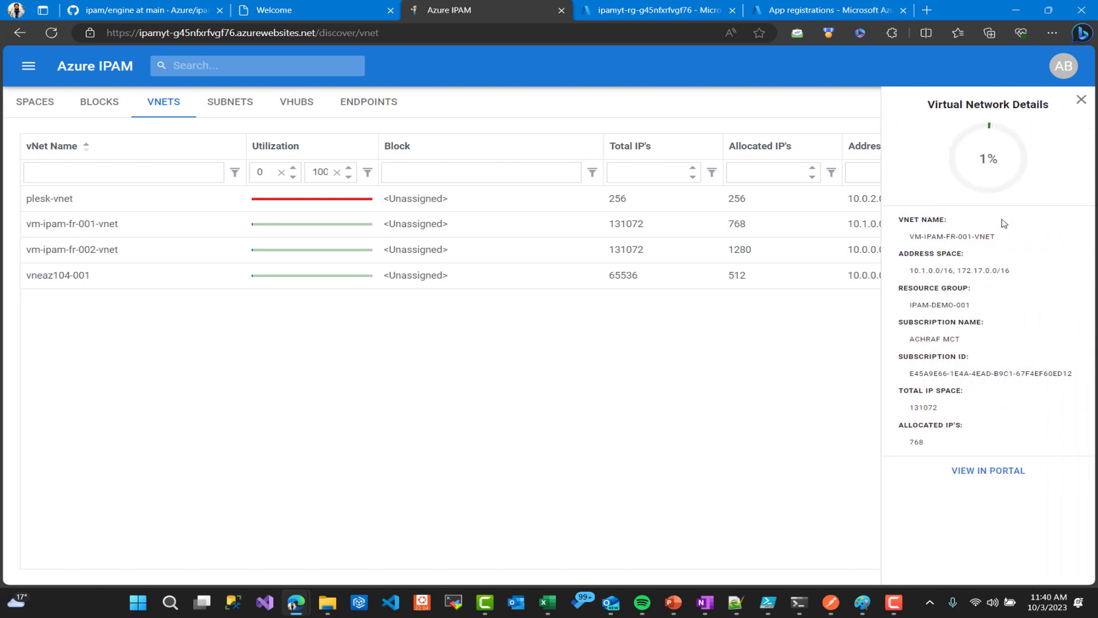
mouse_move(945, 384)
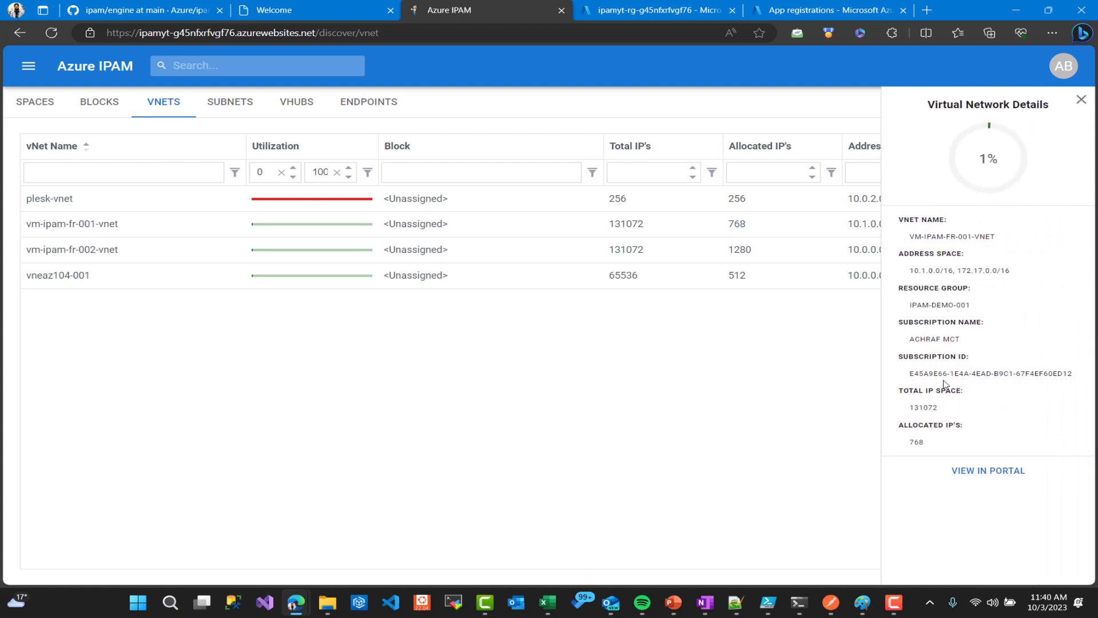
mouse_move(970, 471)
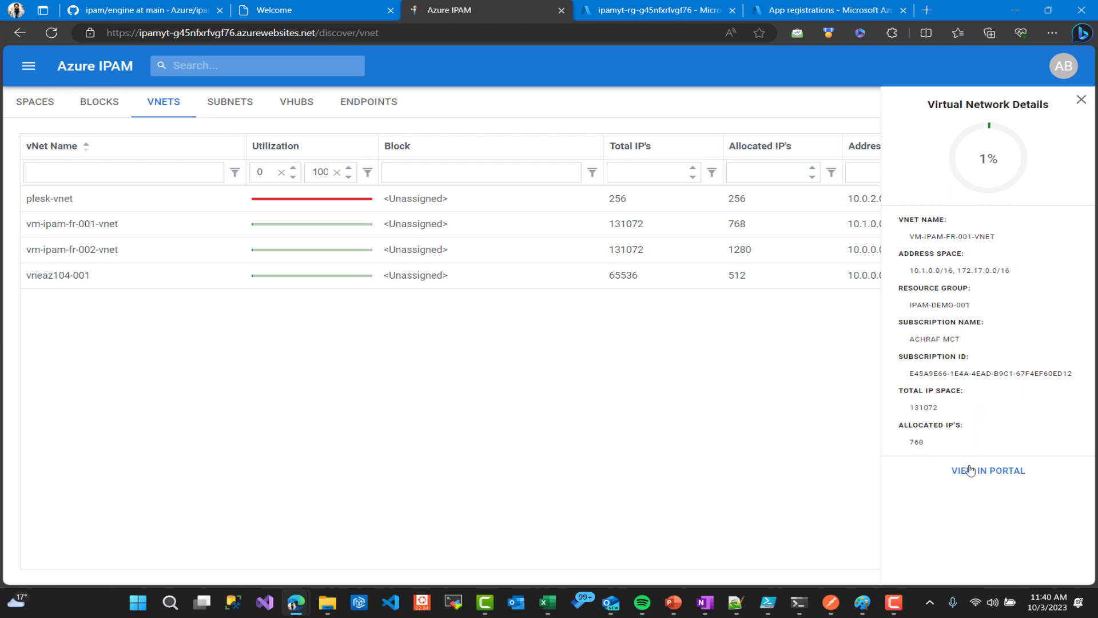
click(1080, 99)
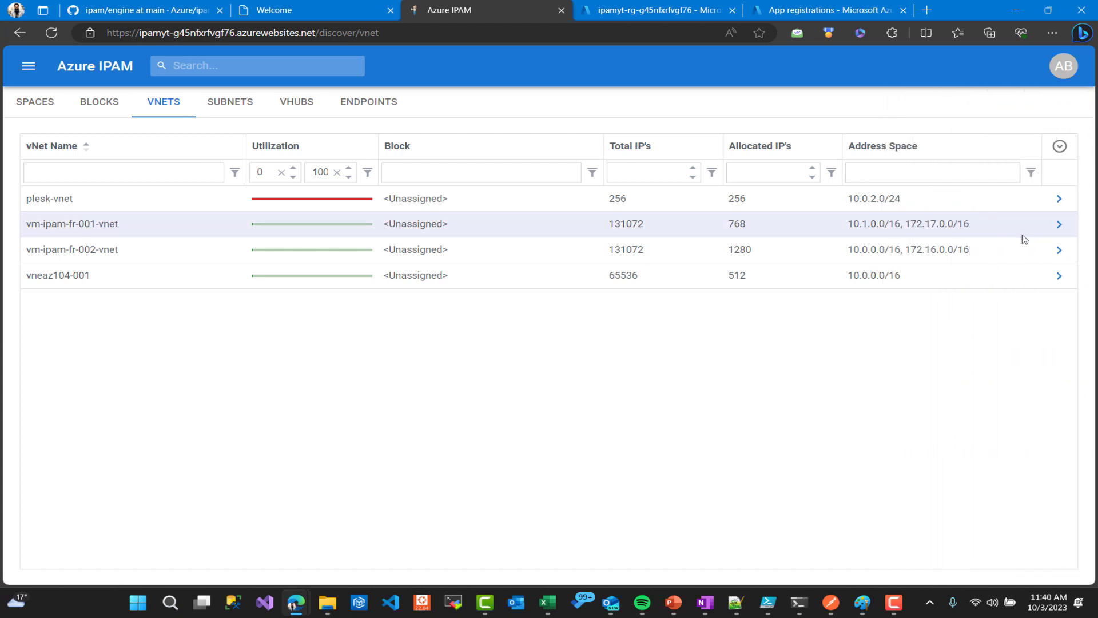
Review vm-ipam-fr-002-vnet and vneaz104-001 details, then switch to the Subnets list
click(1058, 249)
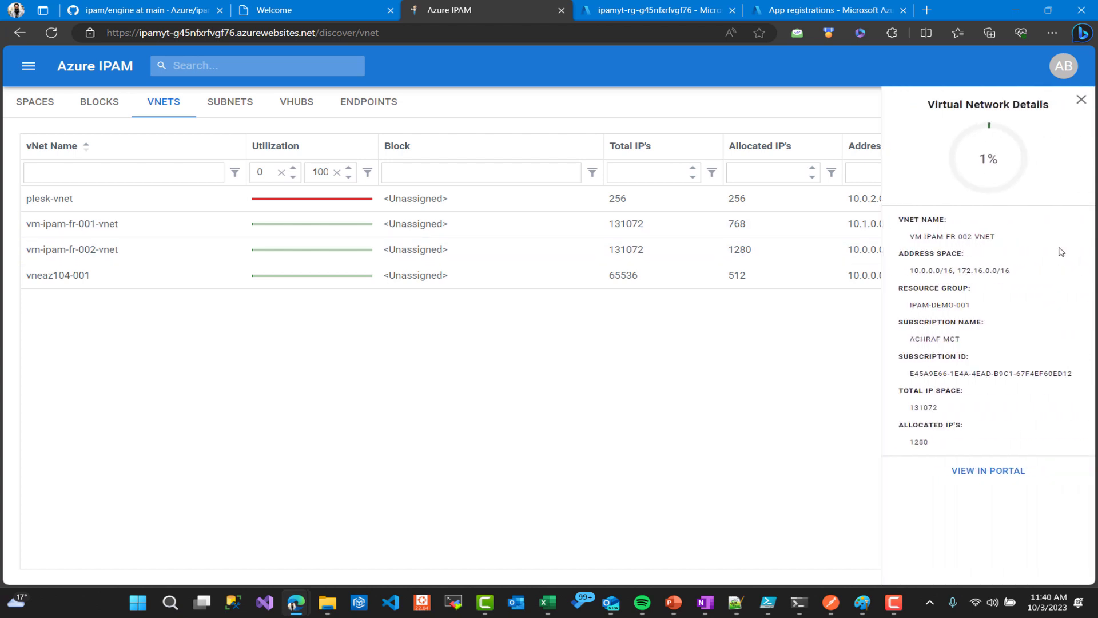
click(1080, 99)
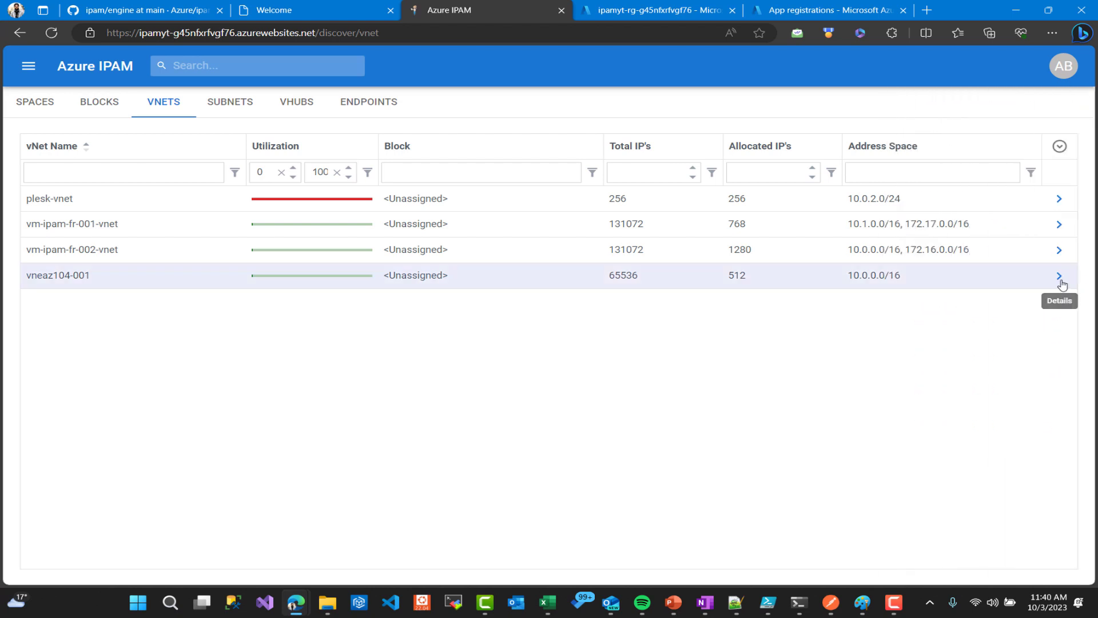
click(1058, 274)
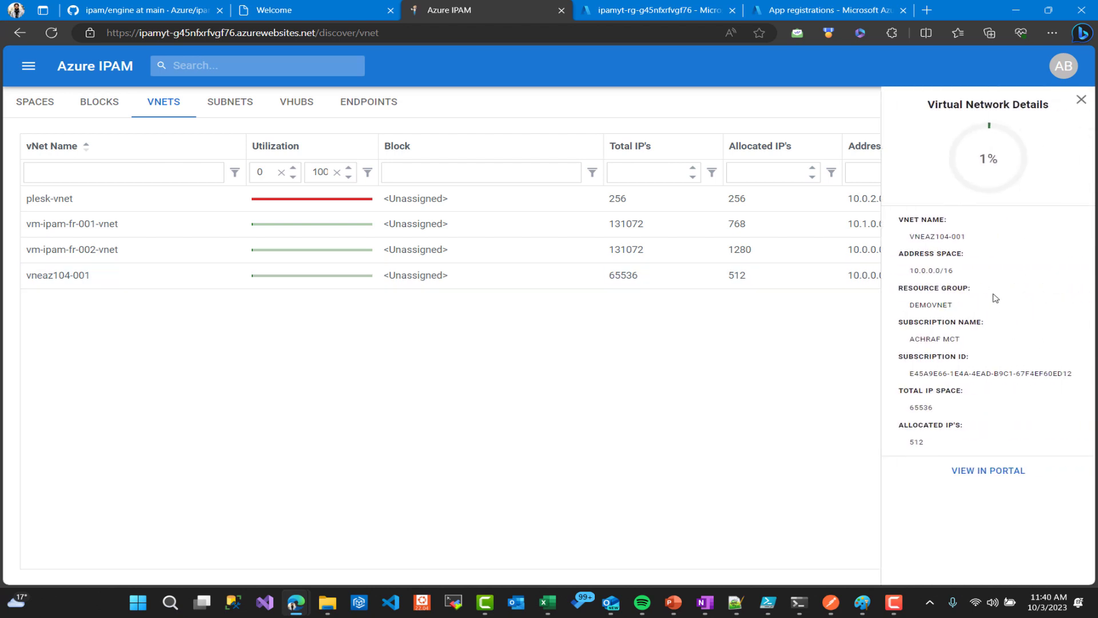
click(1081, 99)
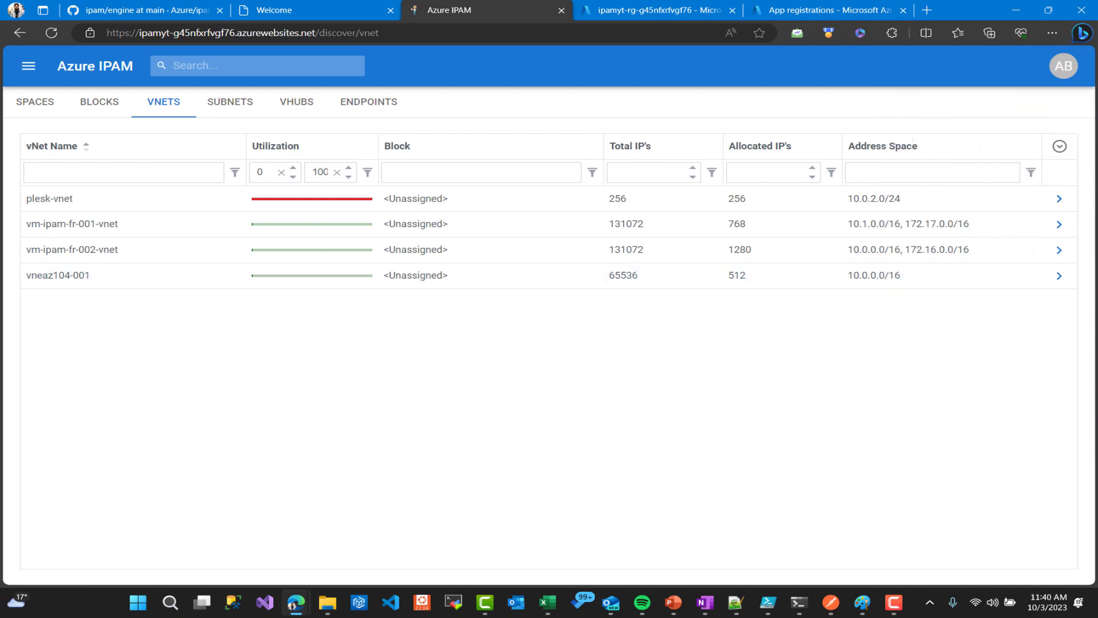
click(230, 102)
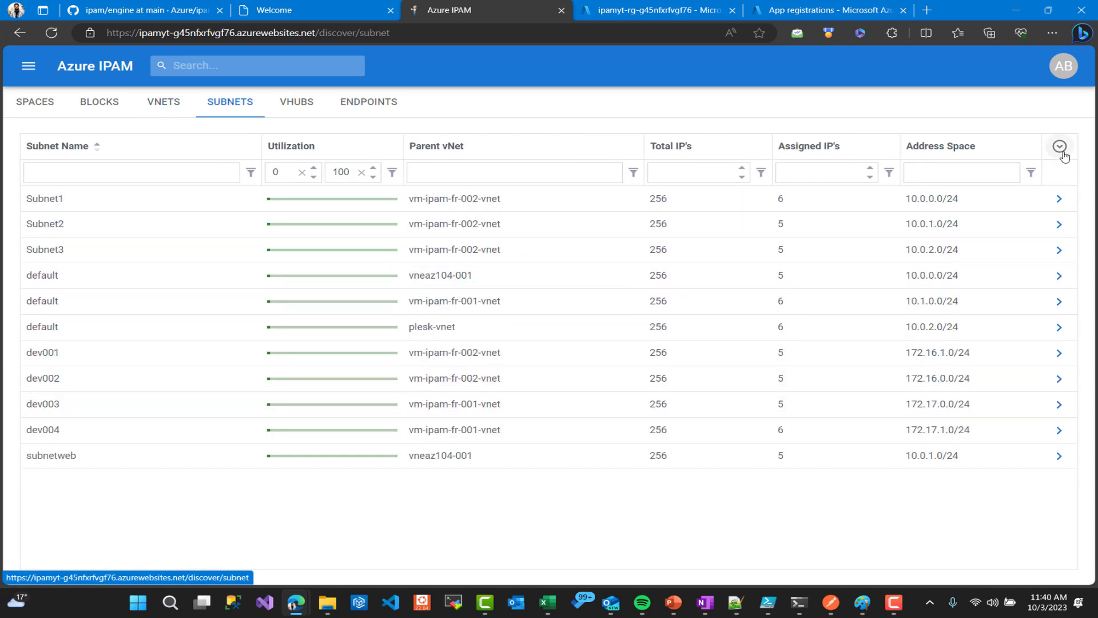
Reset the subnets table to its default view and clear the minimum Utilization filter
click(1058, 146)
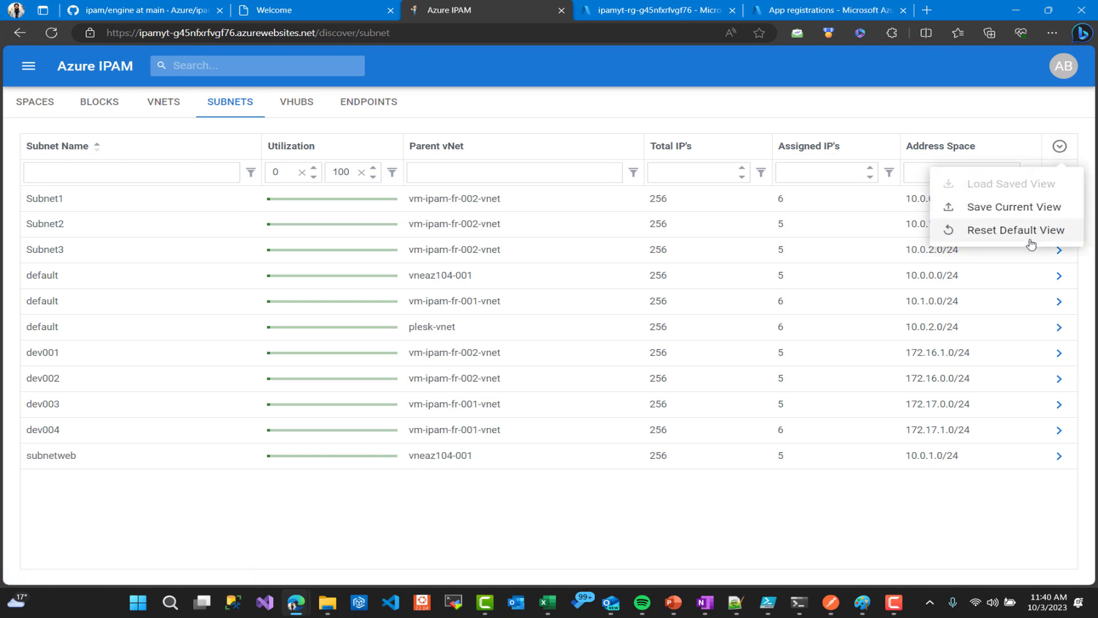
click(1017, 230)
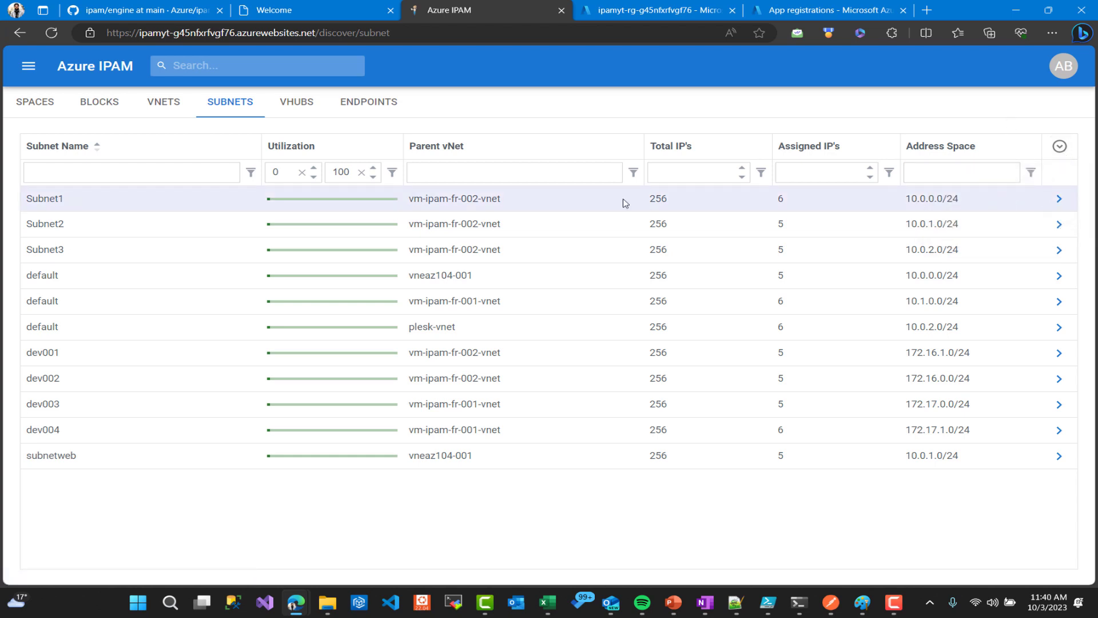
click(313, 169)
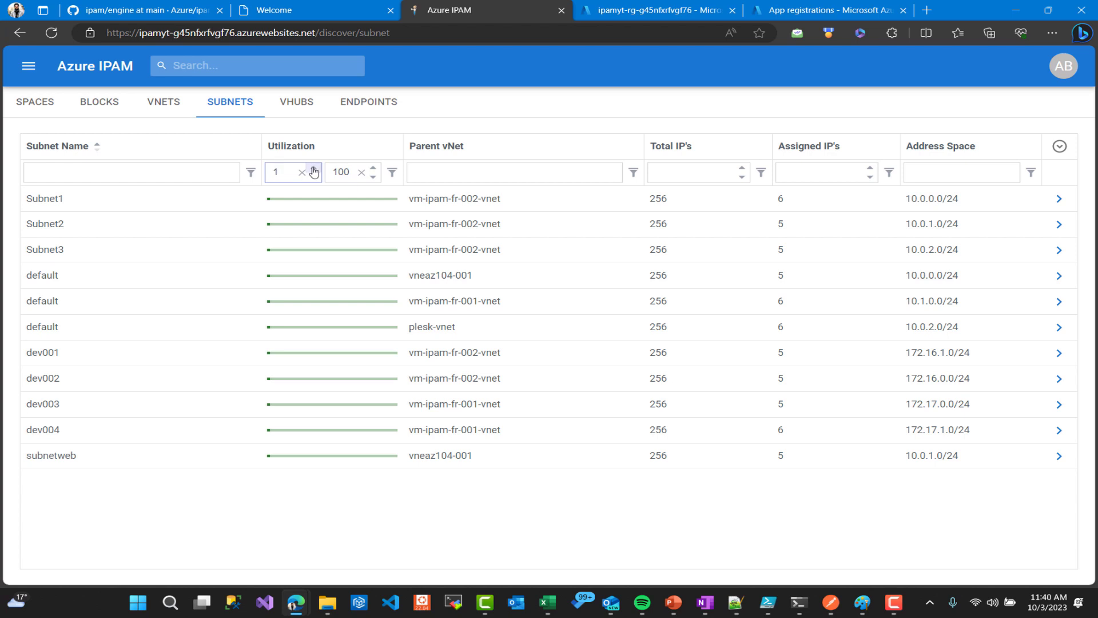
click(302, 172)
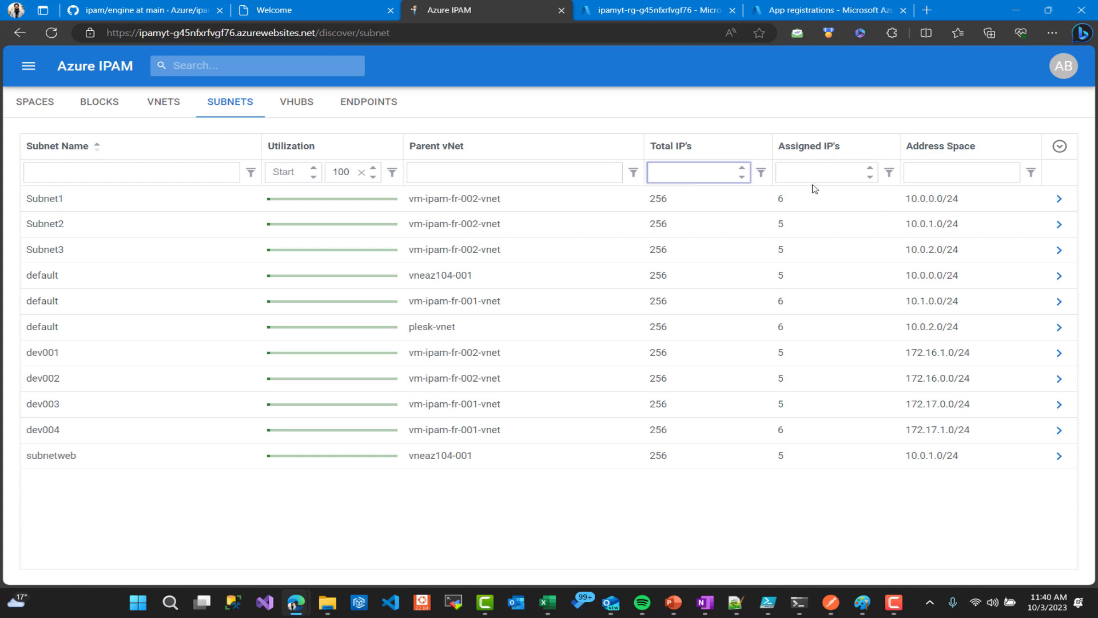
View and close Subnet1's details: 2% utilization, 10.0.0.0/24 in vm-ipam-fr-002-vnet
click(1059, 199)
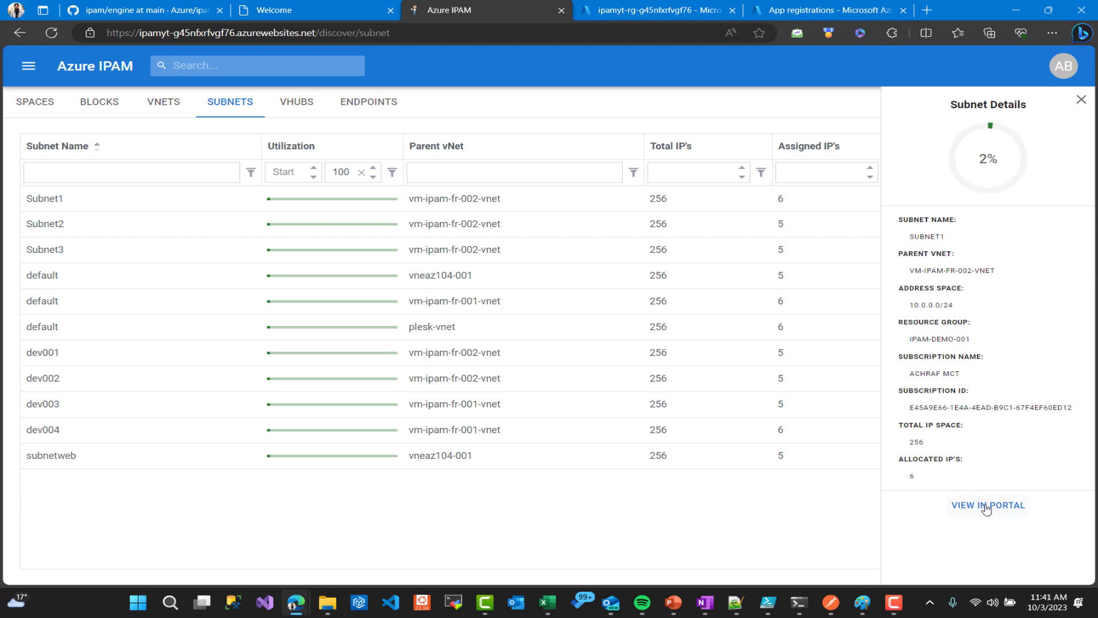
click(987, 505)
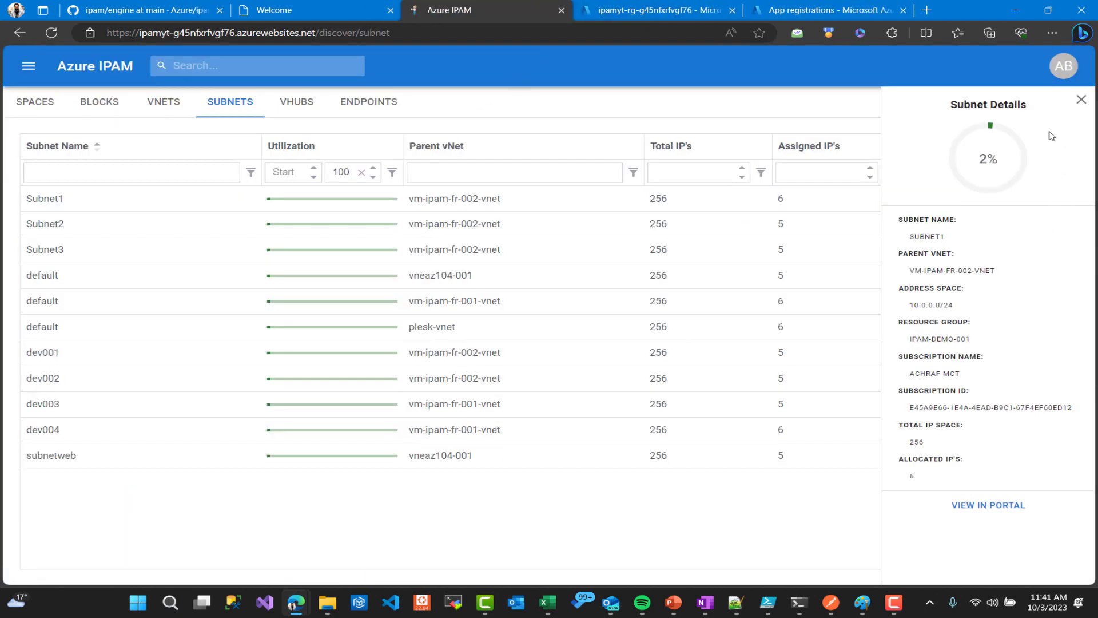
click(1081, 99)
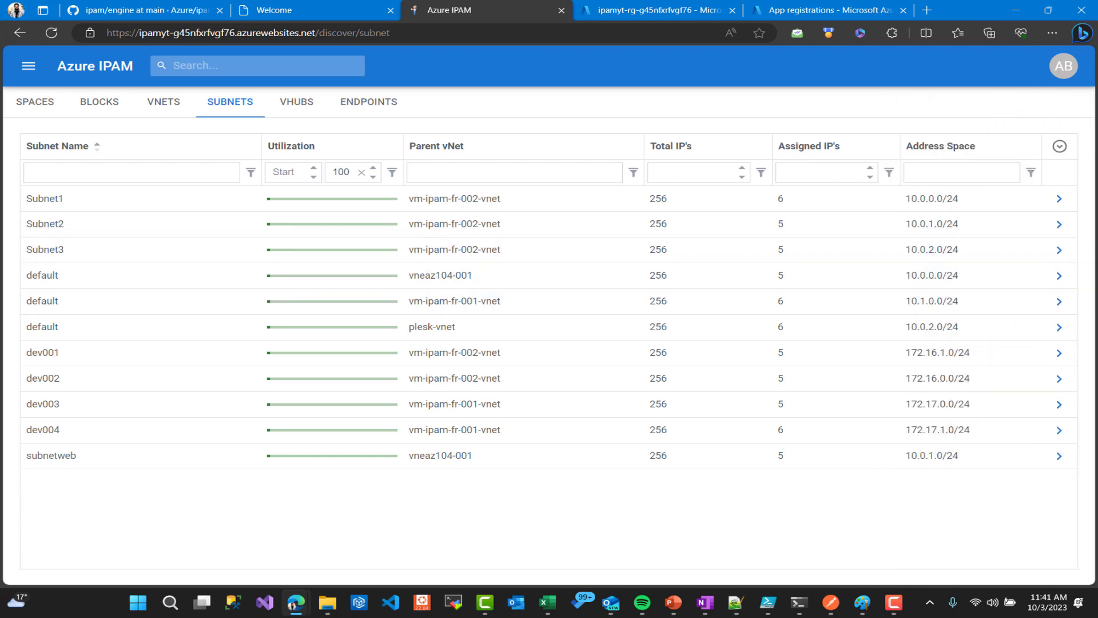
mouse_move(610, 207)
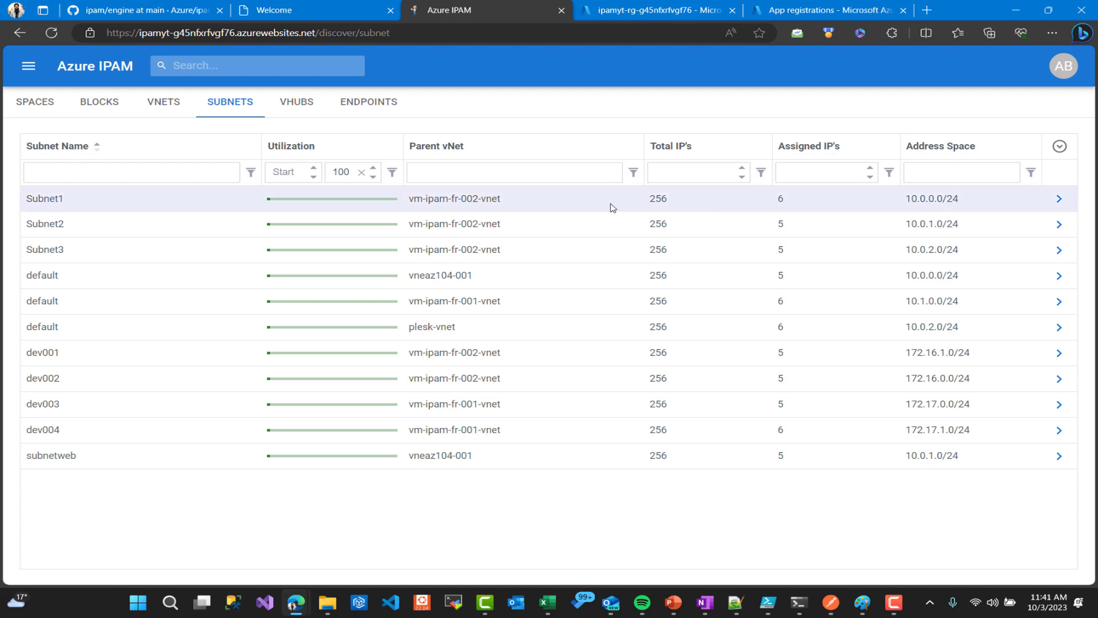
Browse the vHubs and endpoints lists, viewing details for ipam-service001 and vm-ipam-fr-002
click(296, 101)
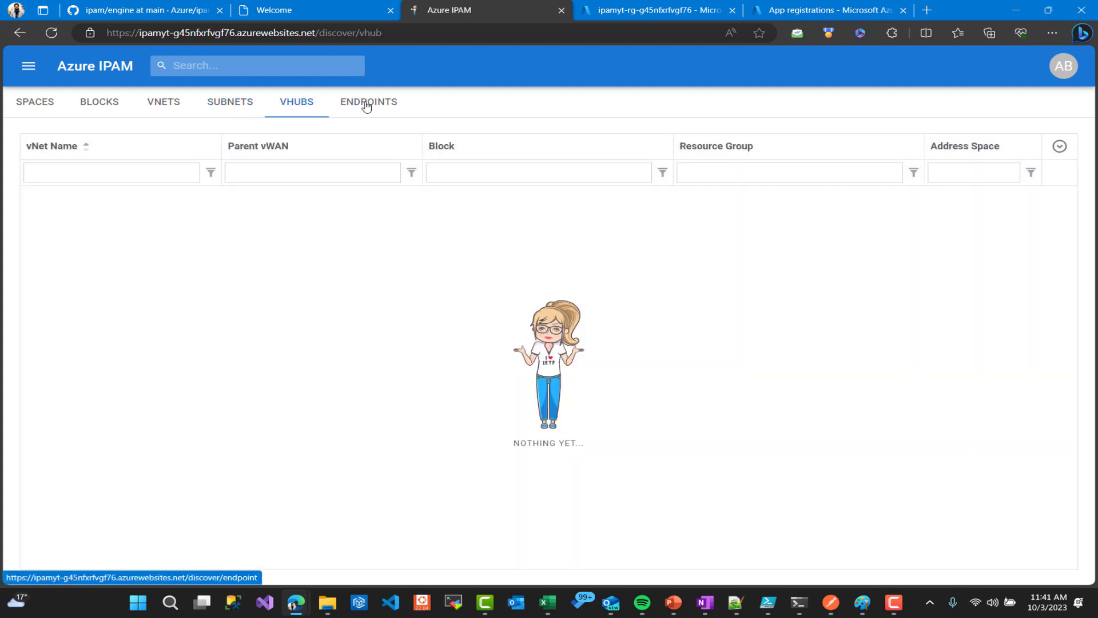
click(368, 101)
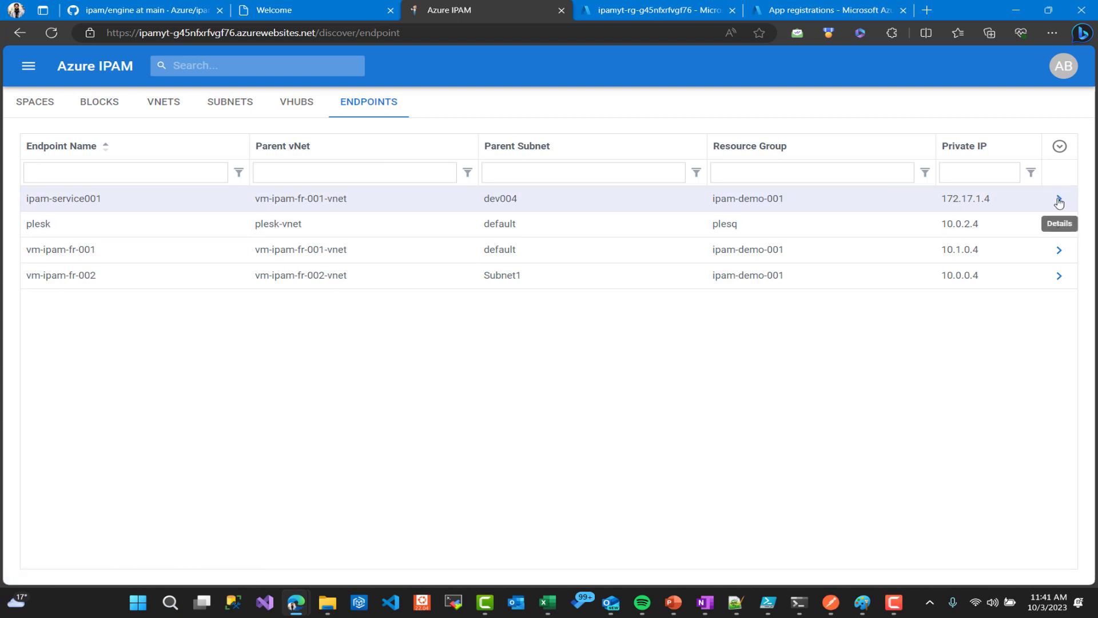
click(1058, 199)
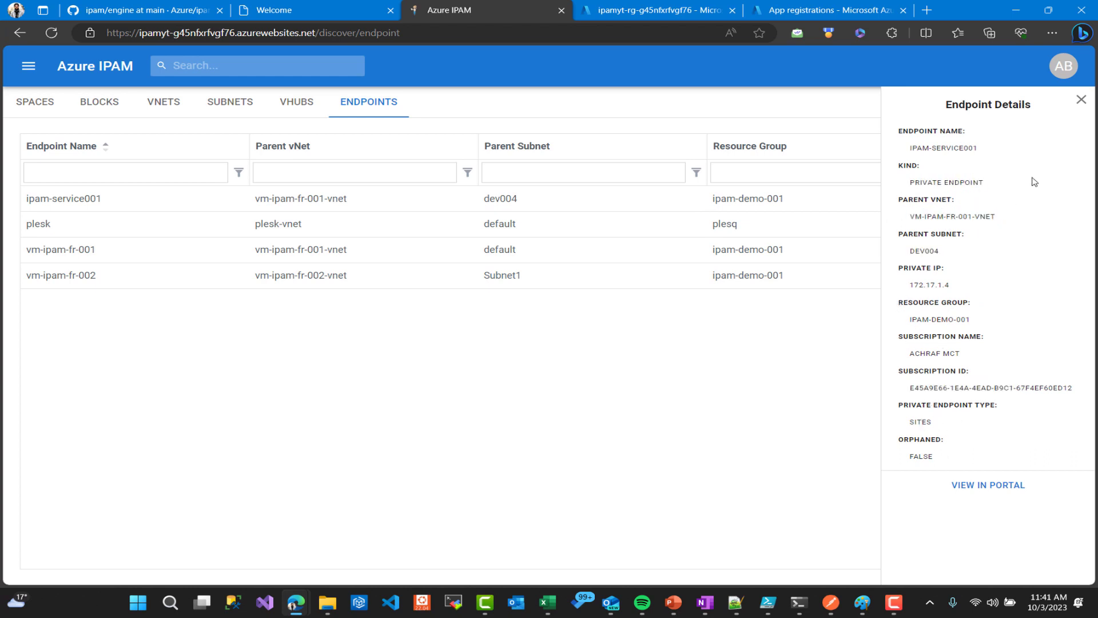
click(1081, 99)
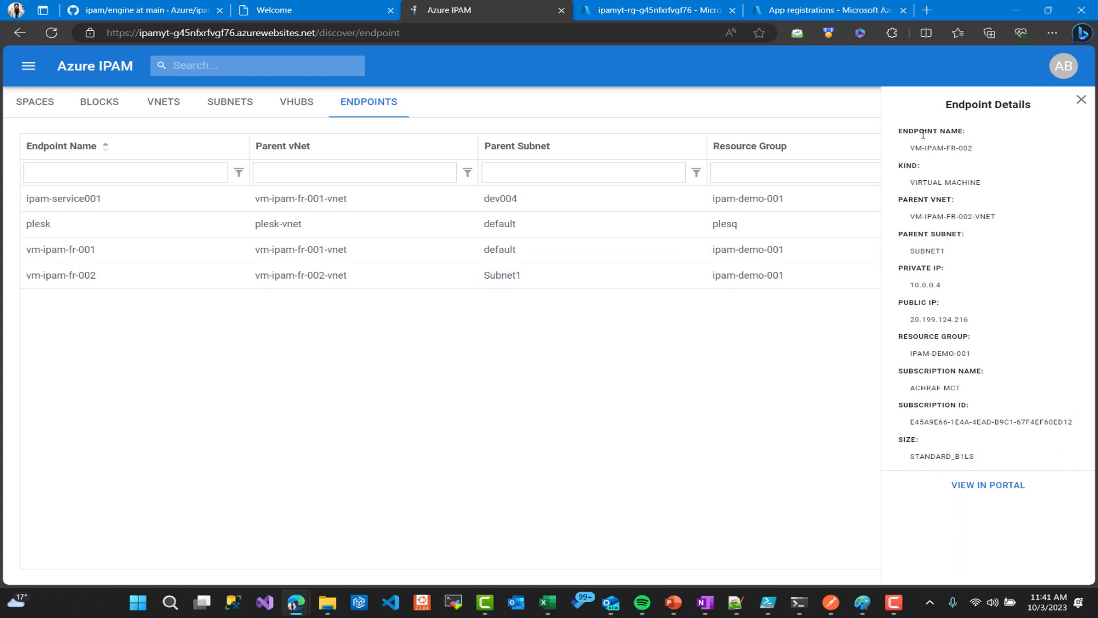
double_click(940, 148)
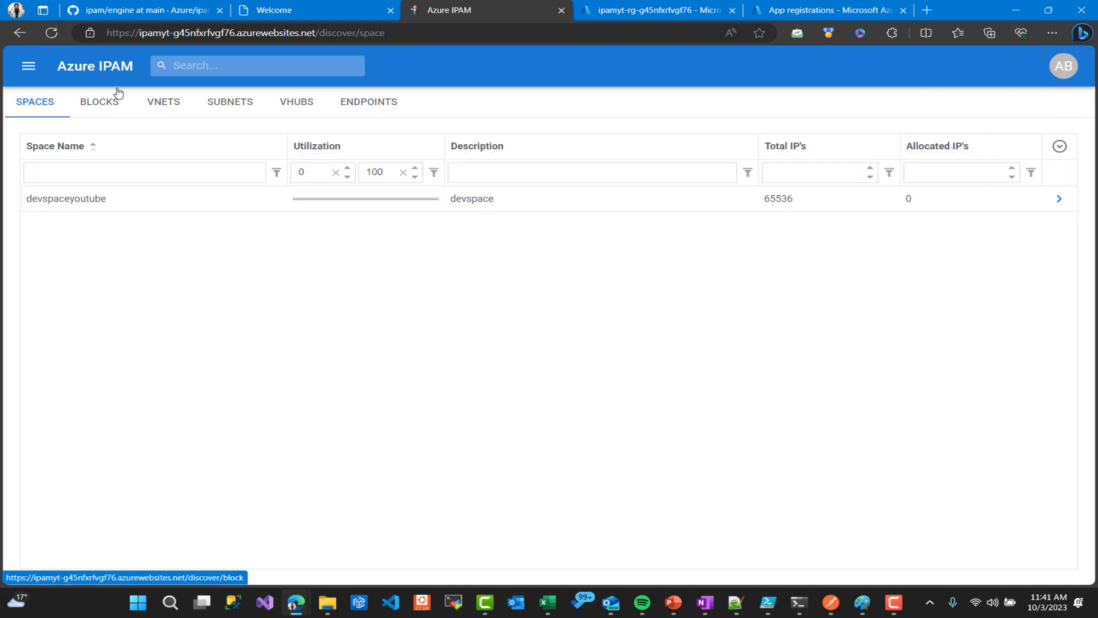
On the Configure page, check block dev's Reservations and close the empty list
click(28, 66)
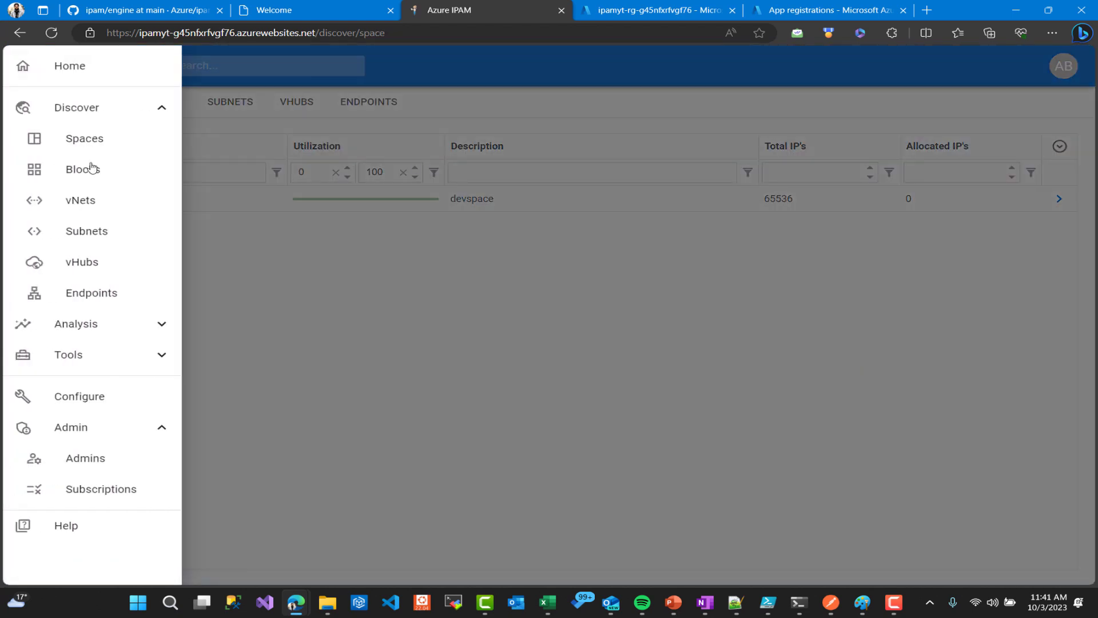
click(68, 355)
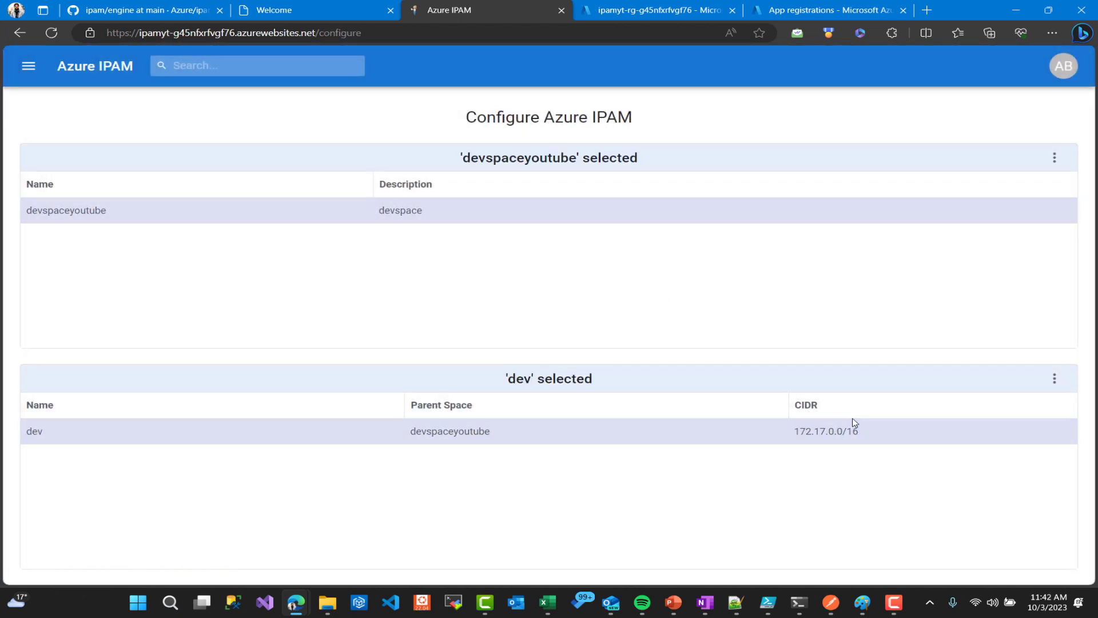
click(1056, 379)
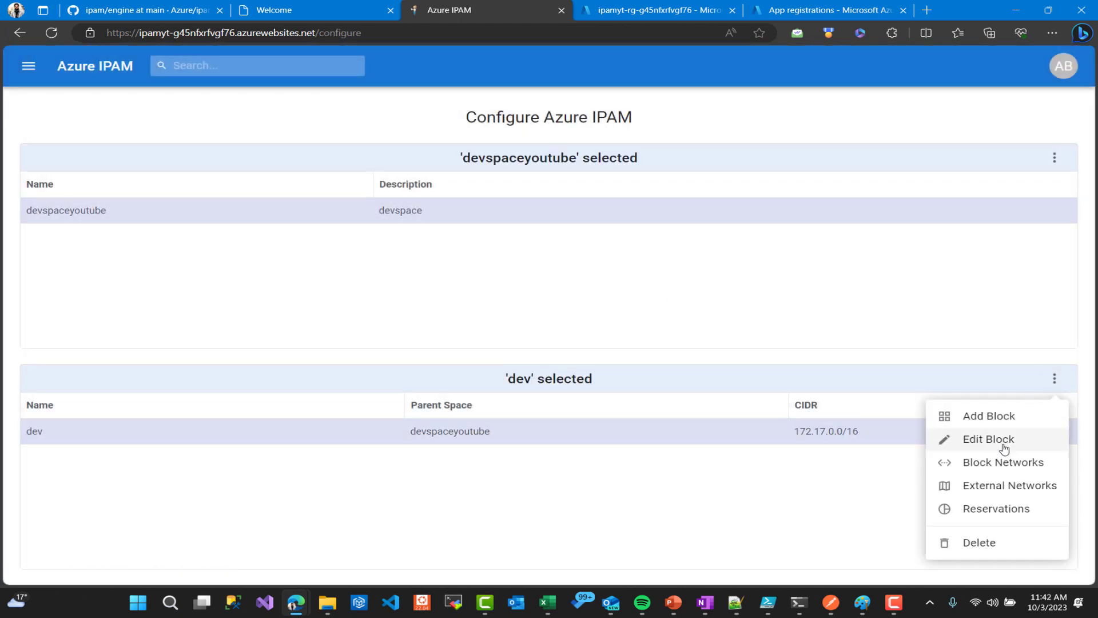
click(995, 508)
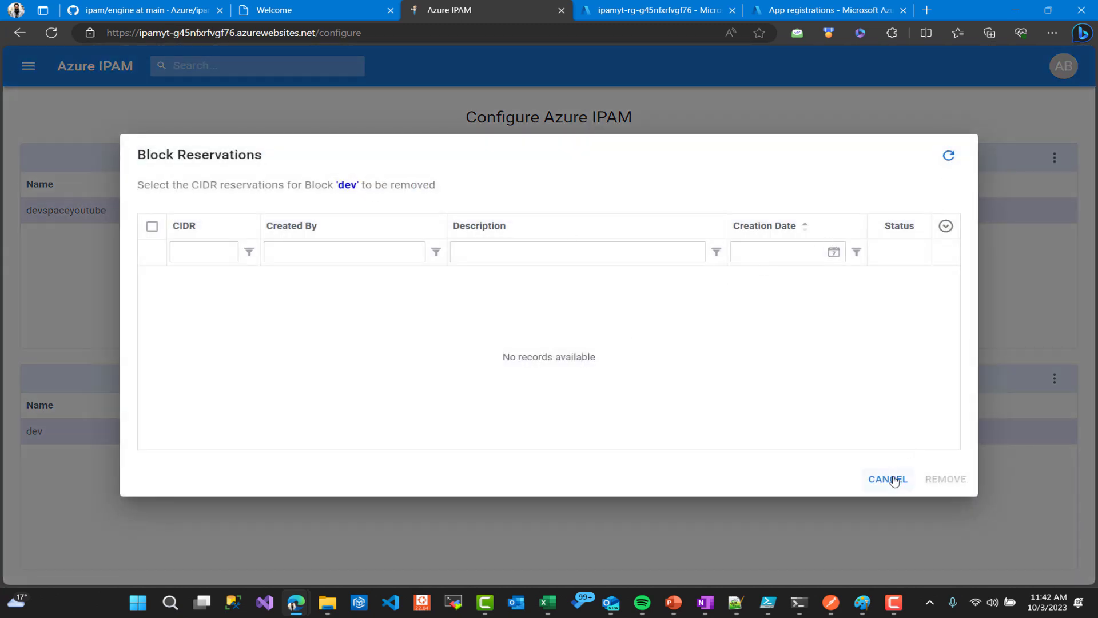
click(886, 478)
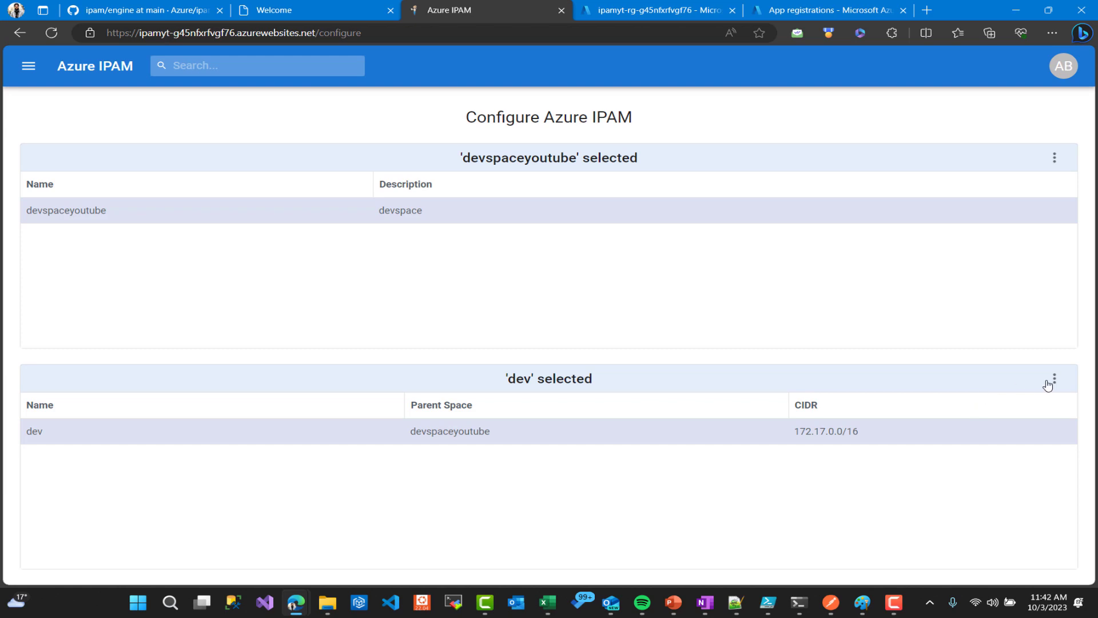
Review the POST reservations request body for block dev, then view its Headers
click(1053, 378)
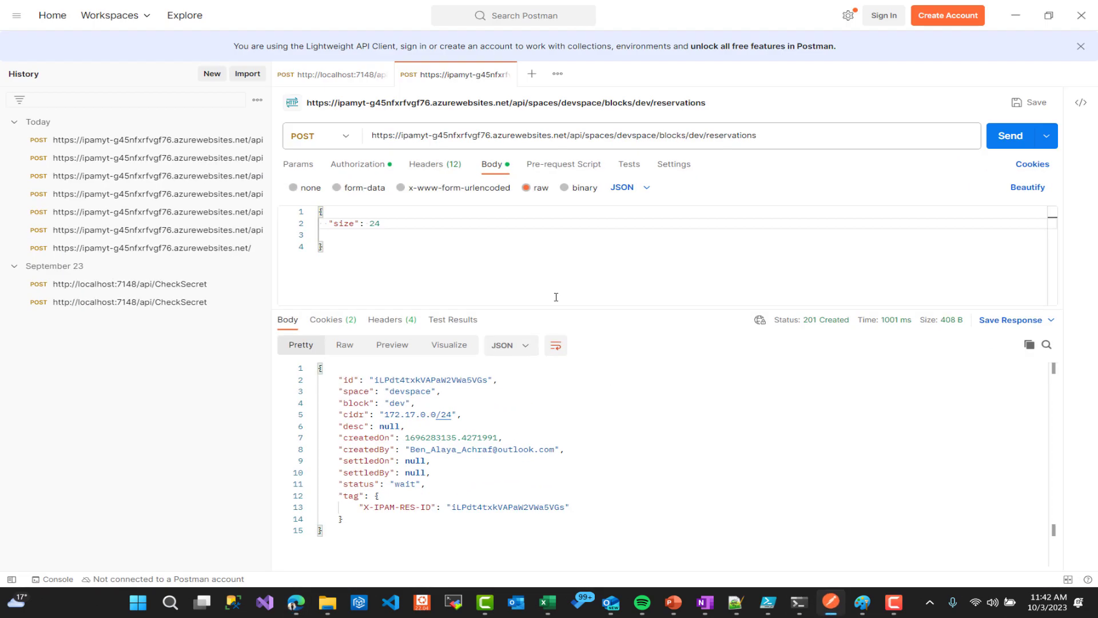
double_click(452, 135)
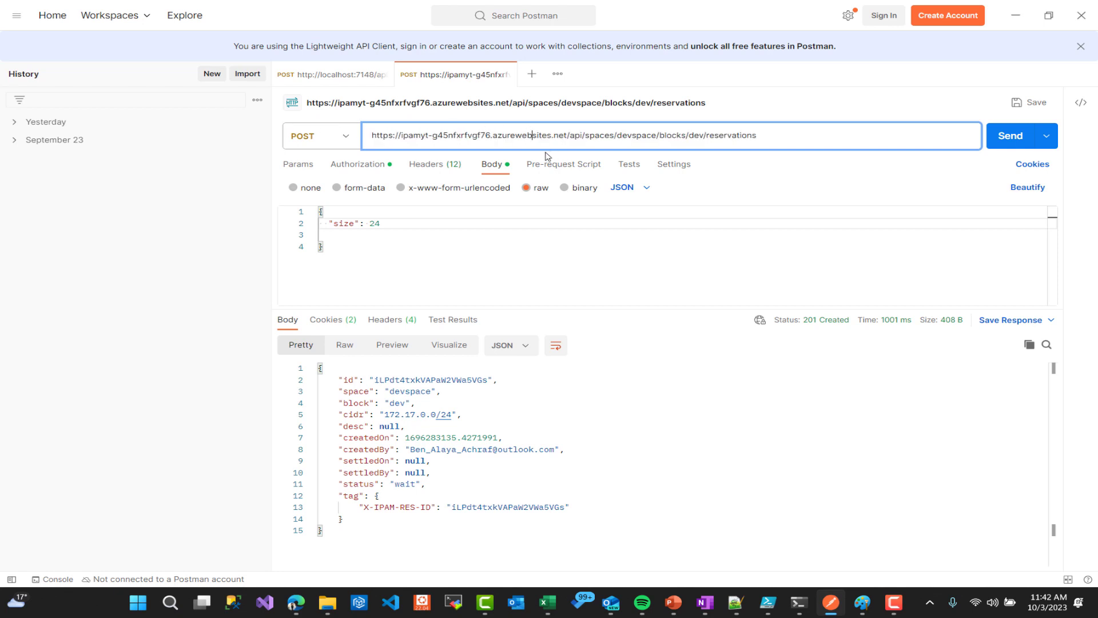
click(435, 165)
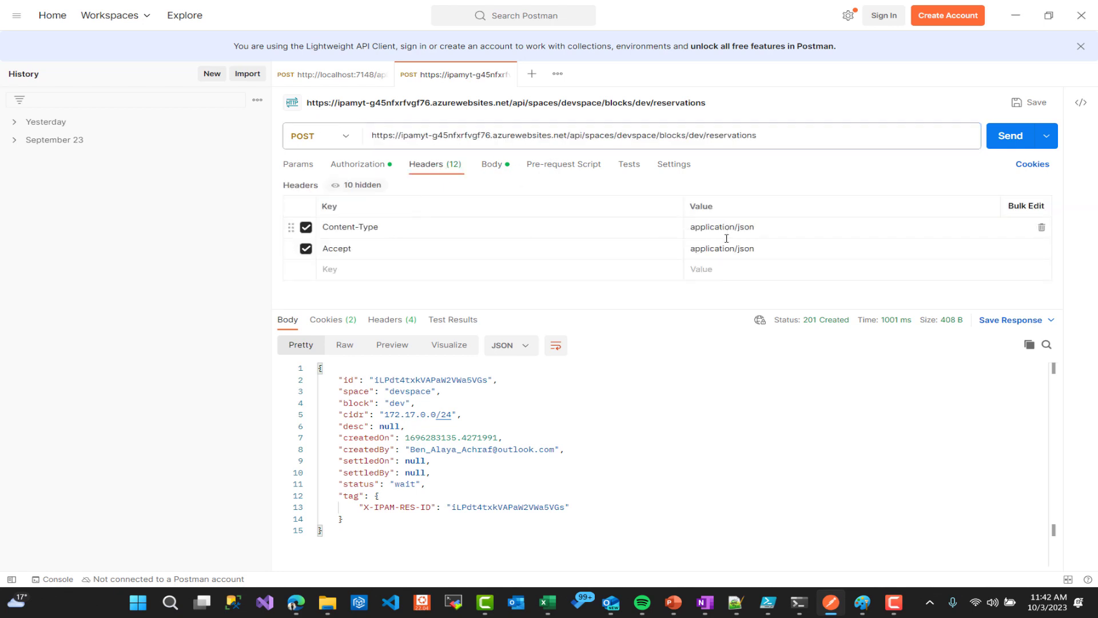
click(359, 164)
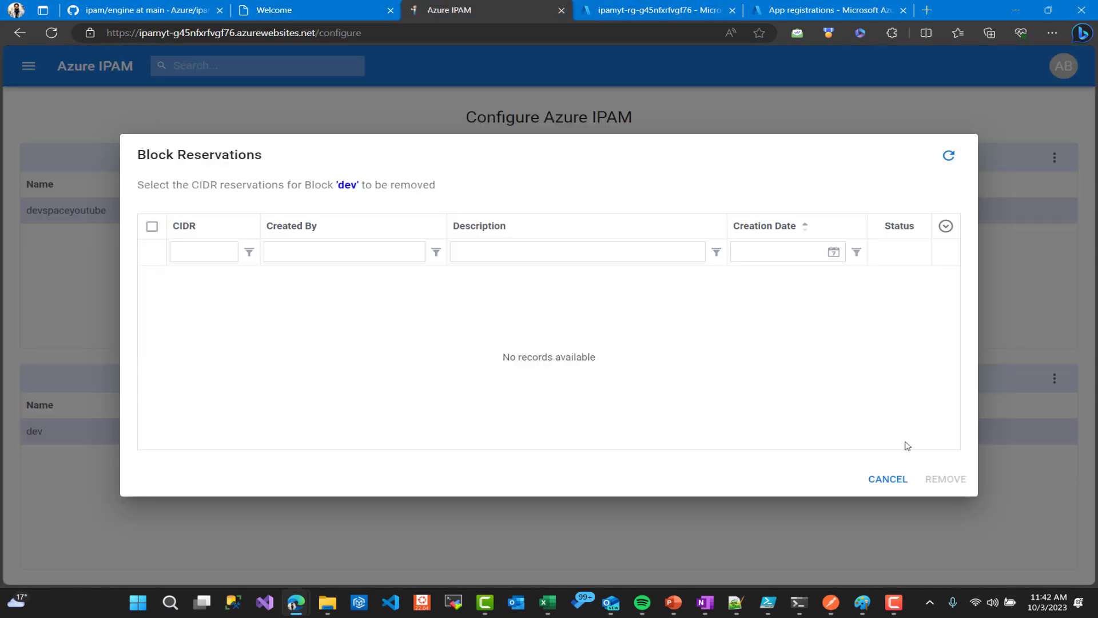
Cancel the dev Block Reservations dialog and copy the access token from the avatar menu
click(887, 479)
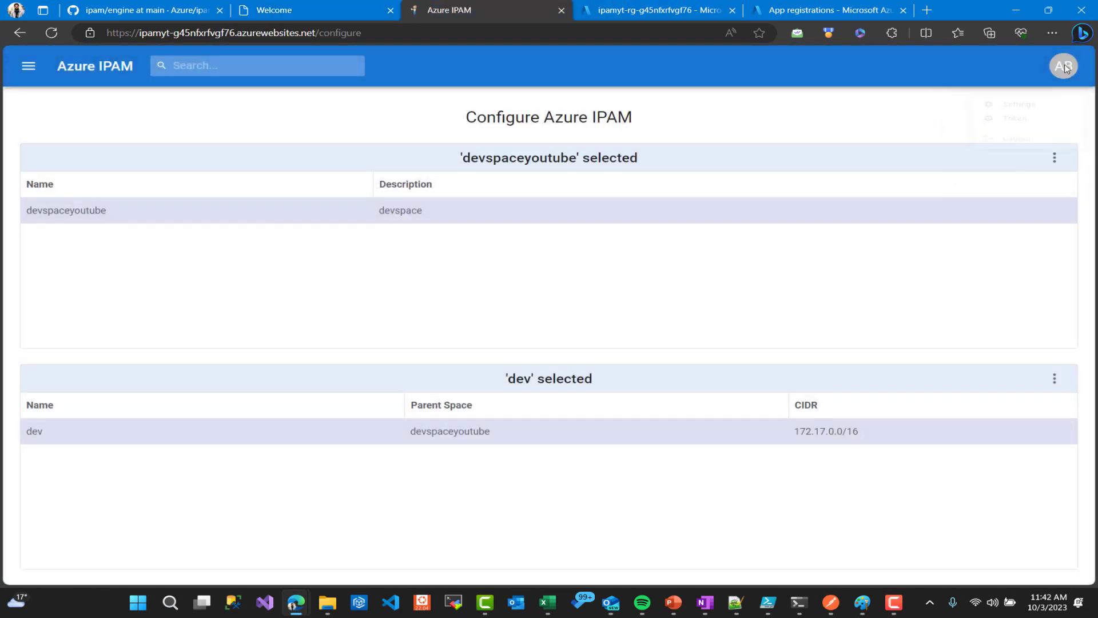
click(1015, 119)
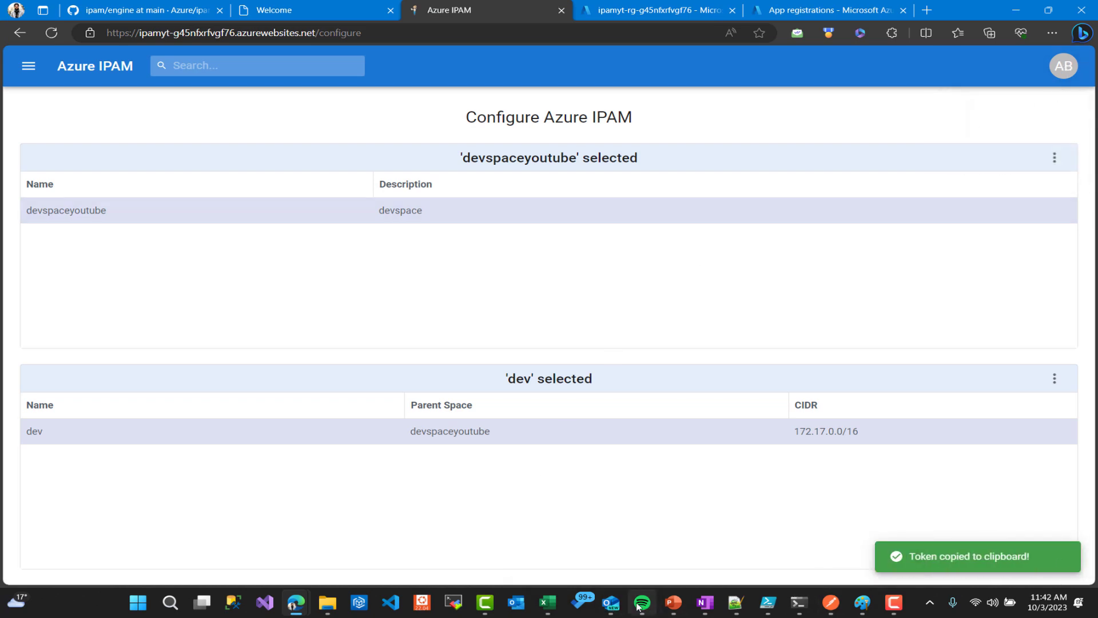
Paste the fresh Bearer token and resend the request, getting 400 'Invalid space name'
click(639, 602)
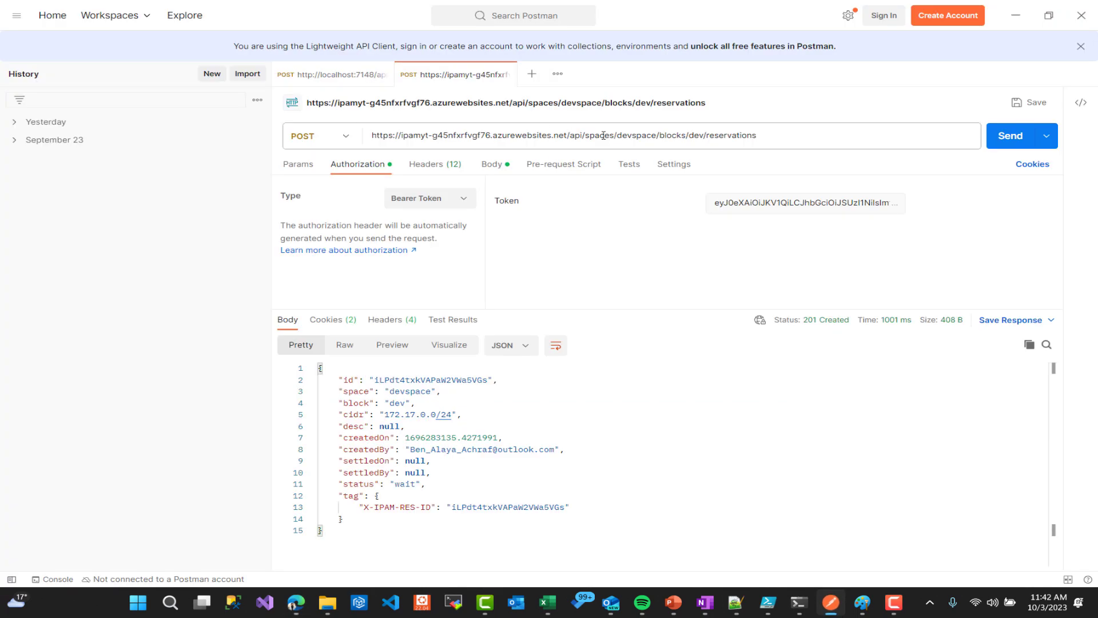
click(806, 203)
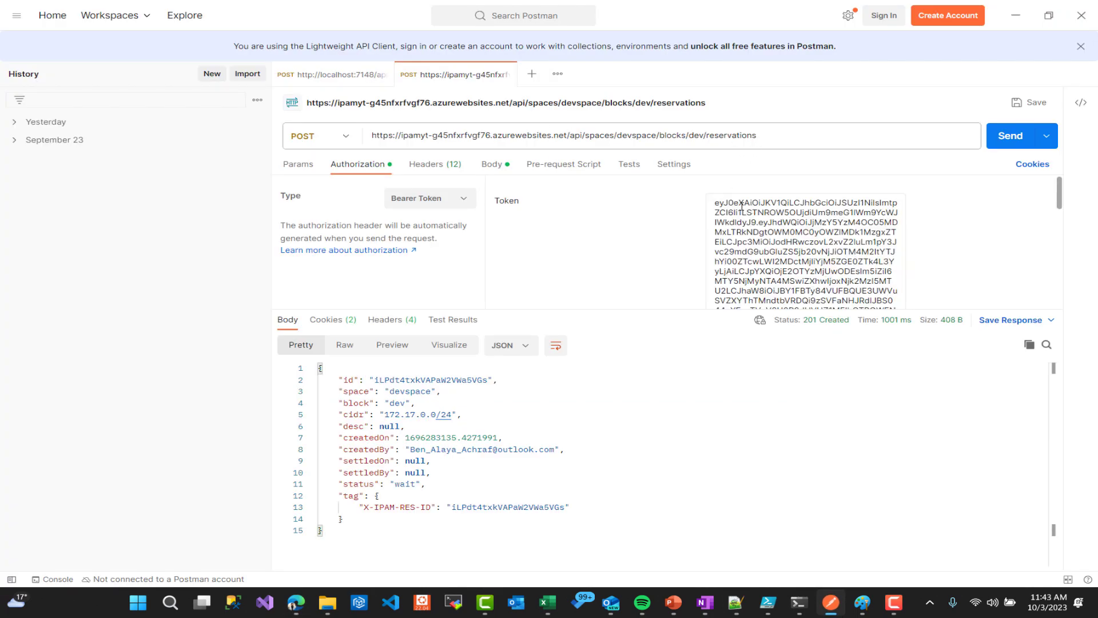
click(493, 165)
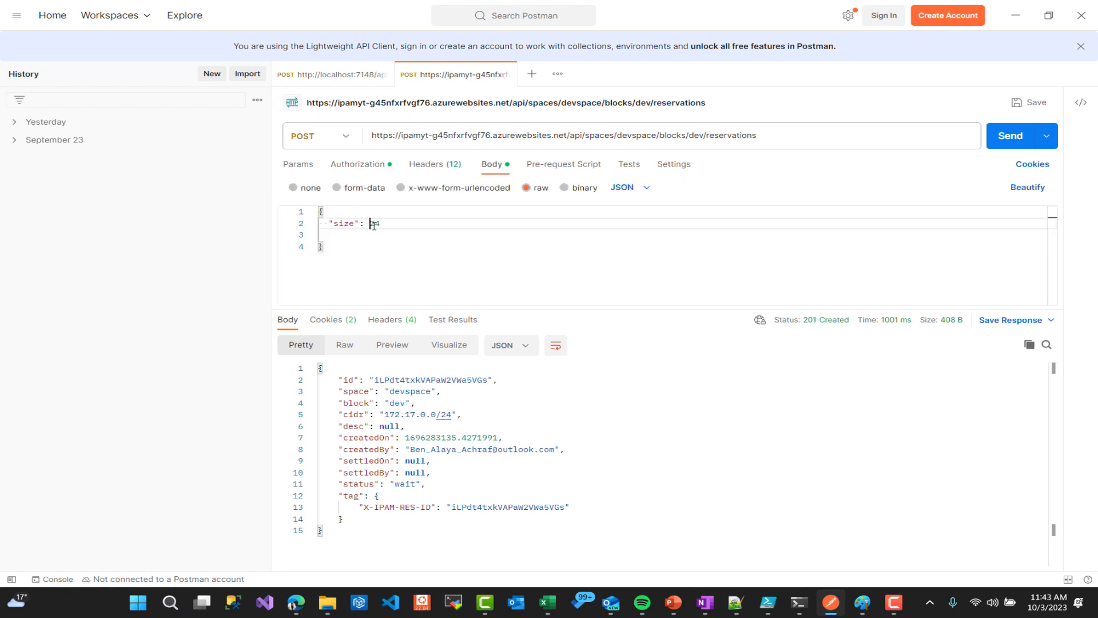
click(1009, 136)
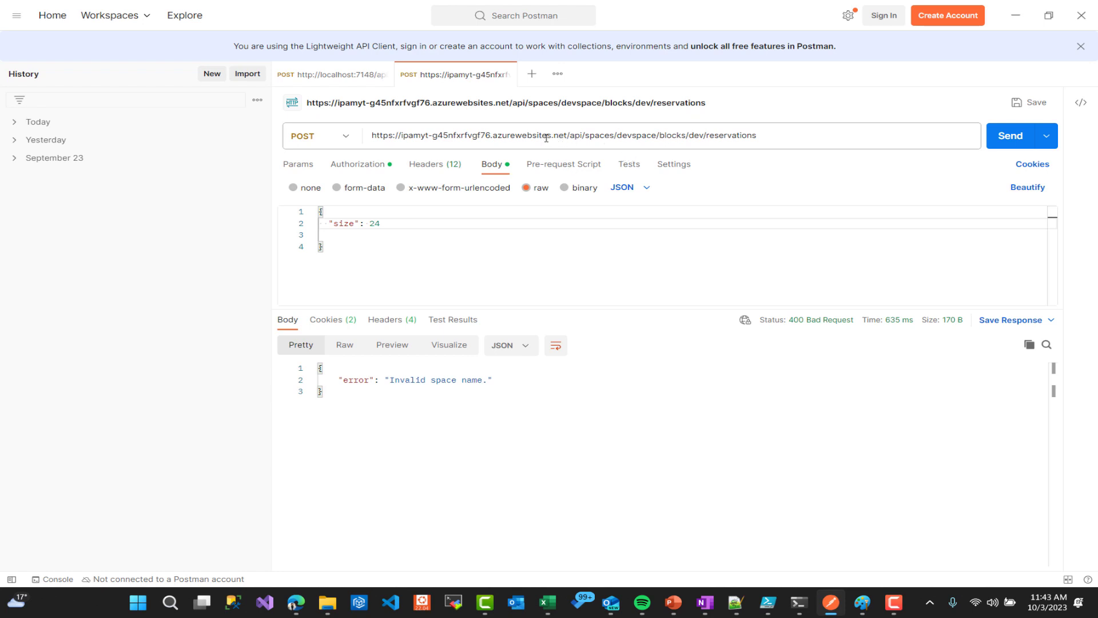
Select the space name in the request URL for correction
double_click(598, 135)
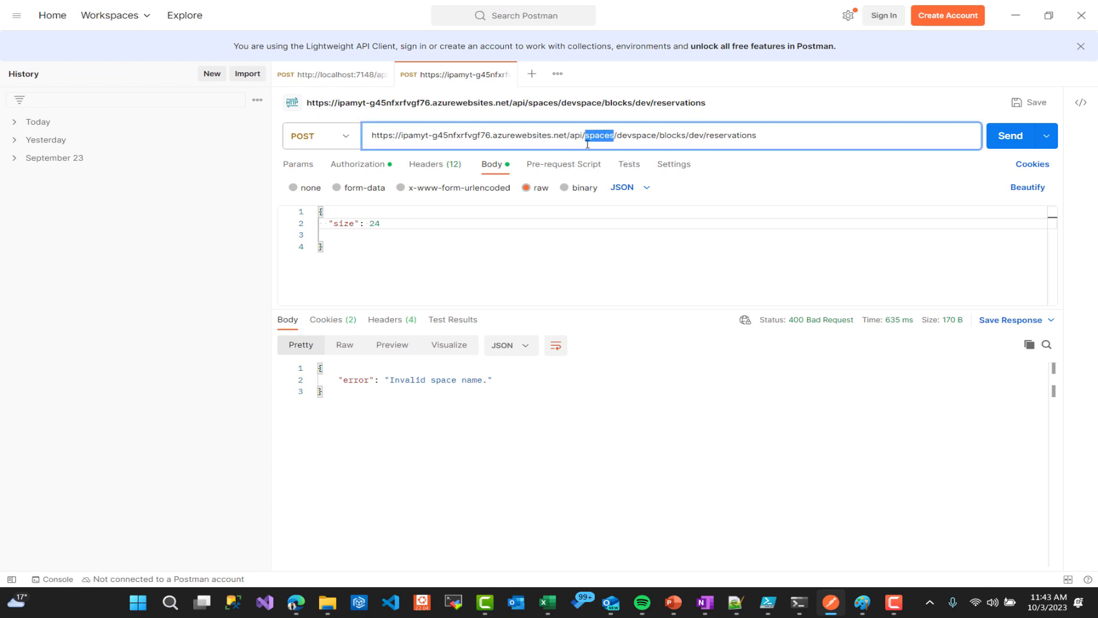
double_click(635, 135)
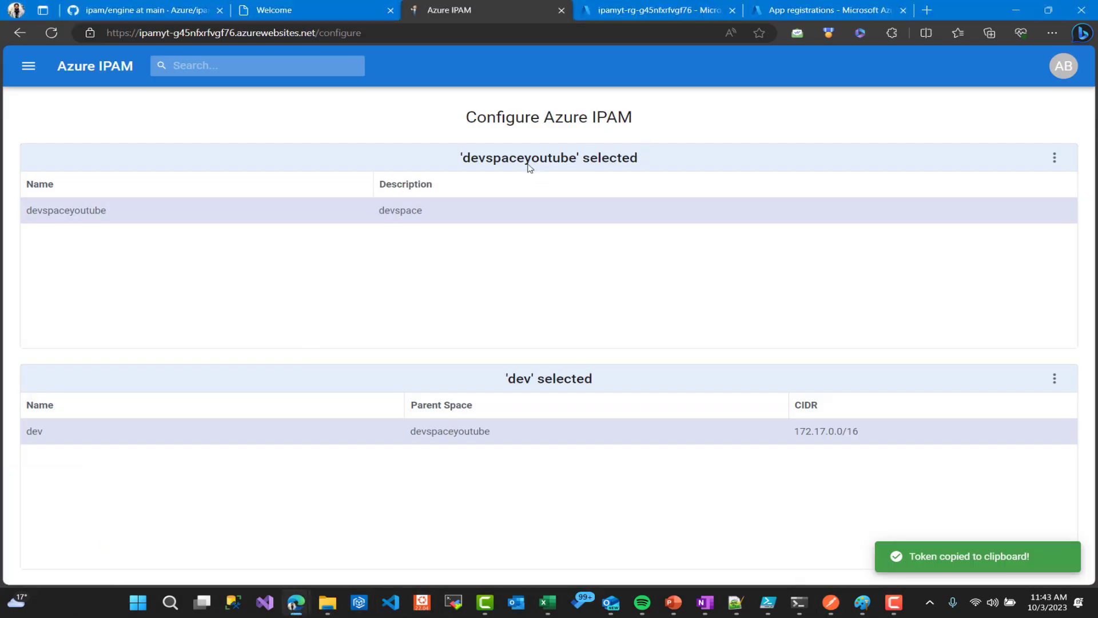
double_click(517, 157)
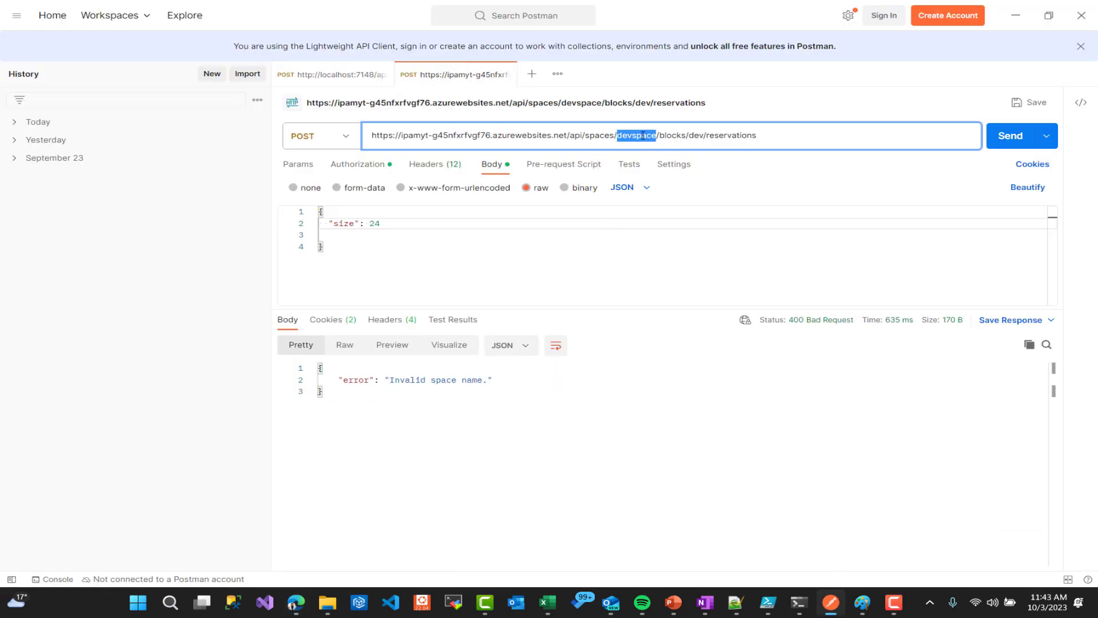
Append 'youtube' to make the space devspaceyoutube and resend, reserving 172.17.0.0/24
text(youtube)
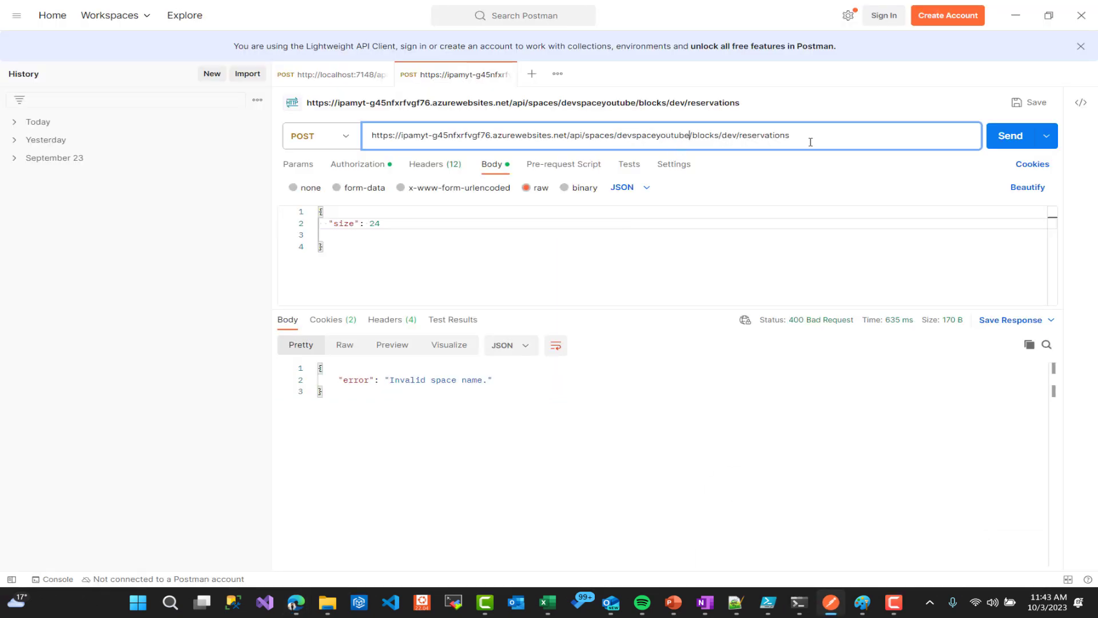
click(1021, 136)
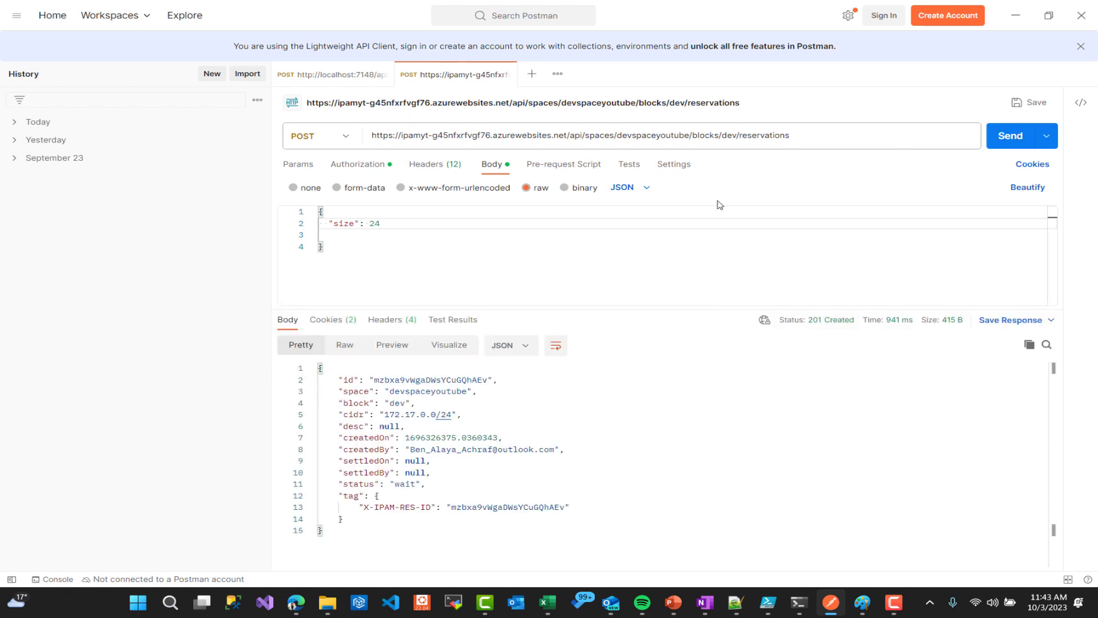
double_click(434, 391)
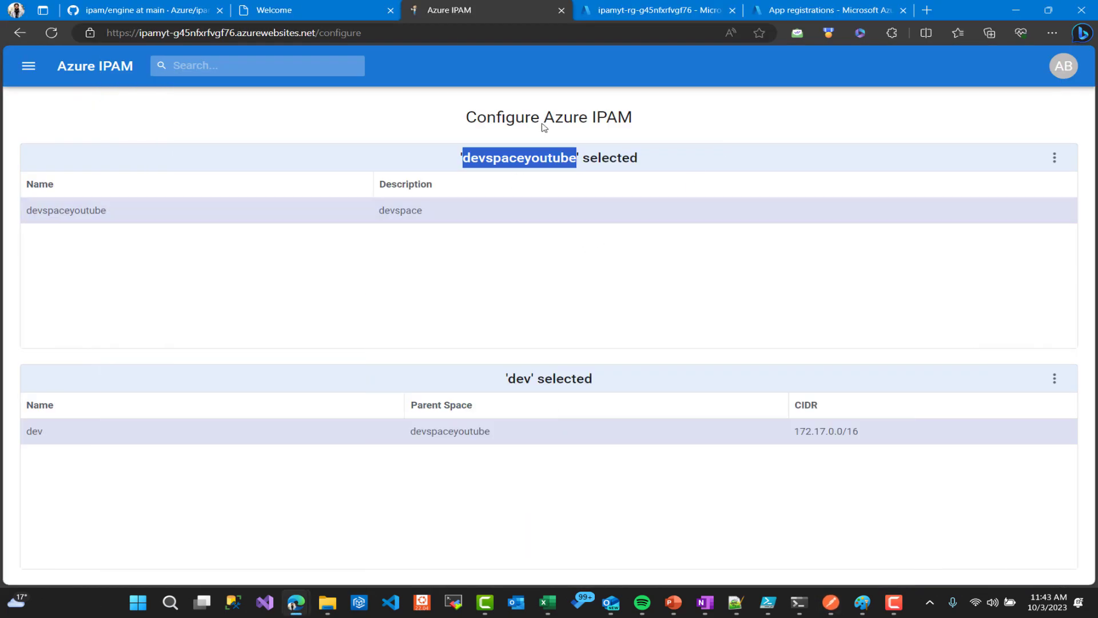
click(1054, 378)
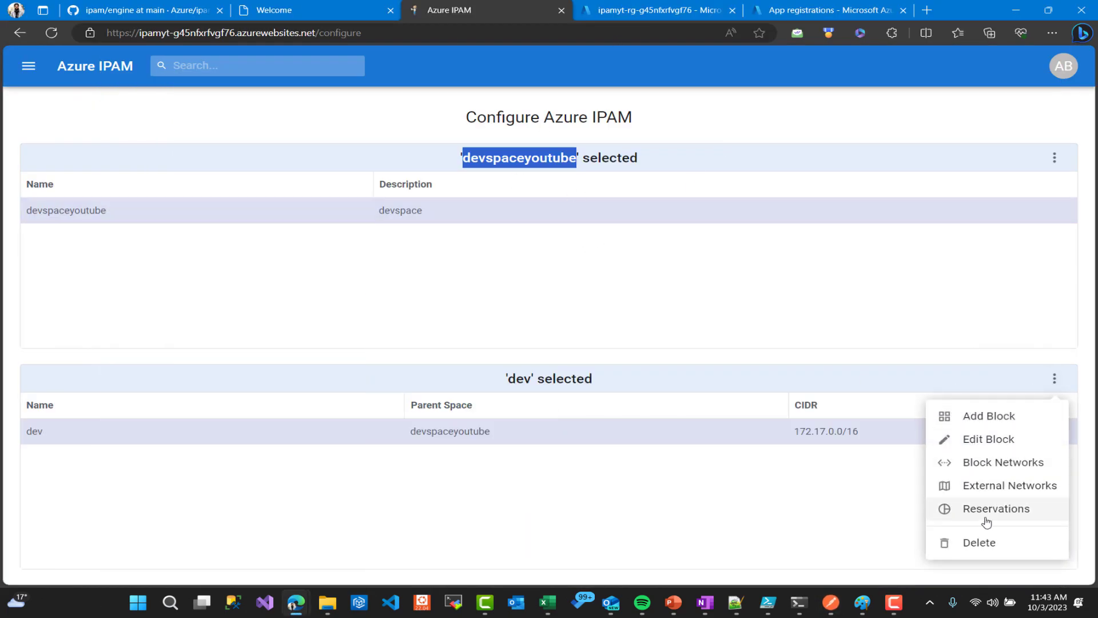
click(996, 509)
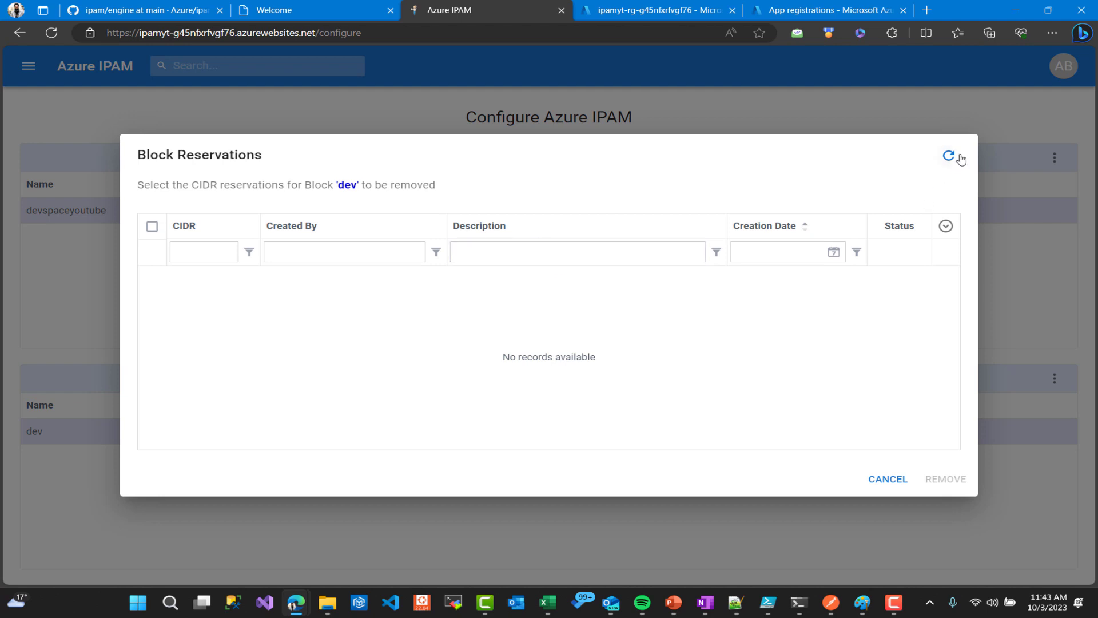
click(948, 156)
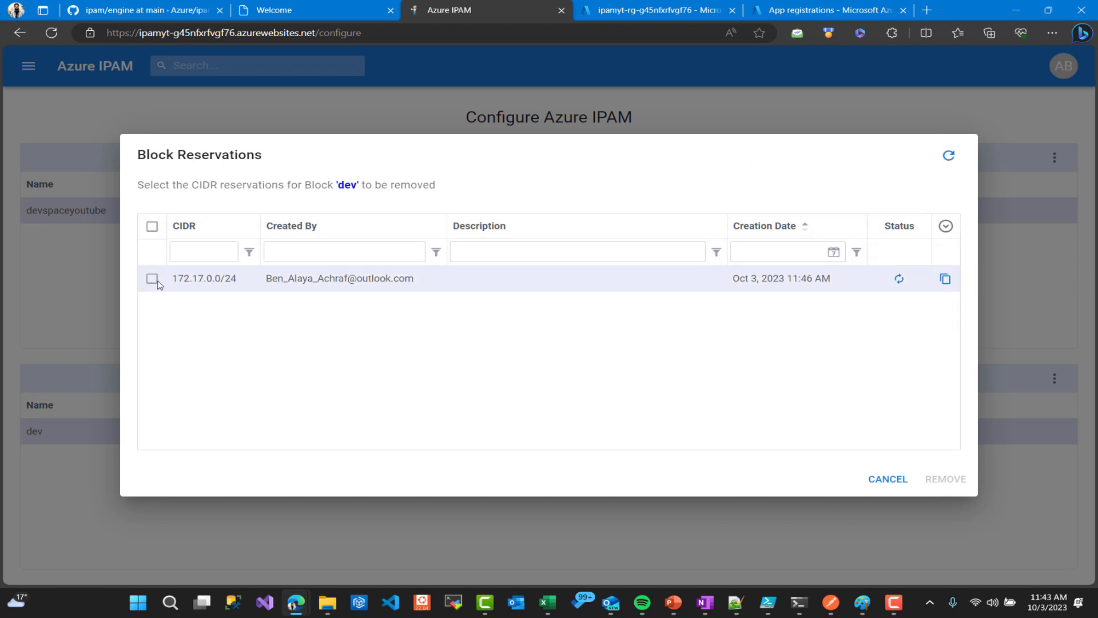
click(152, 278)
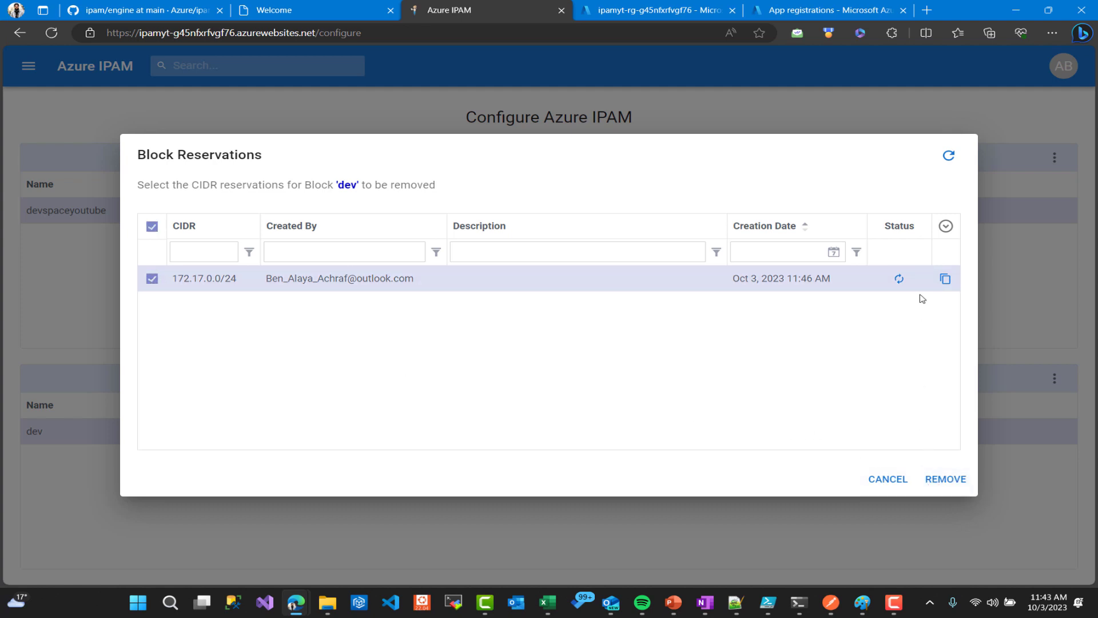
mouse_move(900, 278)
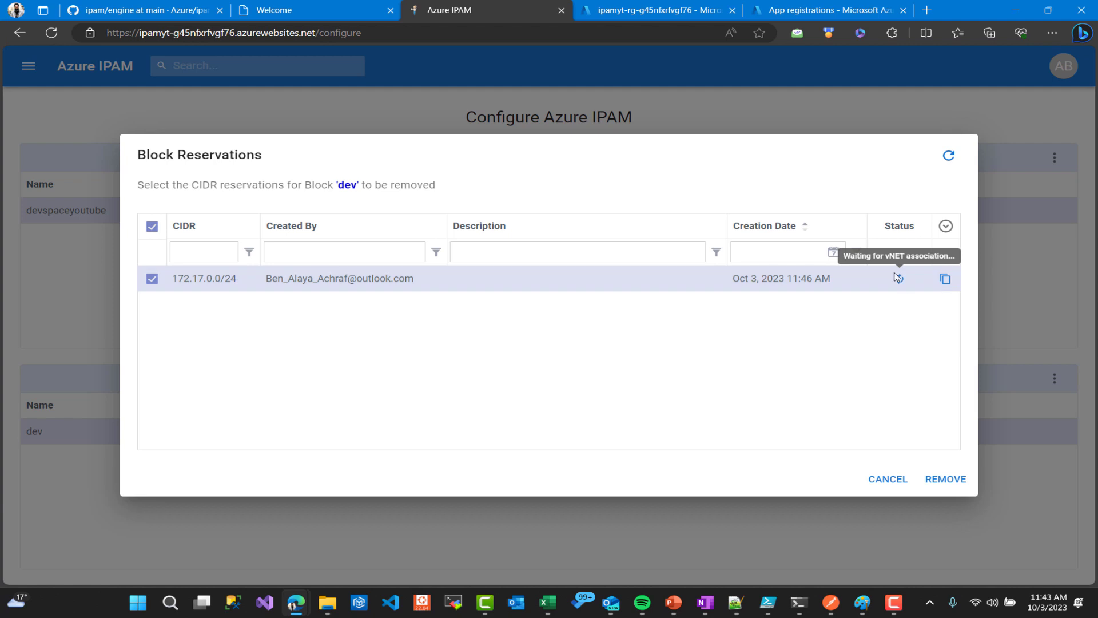
mouse_move(877, 433)
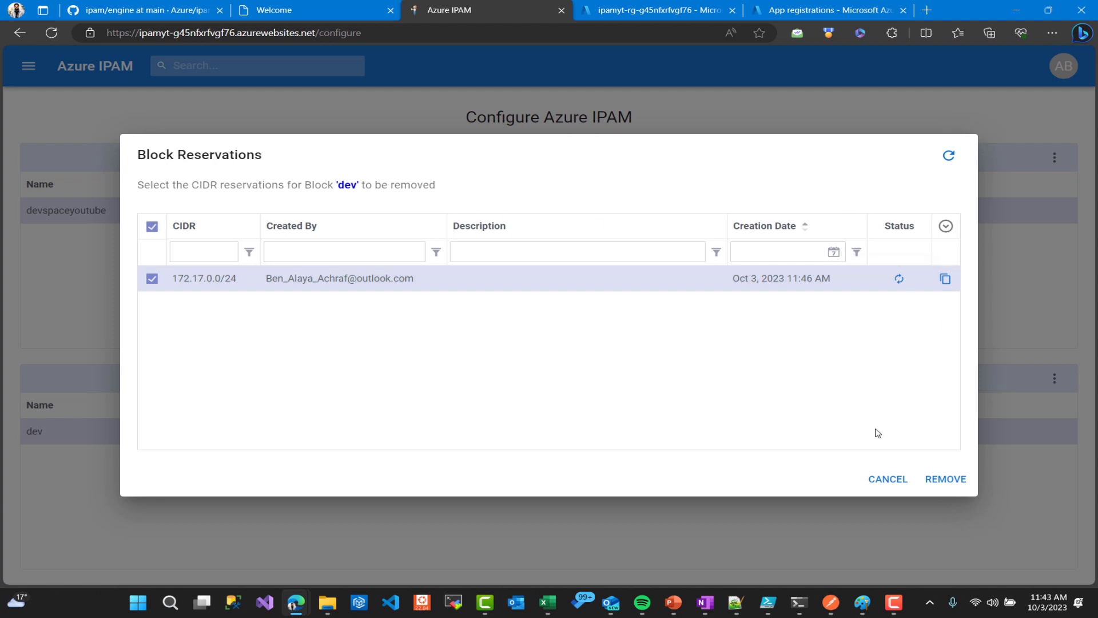
mouse_move(887, 484)
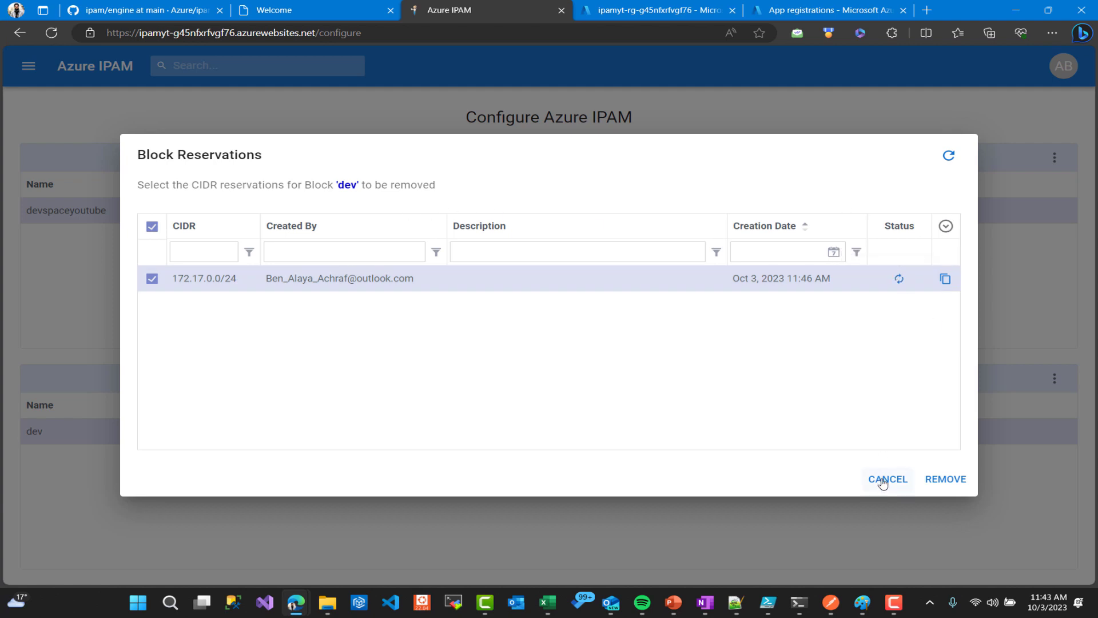
mouse_move(887, 482)
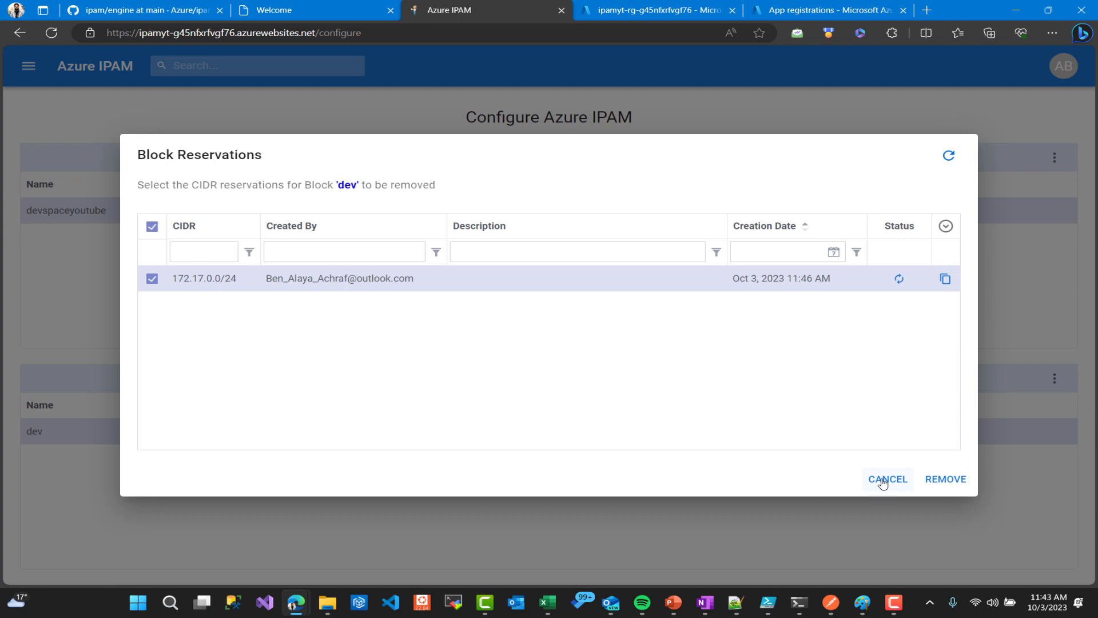
click(888, 479)
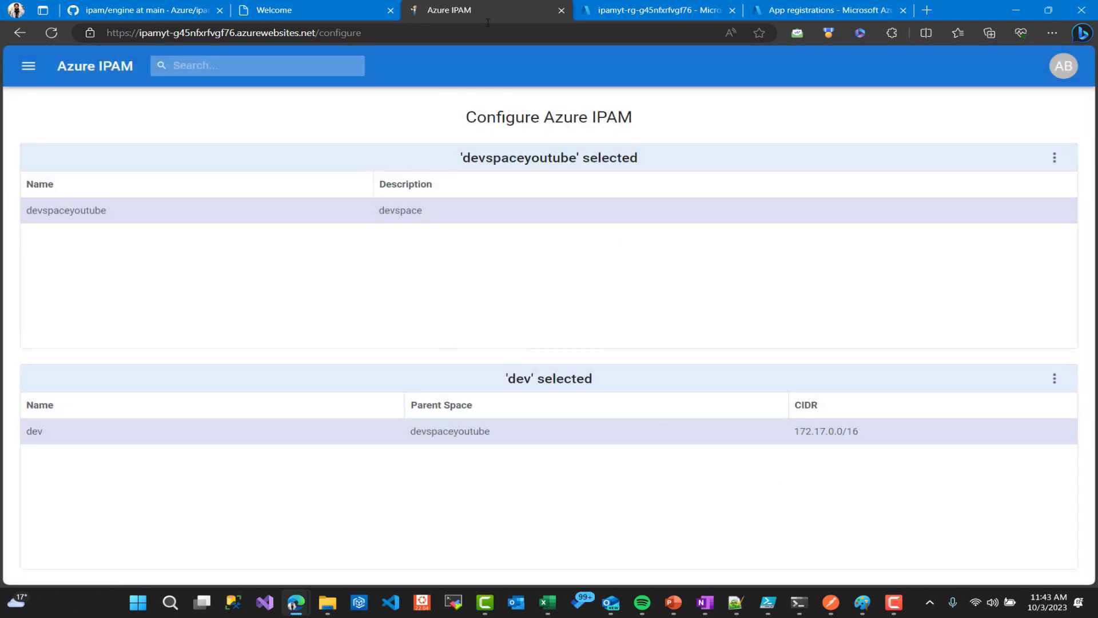
Switch to the ipamyt-rg-g45nfxrfvgf76 resource group and collapse its menu to widen the resource list
click(655, 10)
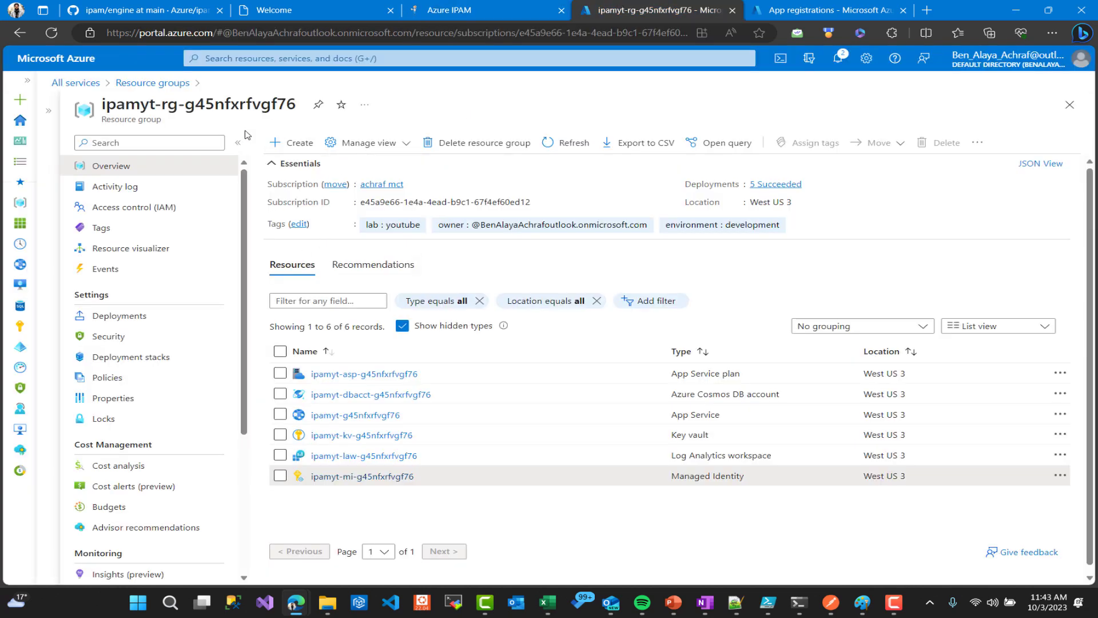
click(238, 142)
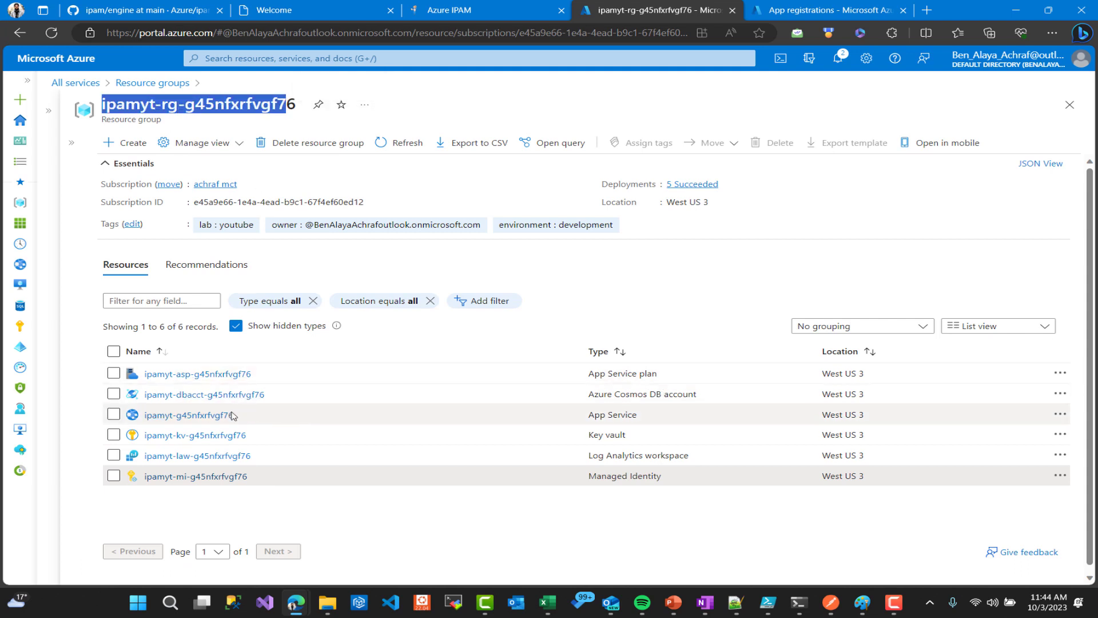
mouse_move(593, 434)
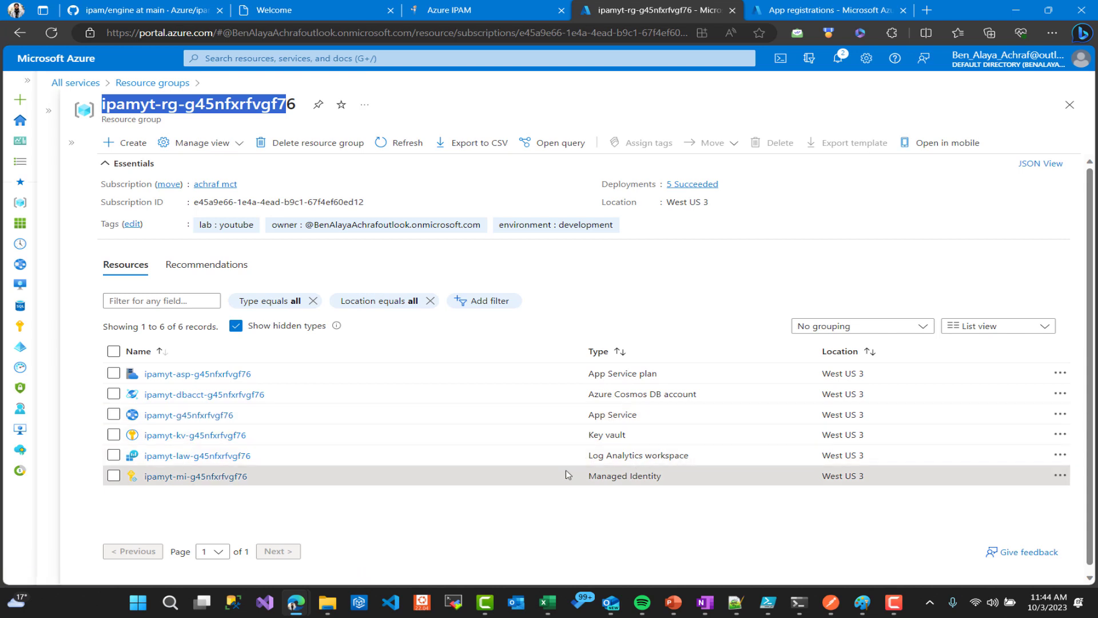
mouse_move(224, 434)
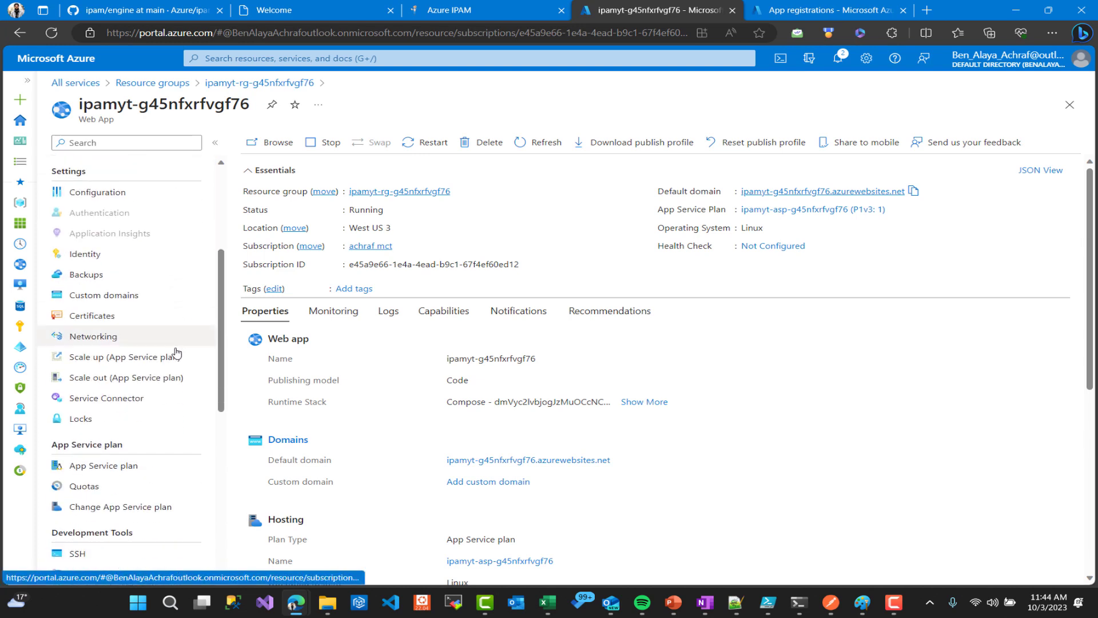
Check the Premium v3 P1V3 tier and Linux App Service plan, then return to the resource group
click(124, 354)
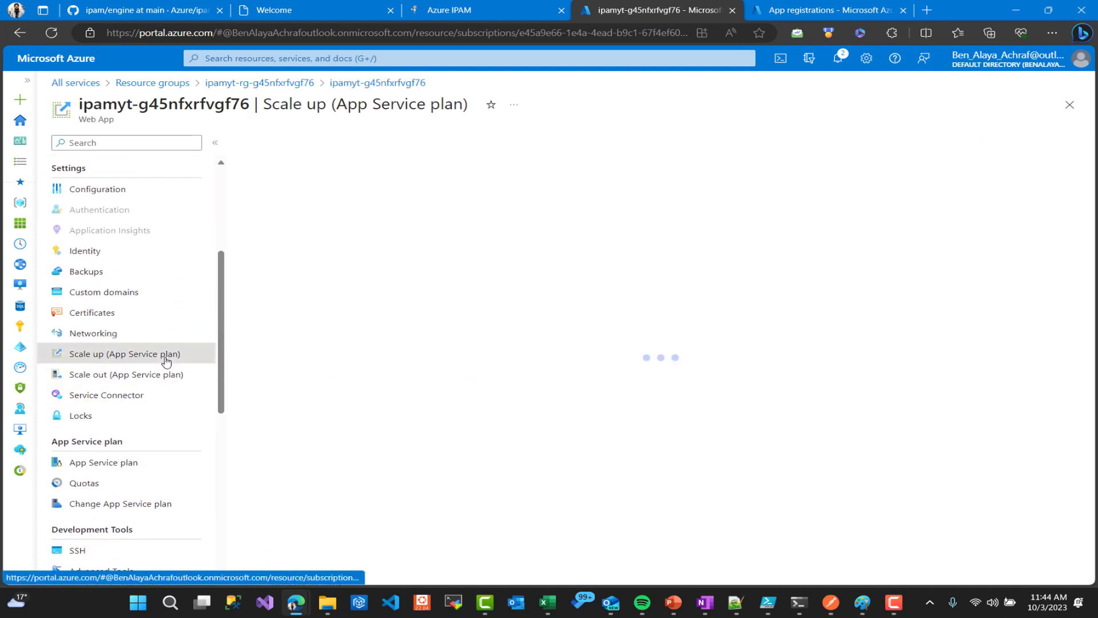
click(125, 353)
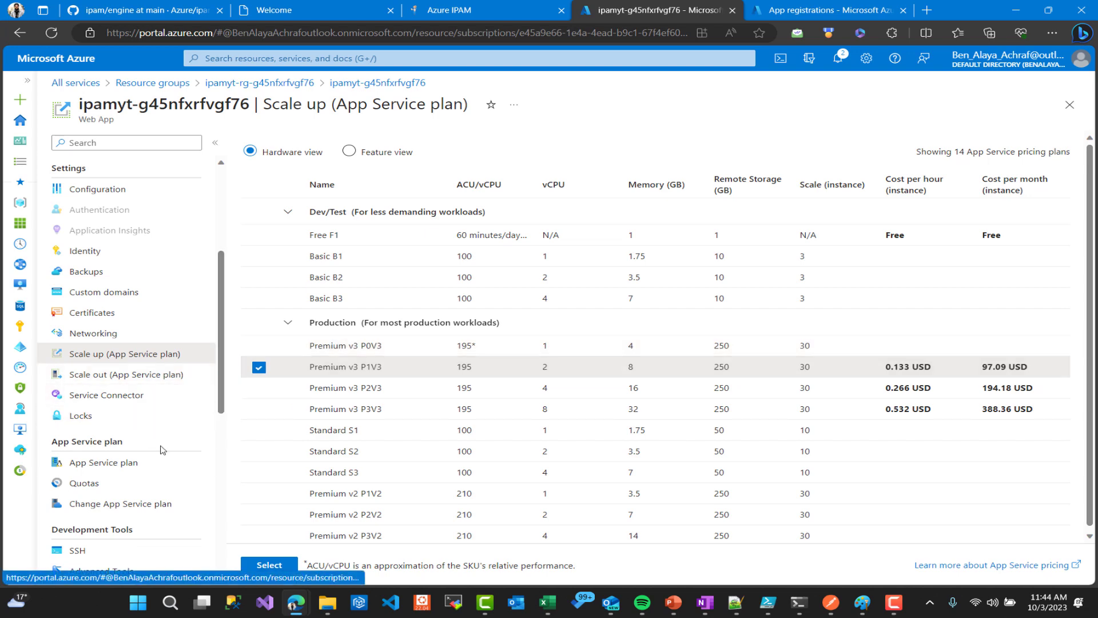
click(104, 461)
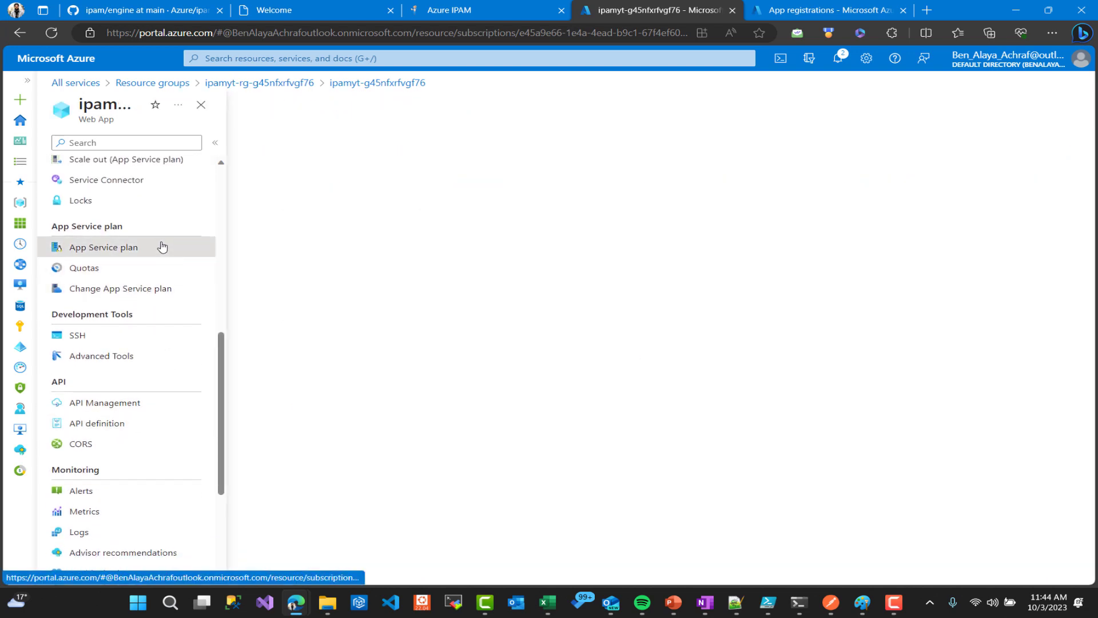
click(103, 247)
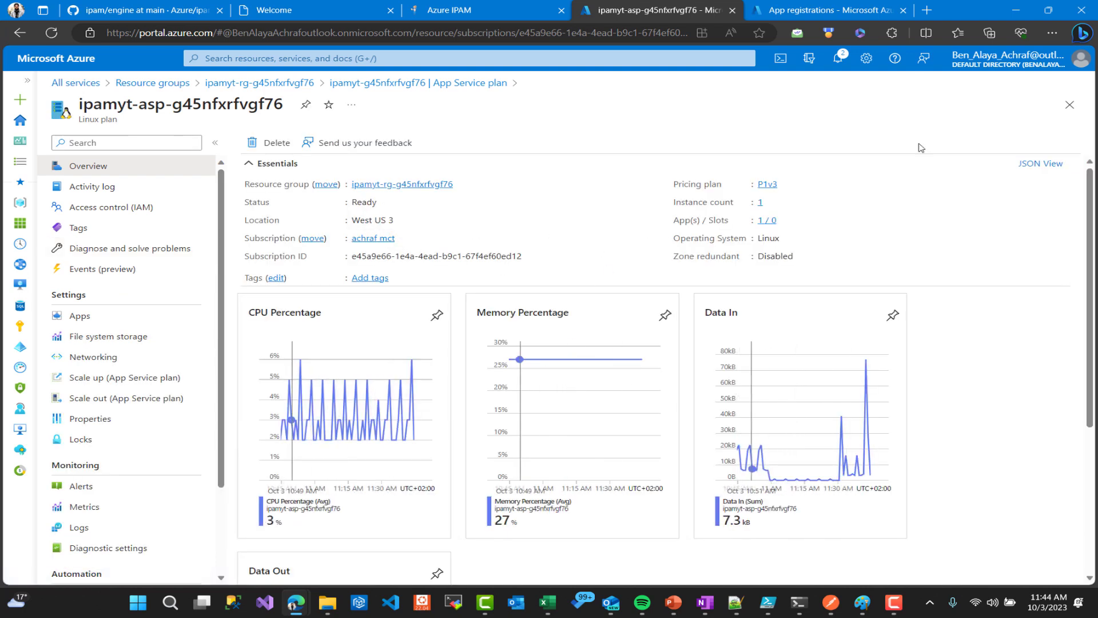
click(823, 209)
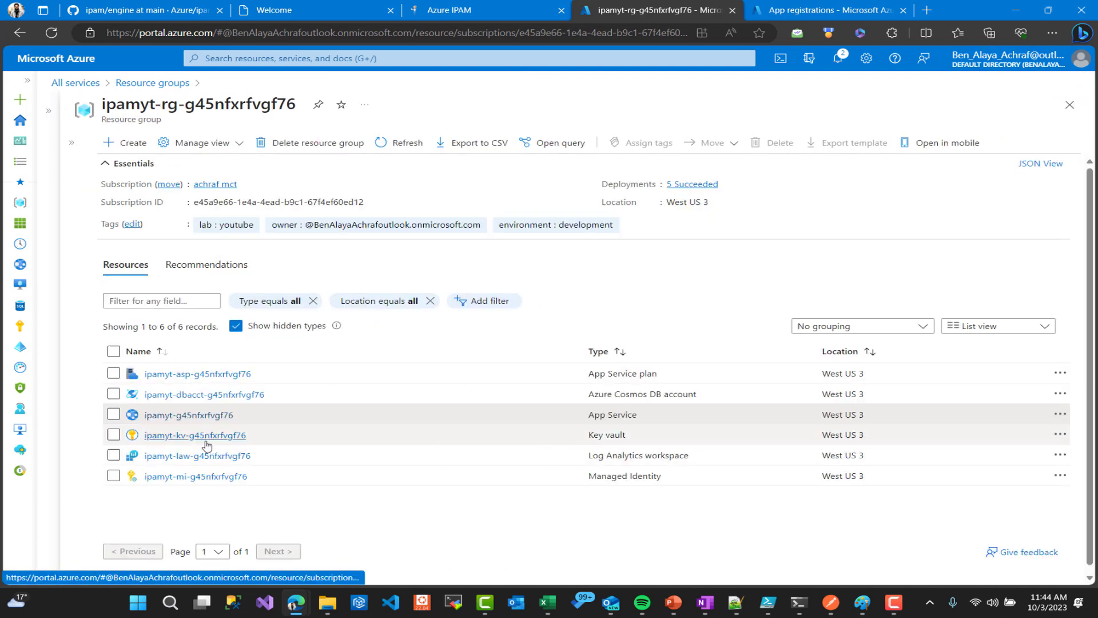
click(194, 435)
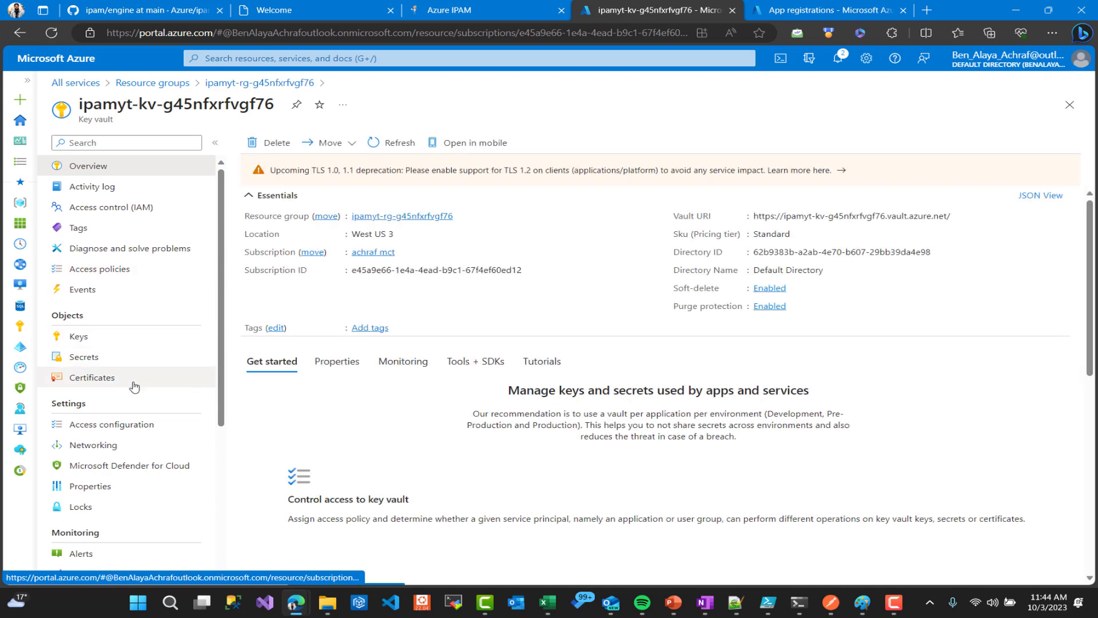
click(111, 424)
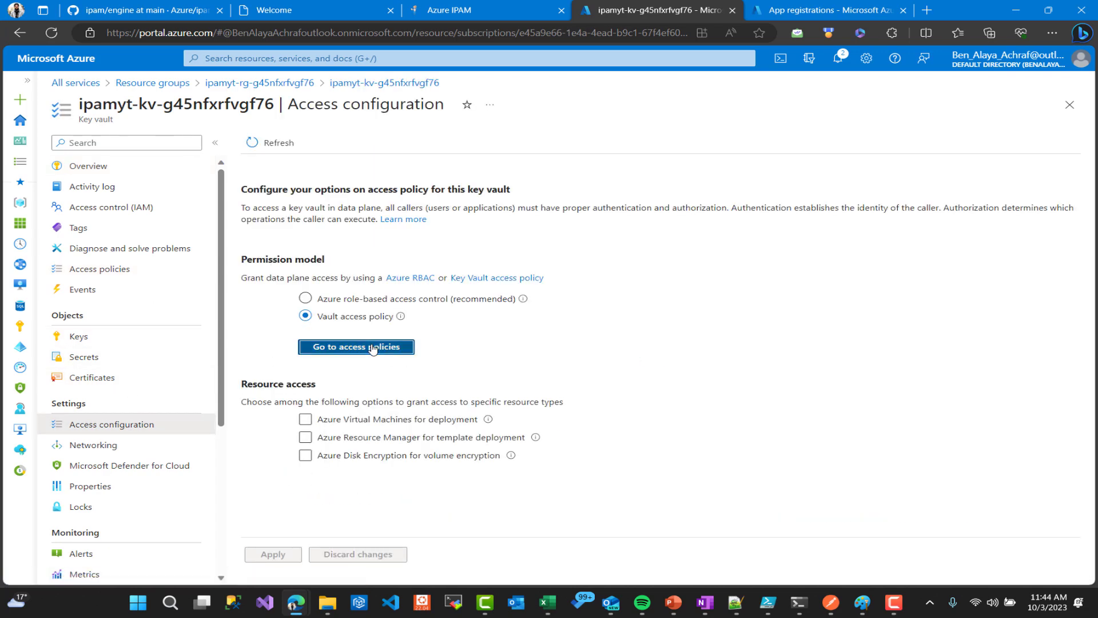
click(356, 346)
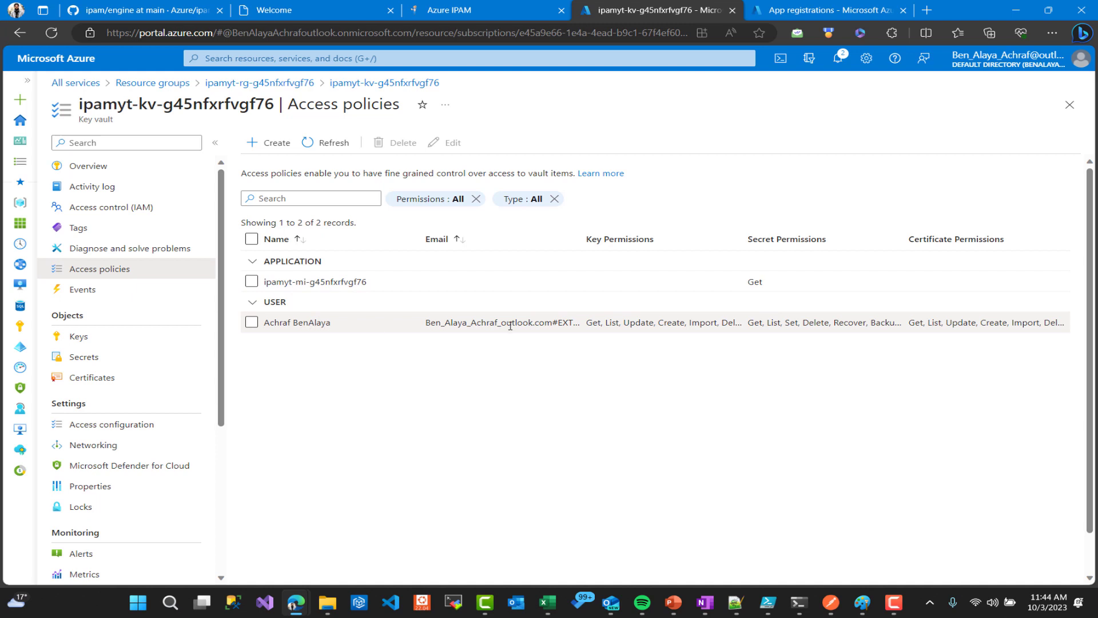
click(84, 357)
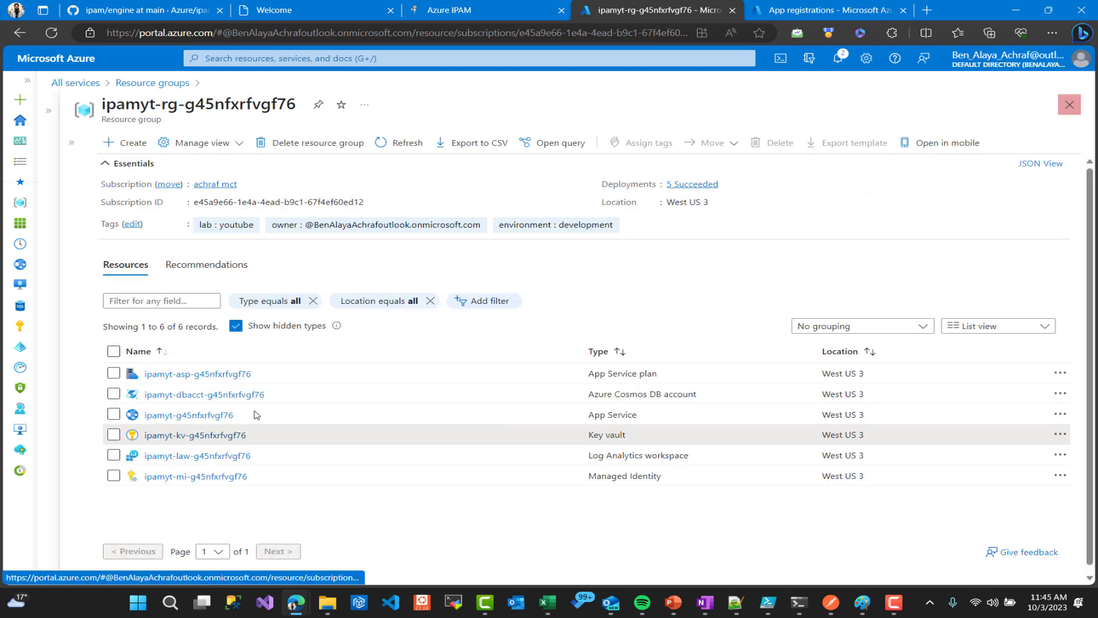
Browse the Cosmos DB Data Explorer documents, including reservations, and open the IPAM admins list
click(204, 393)
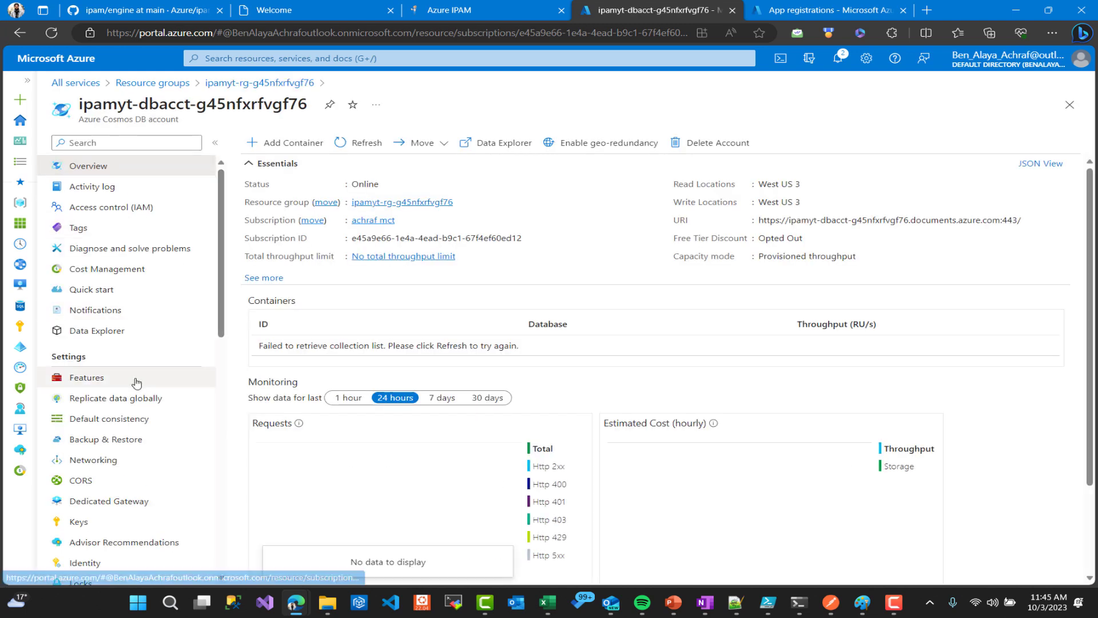
click(97, 330)
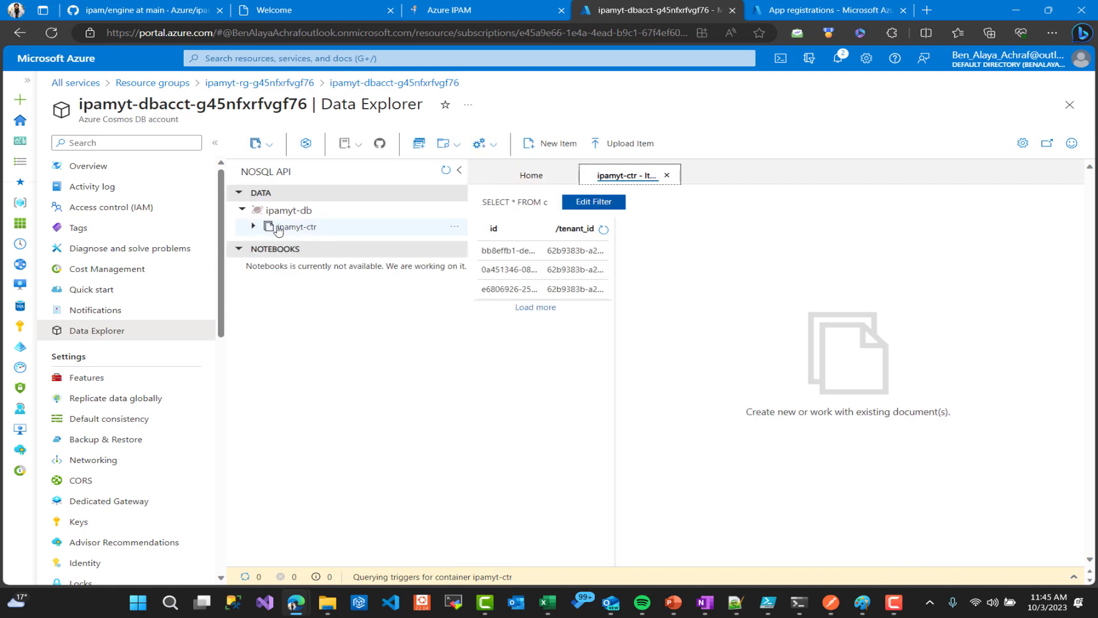
click(509, 249)
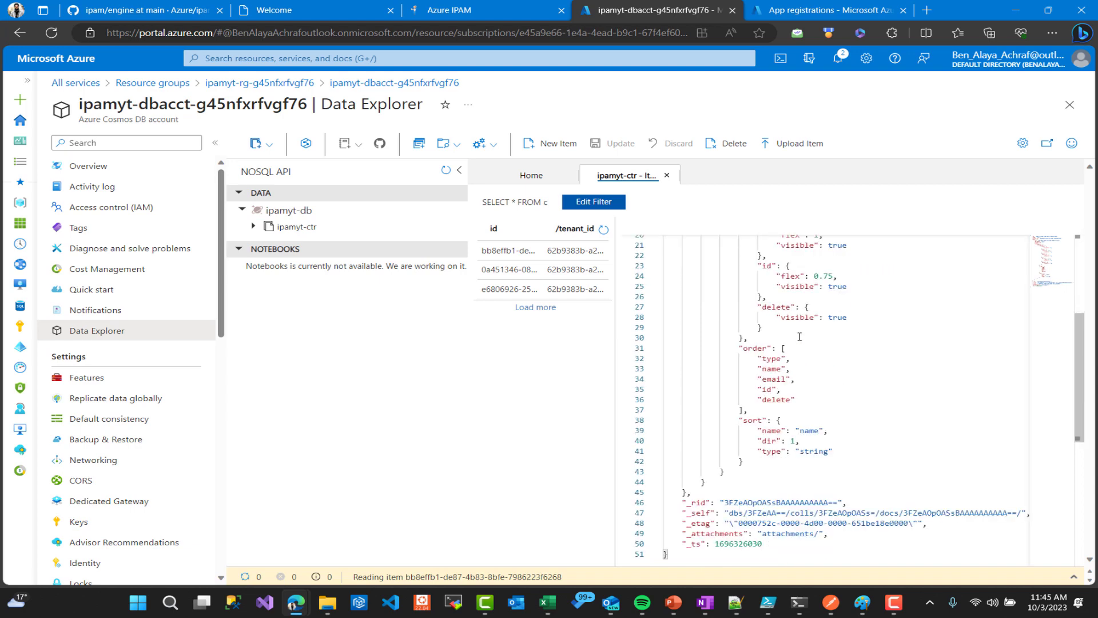
click(509, 290)
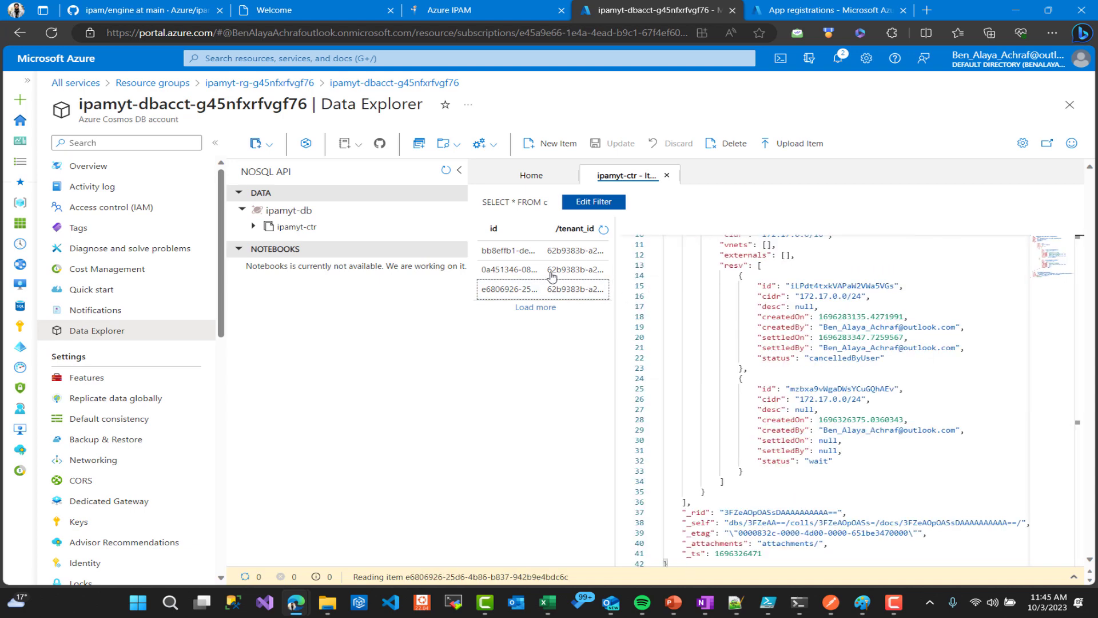
click(510, 269)
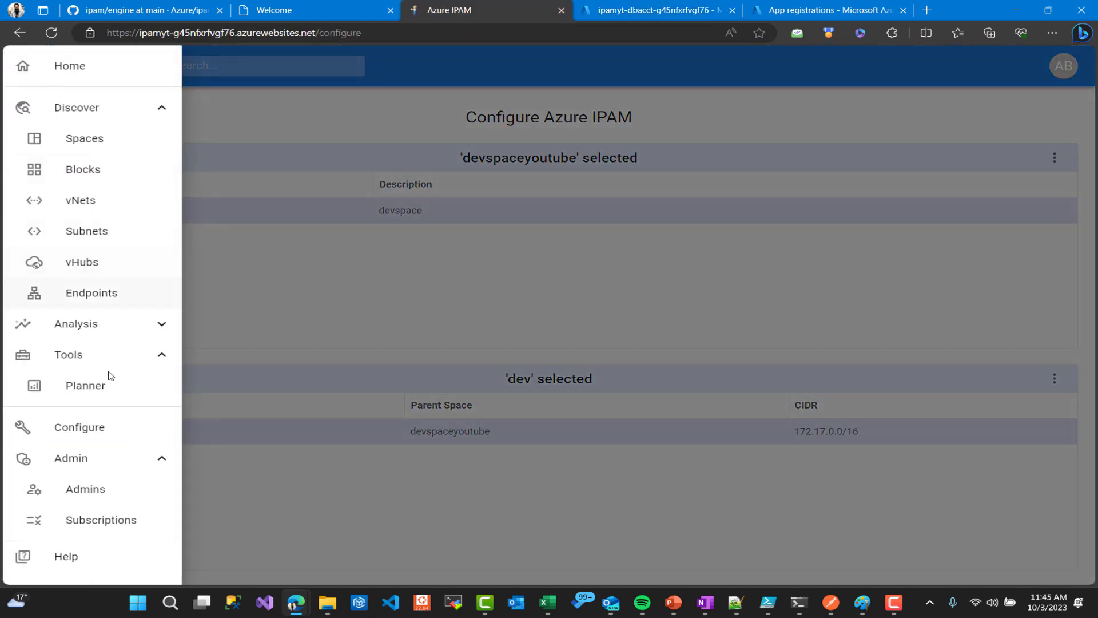
click(85, 488)
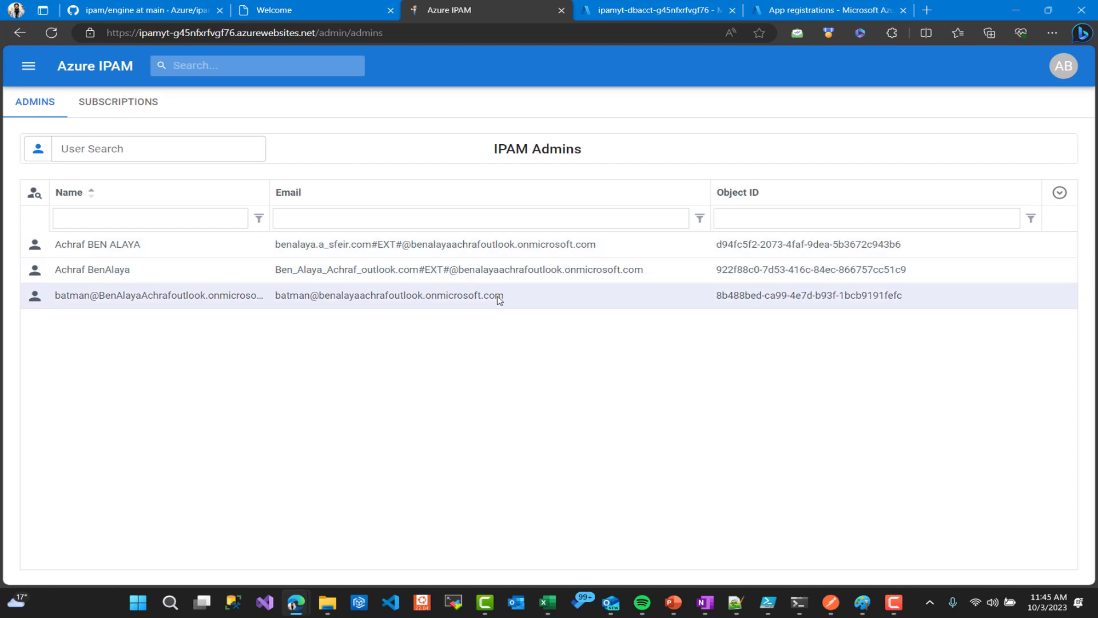
click(655, 9)
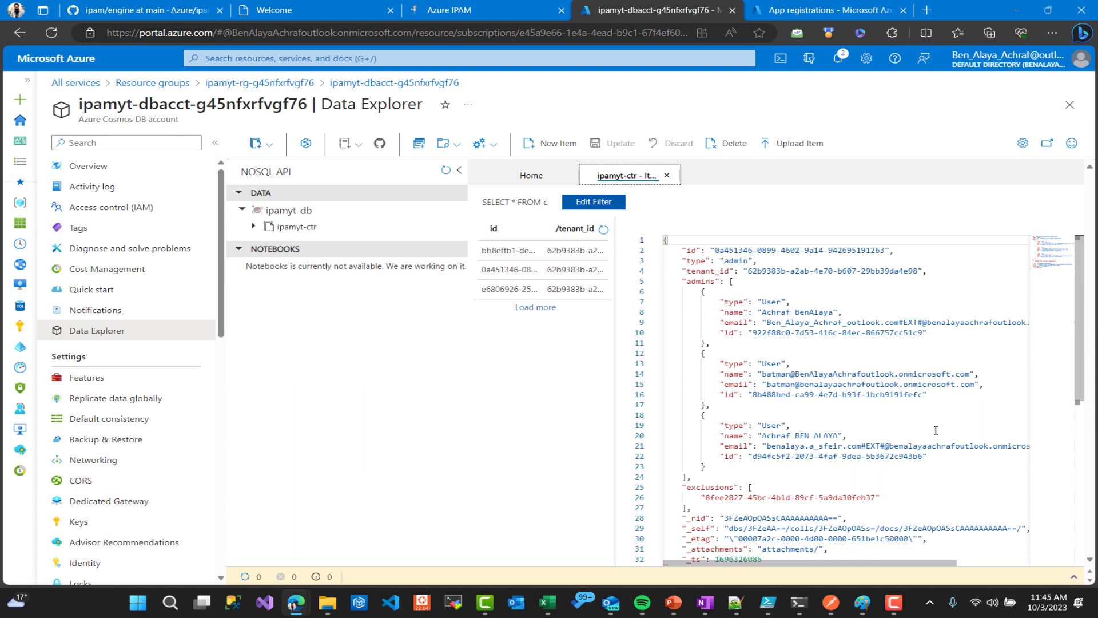
mouse_move(911, 459)
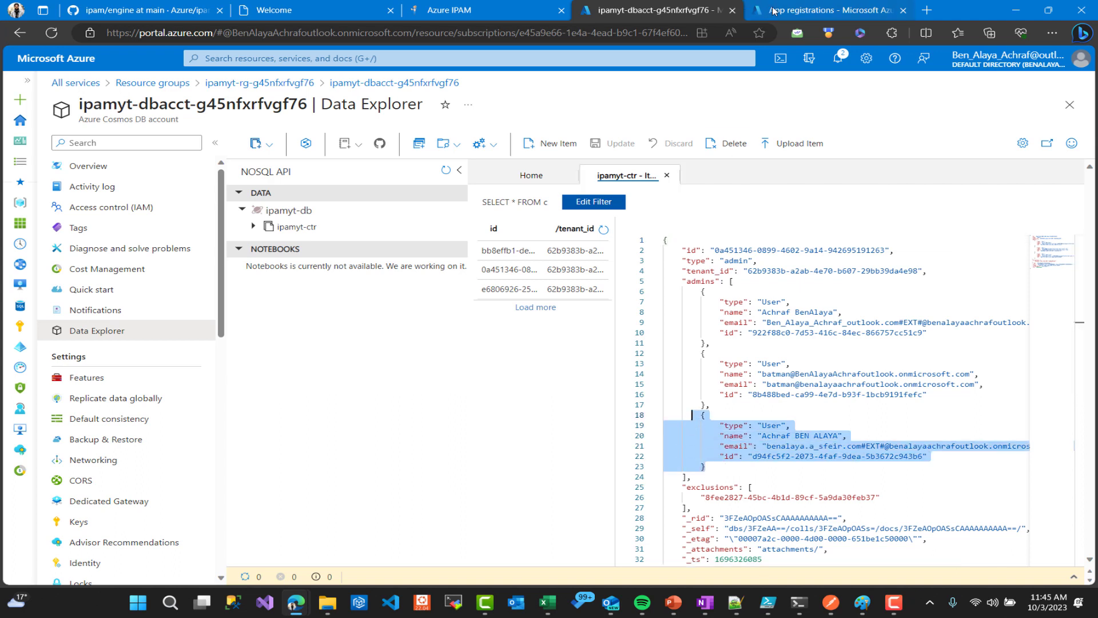
Delete the second admin object from the admin document's JSON and save with Update
click(485, 10)
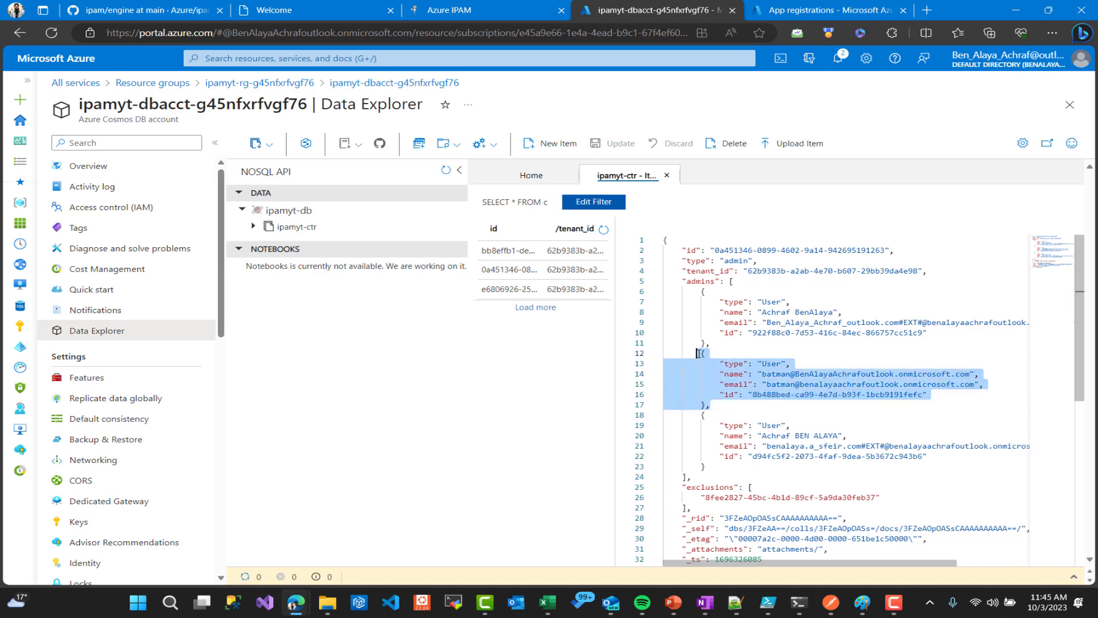
key(Delete)
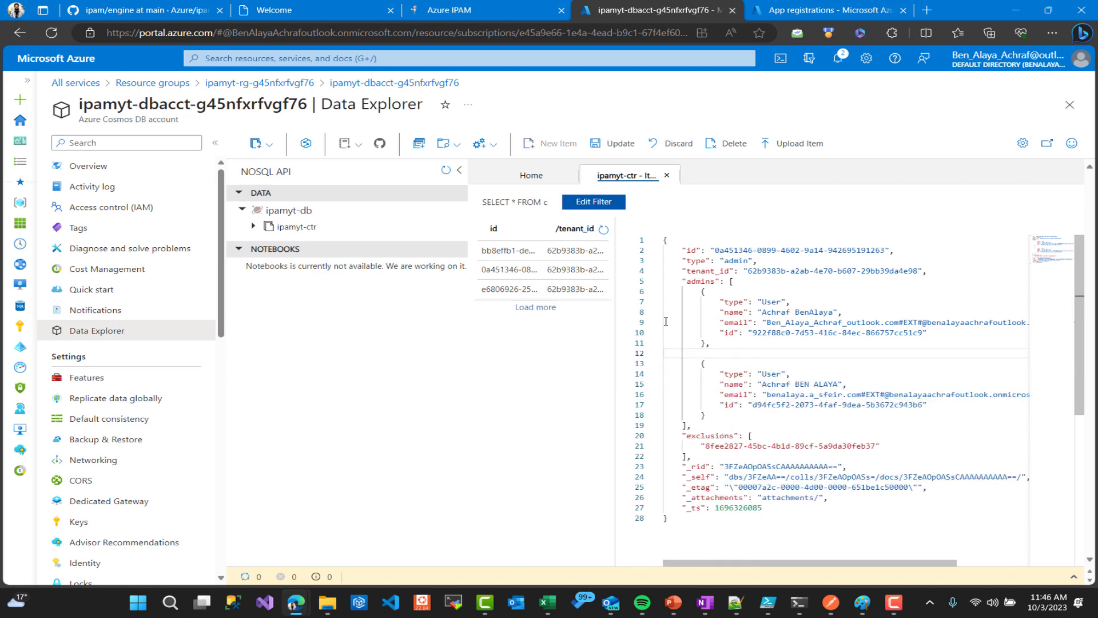
click(618, 143)
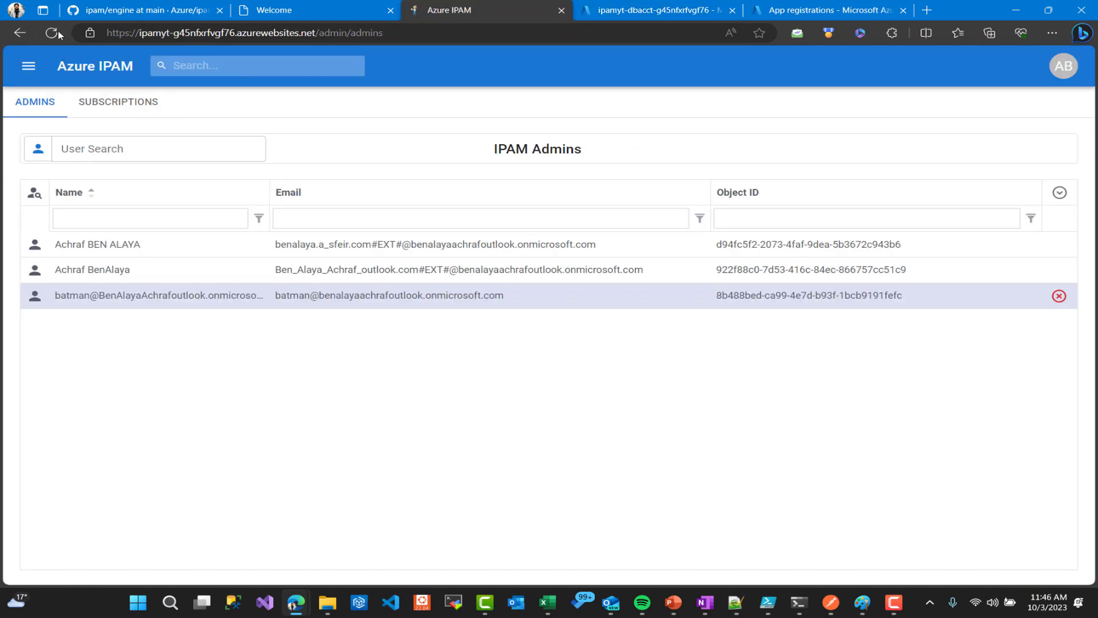
Reload the IPAM Admins page to confirm only two admins remain, then return to the portal tab
click(50, 33)
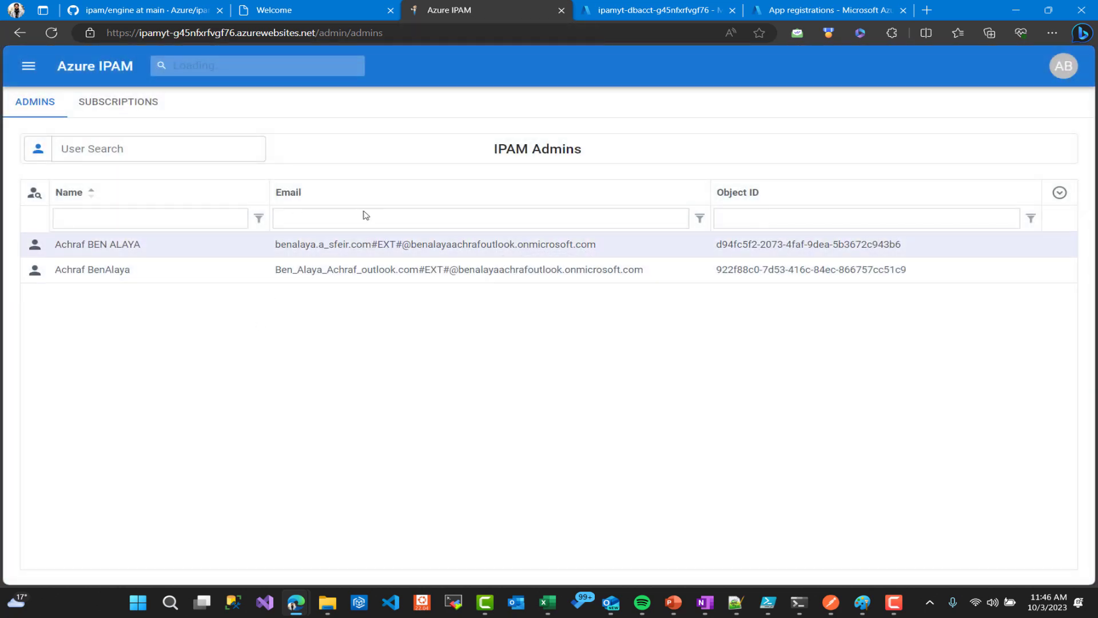
click(655, 9)
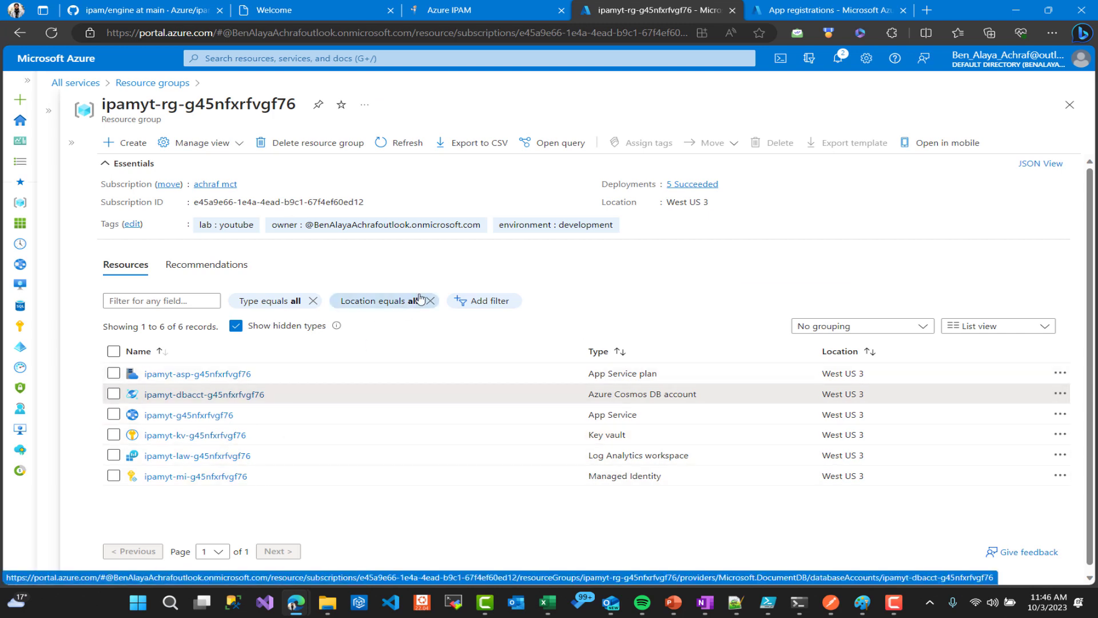
Inspect ipam-engine-app's API permissions, including the user_impersonation permission details
click(829, 10)
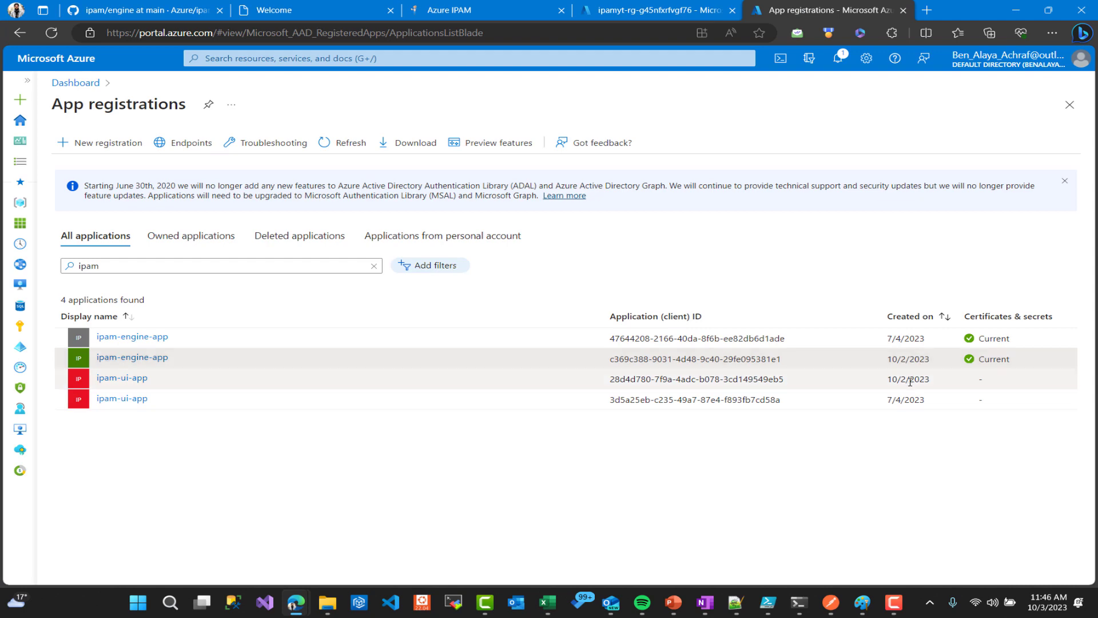
mouse_move(121, 378)
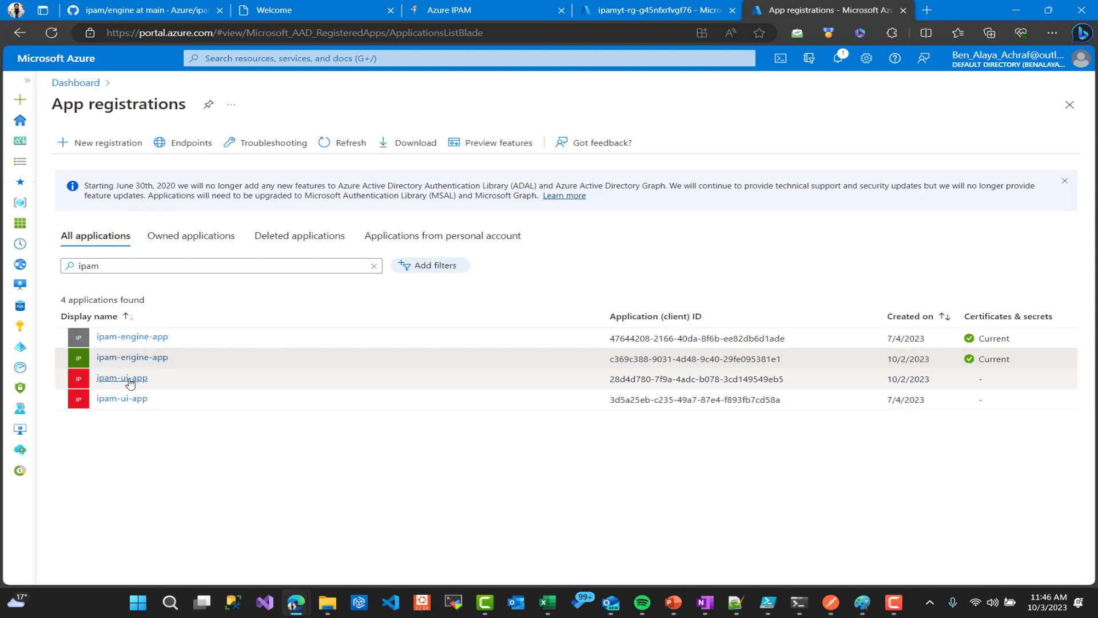
click(132, 358)
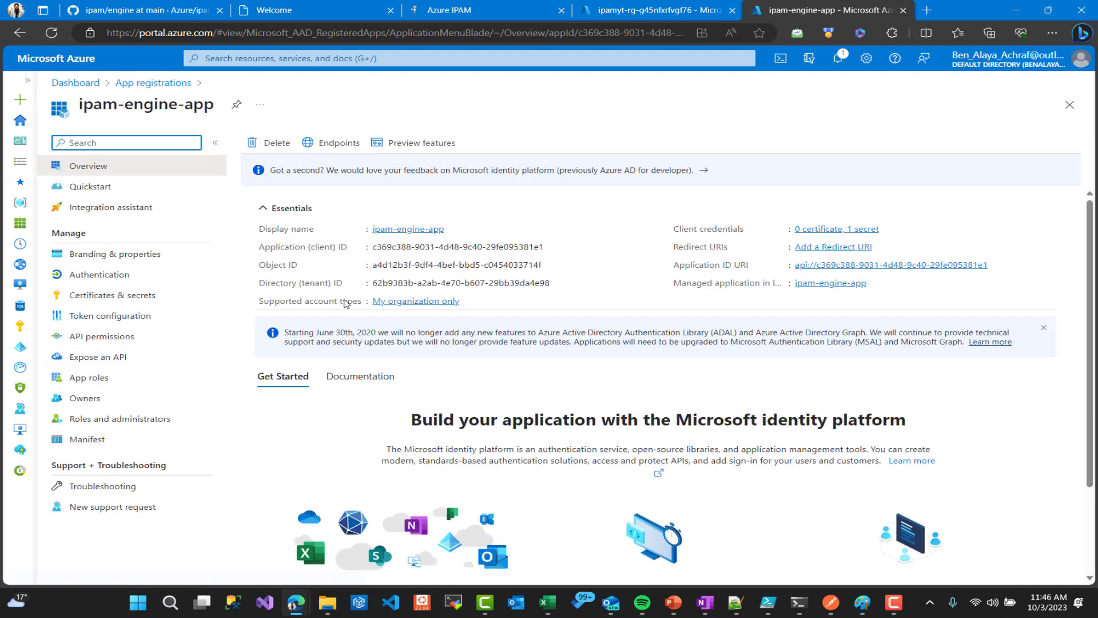
mouse_move(101, 337)
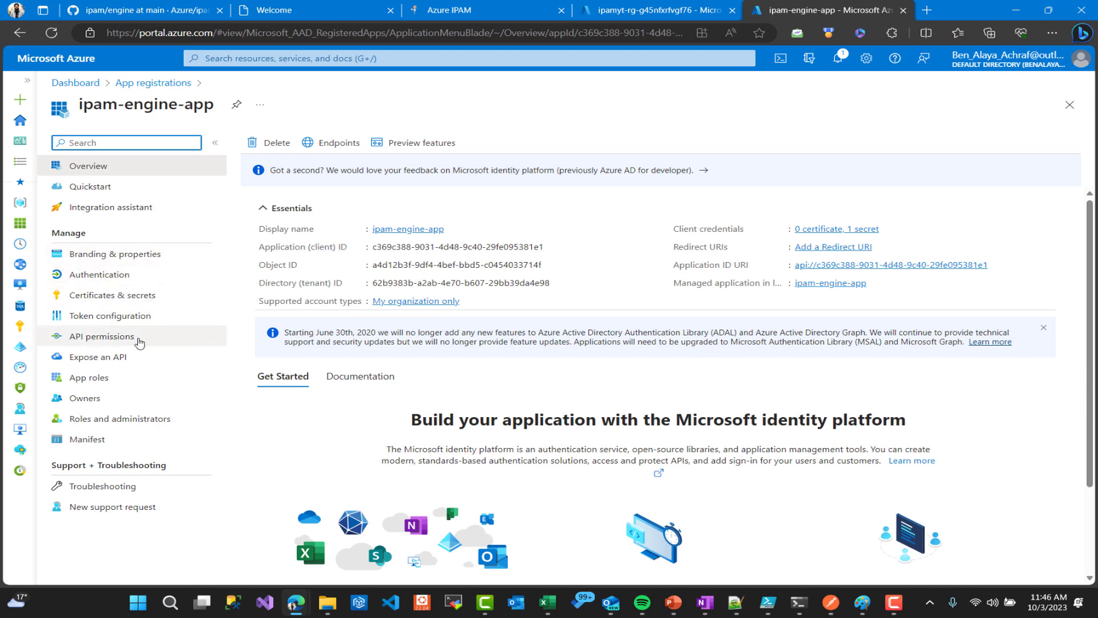
click(101, 336)
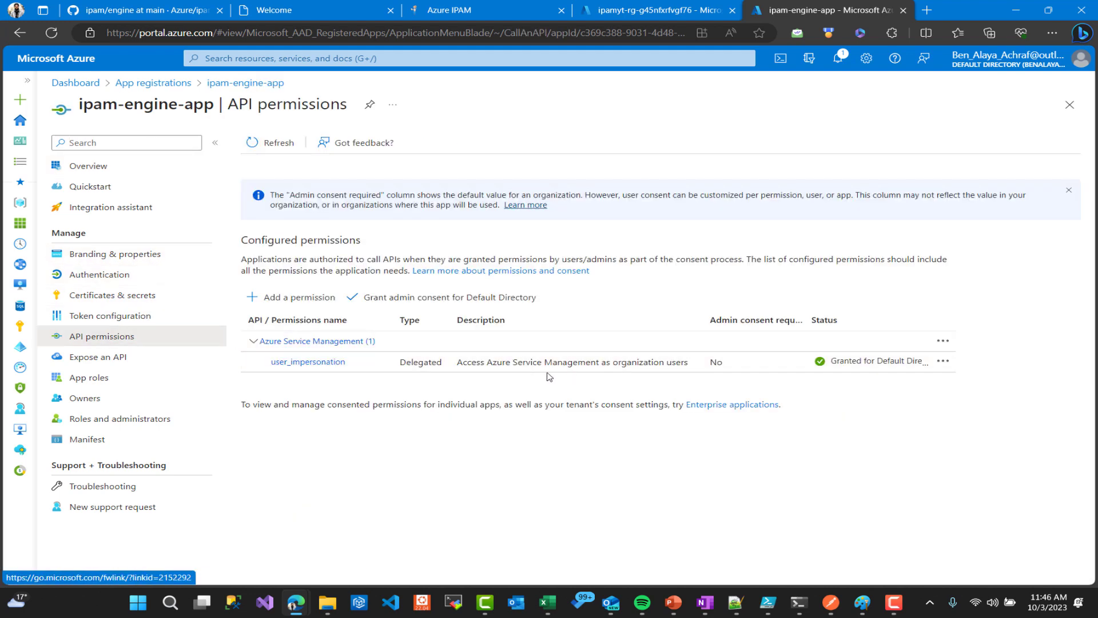
click(307, 362)
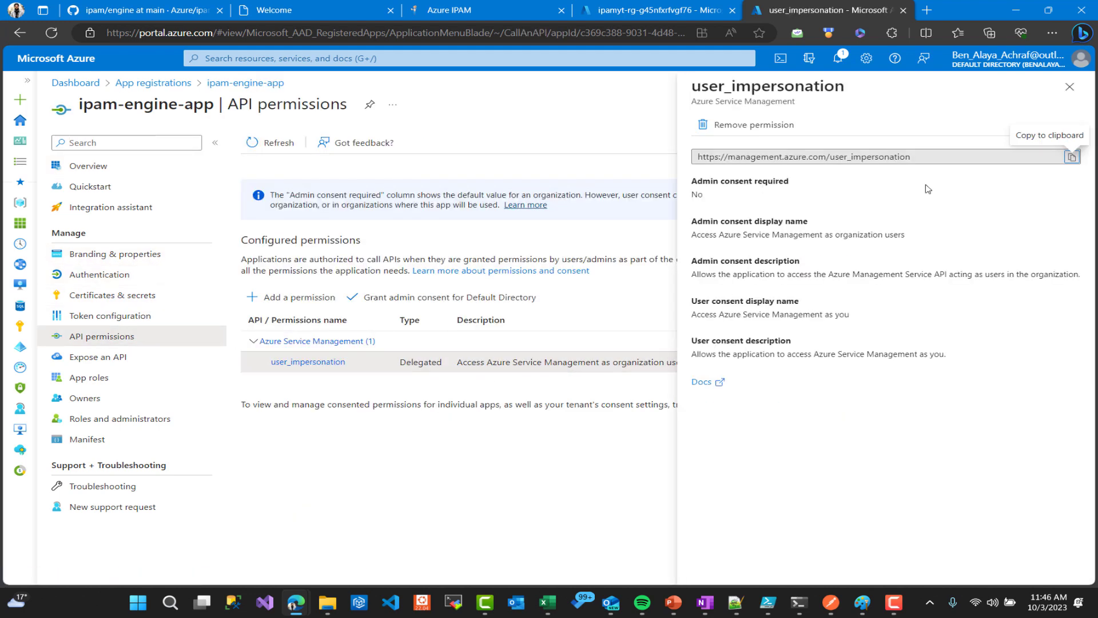
click(1071, 86)
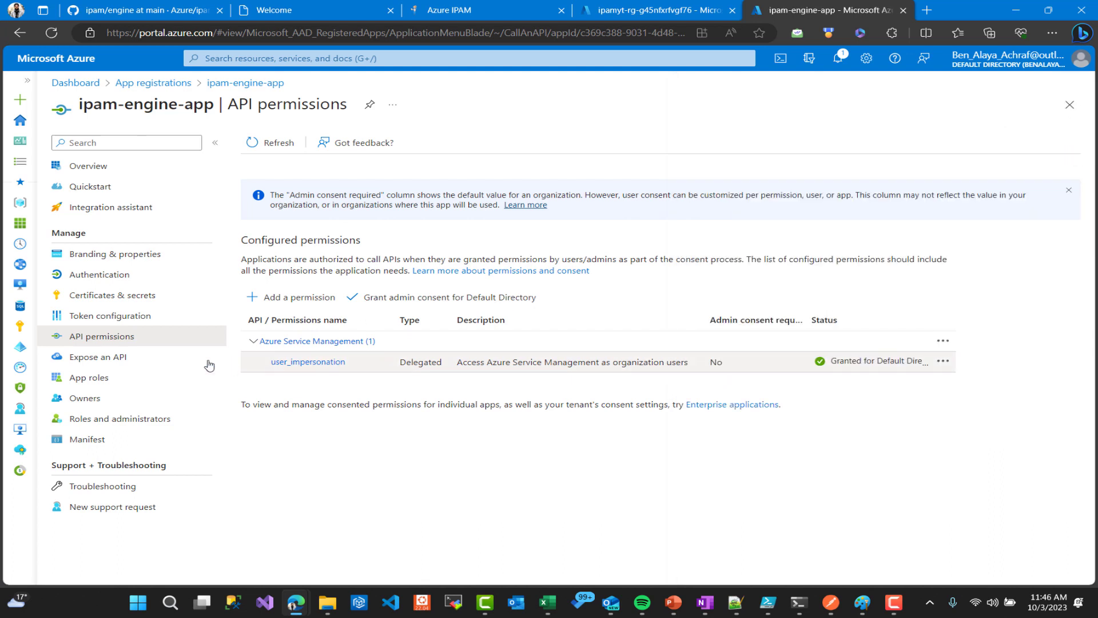
Review the engine app's client secrets and exposed API, then ipam-ui-app's API permissions
click(112, 295)
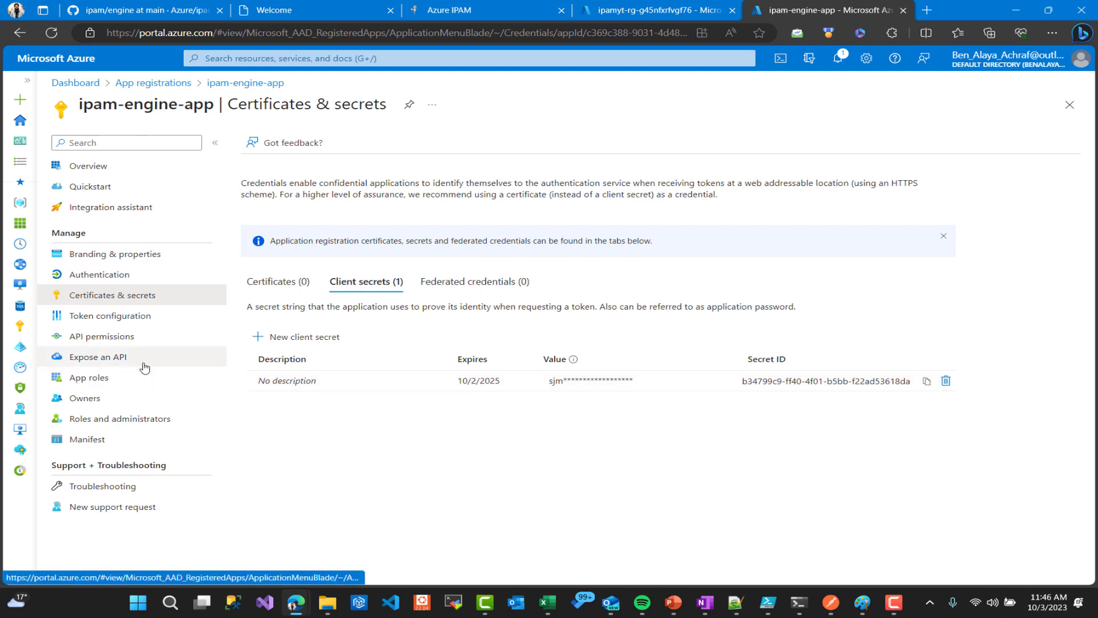
click(97, 357)
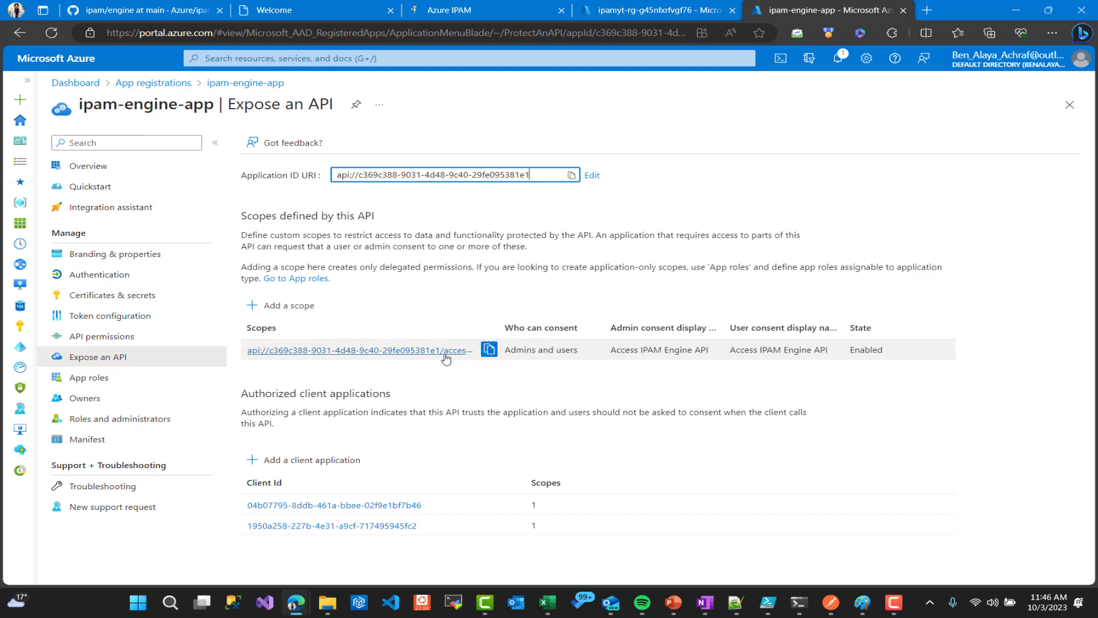
mouse_move(350, 525)
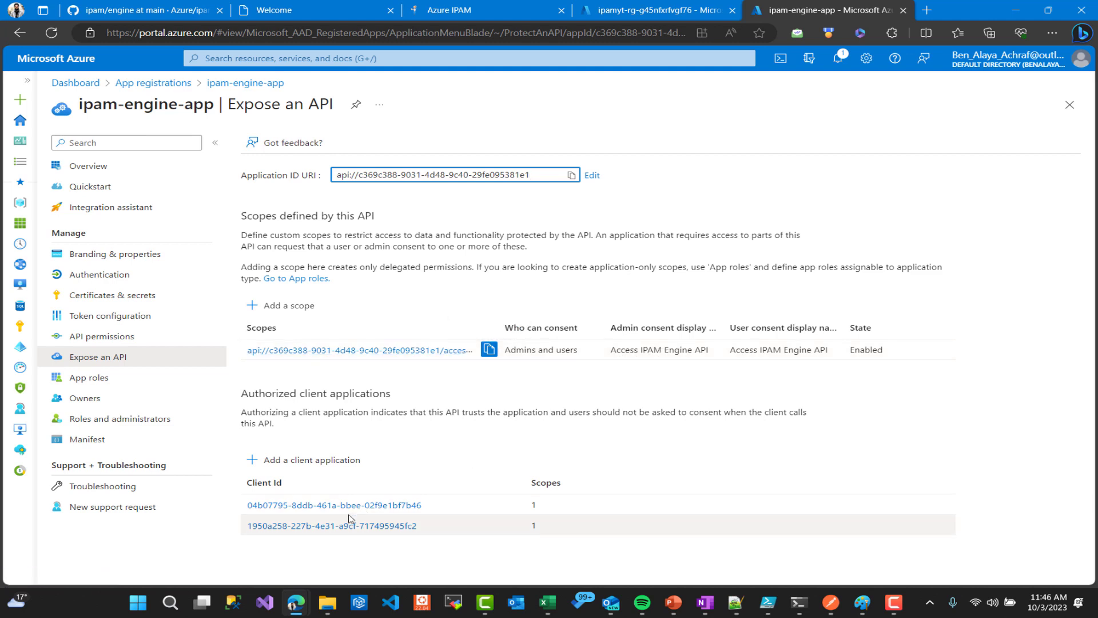
click(90, 377)
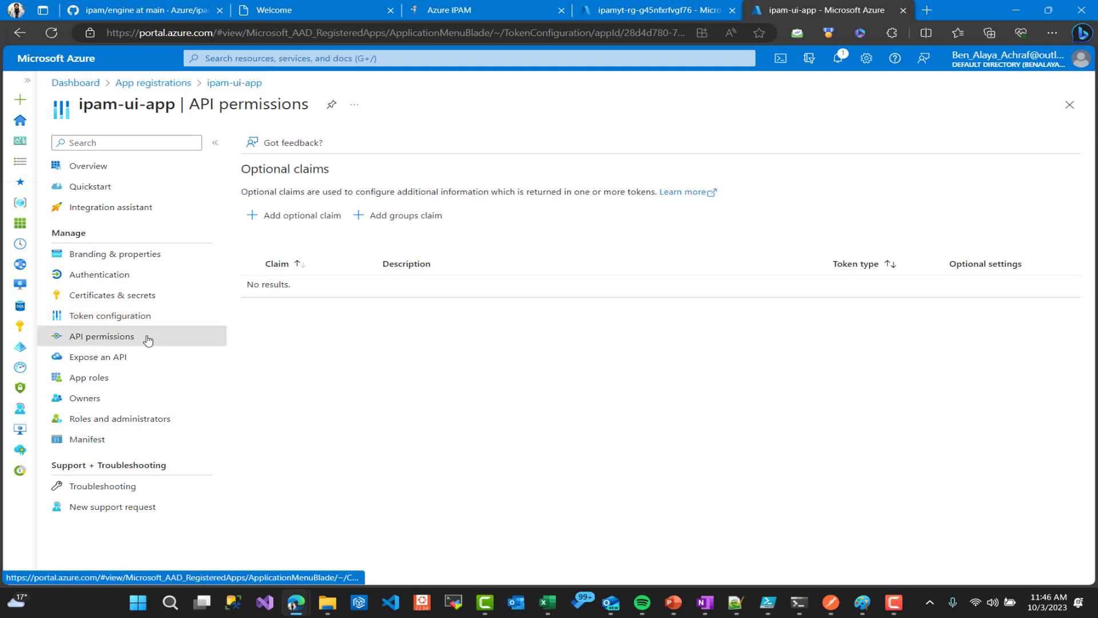
click(103, 336)
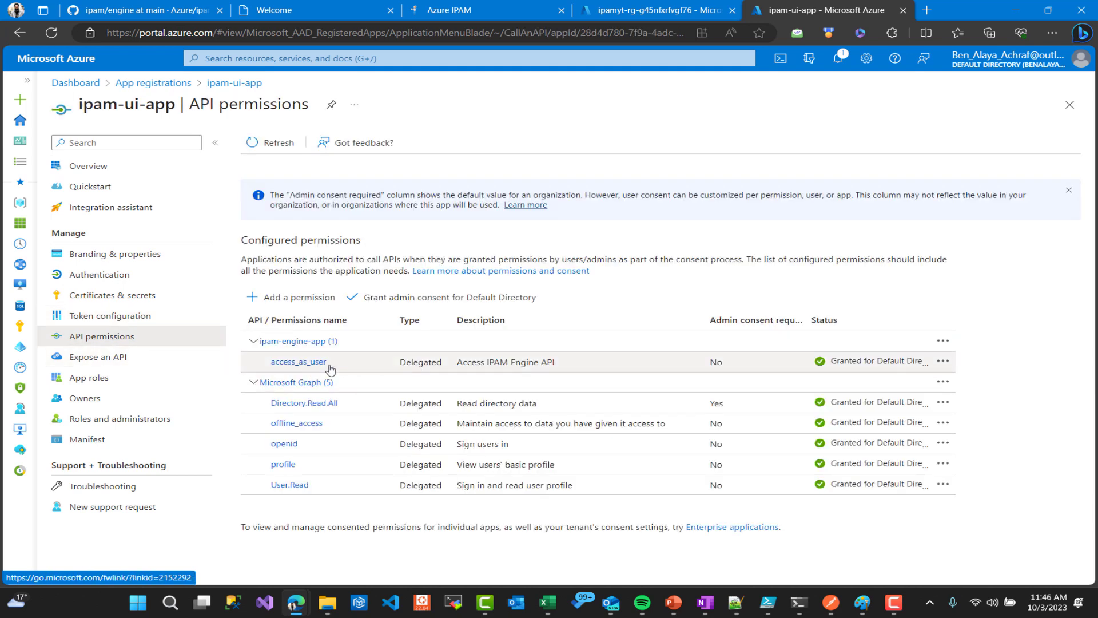
mouse_move(313, 464)
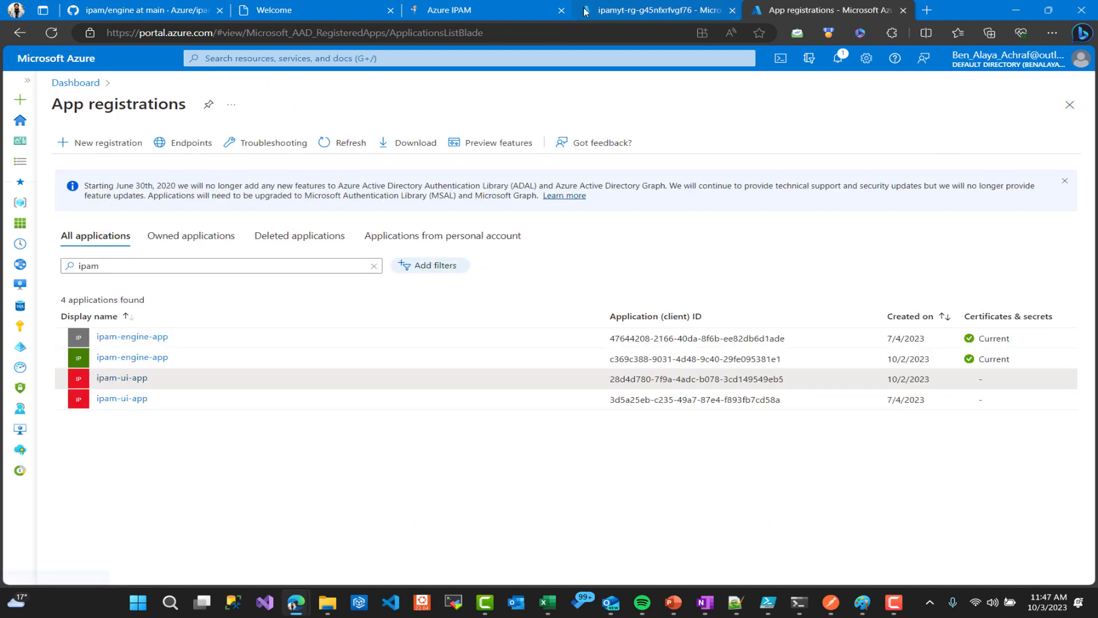
Scroll through the README of the Azure/ipam GitHub repository
click(140, 10)
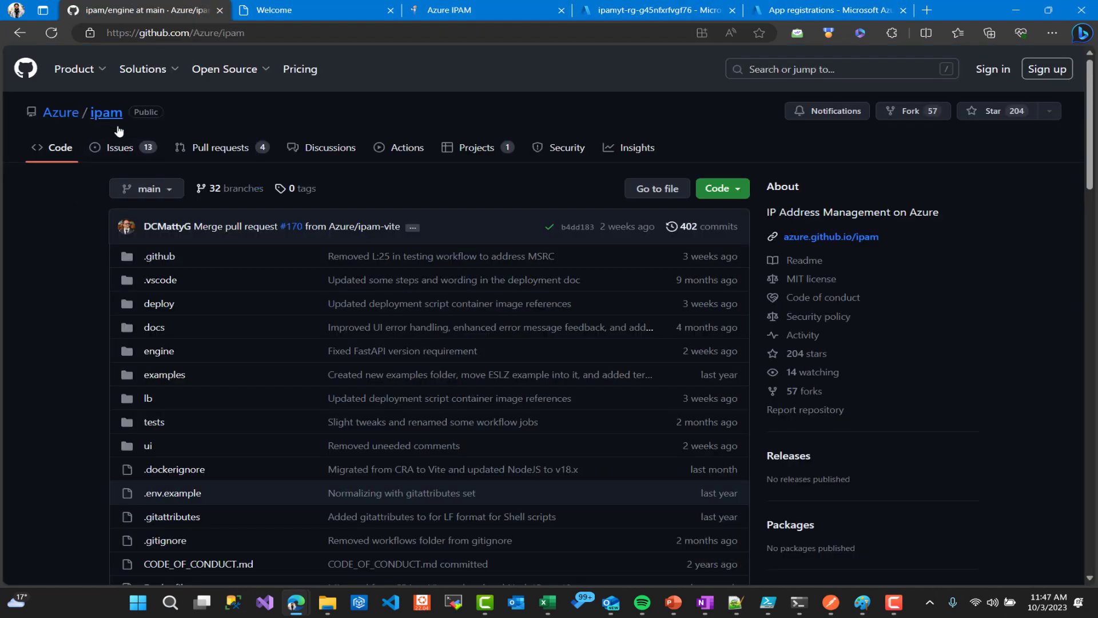
scroll(down, 3)
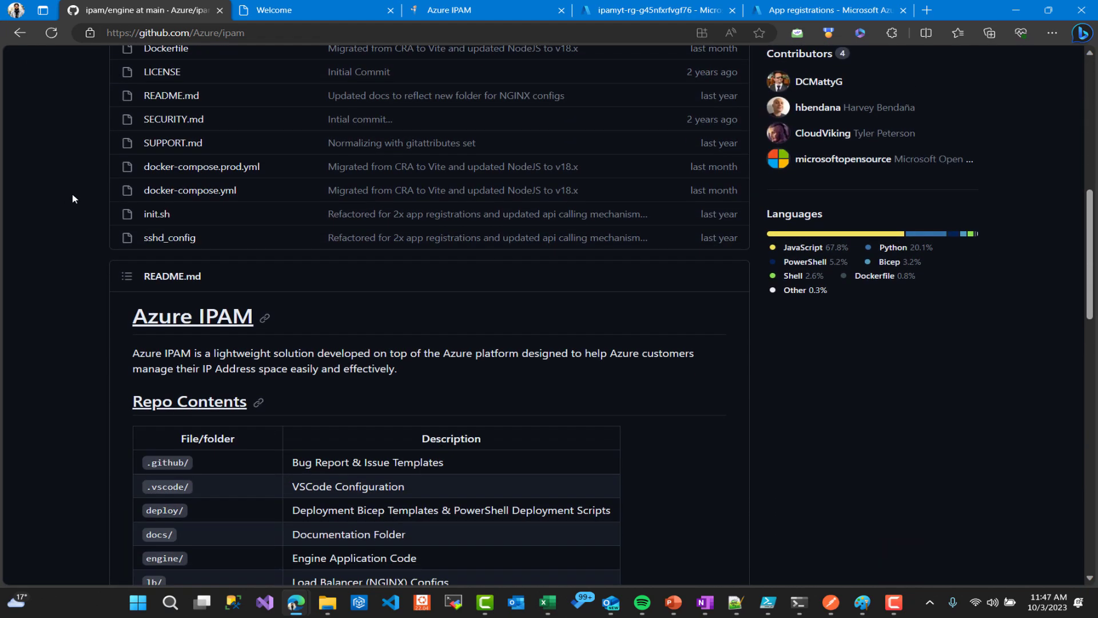
scroll(down, 3)
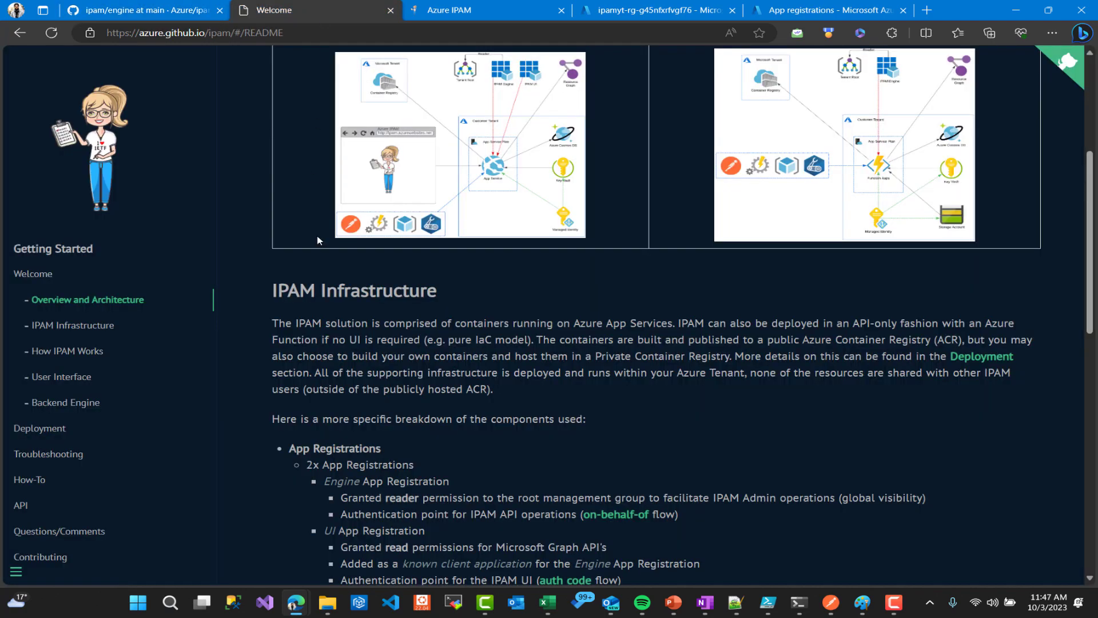
mouse_move(102, 348)
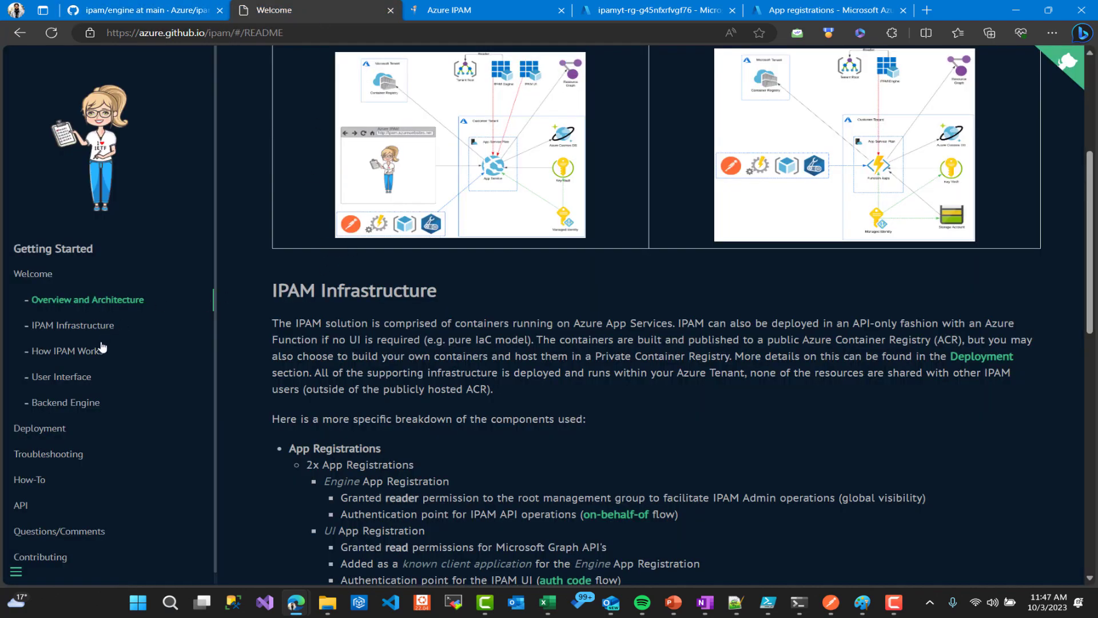
Read the deployment docs' PowerShell and CLI sign-in instructions and Full Deployment examples
click(67, 350)
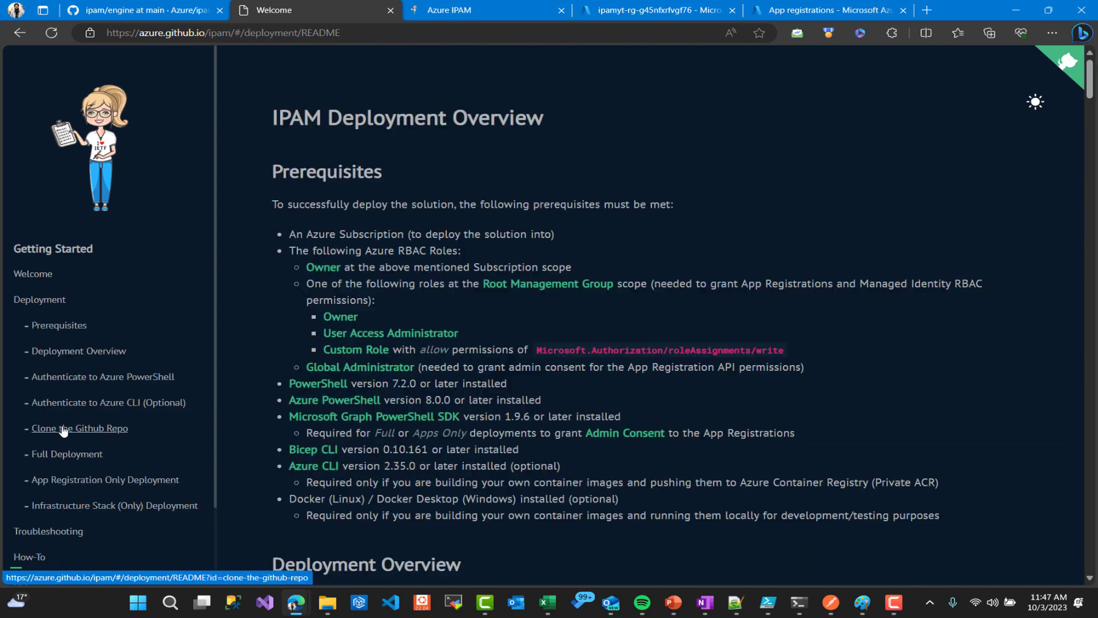
click(102, 376)
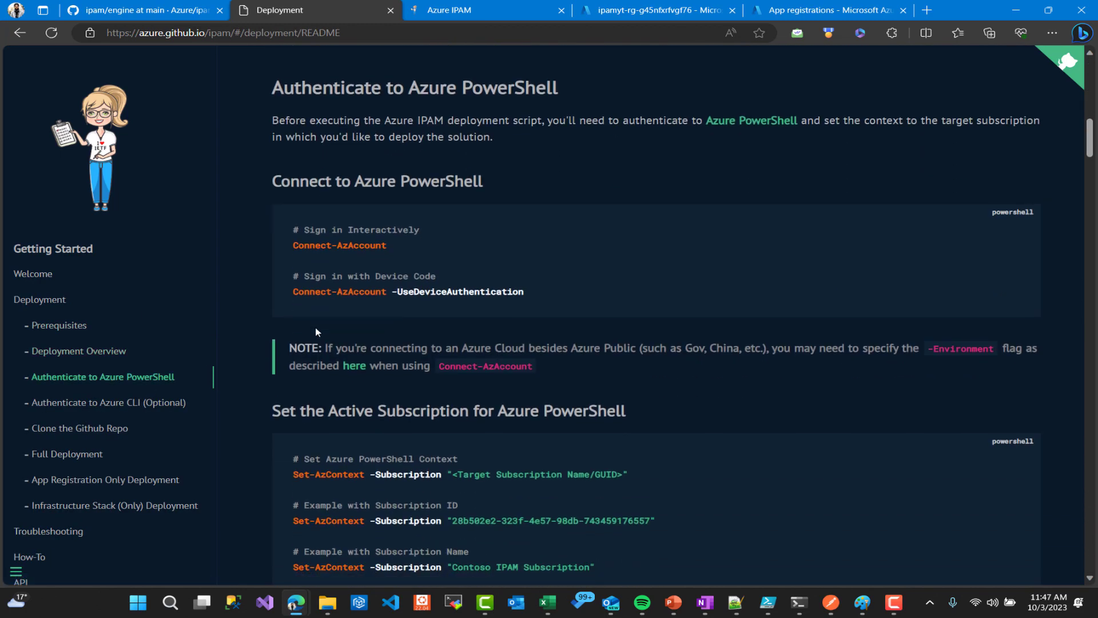
click(108, 403)
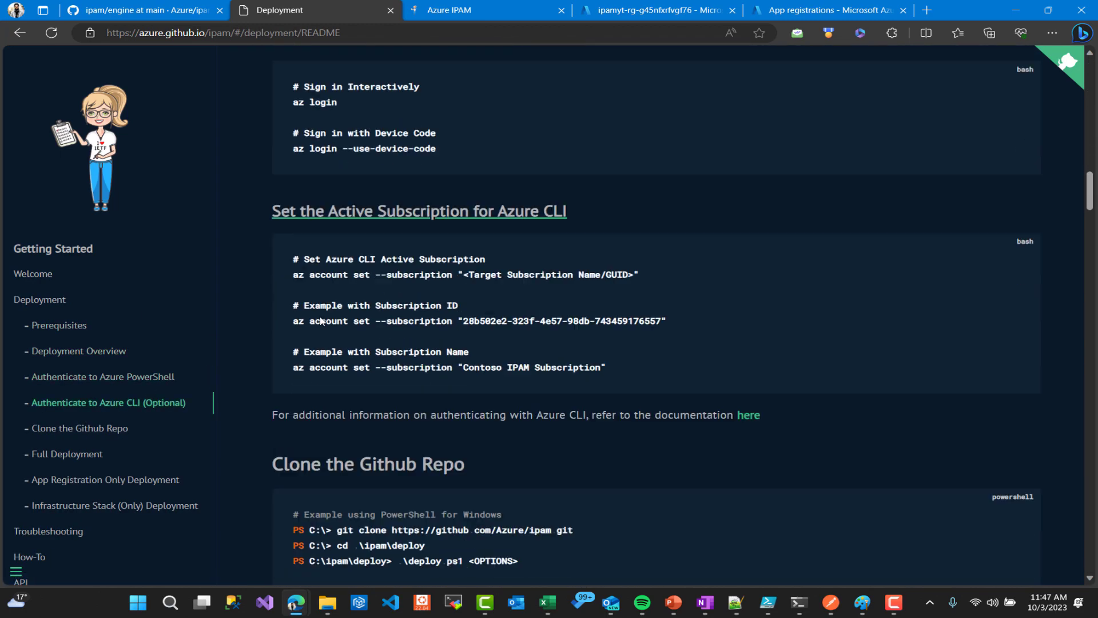
scroll(down, 3)
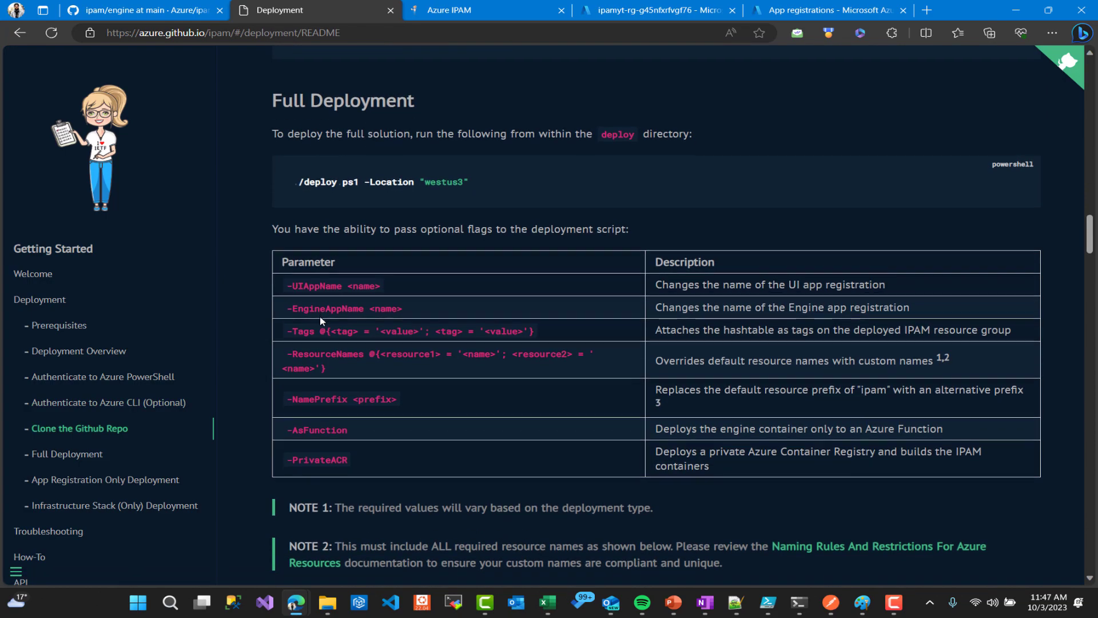
scroll(down, 3)
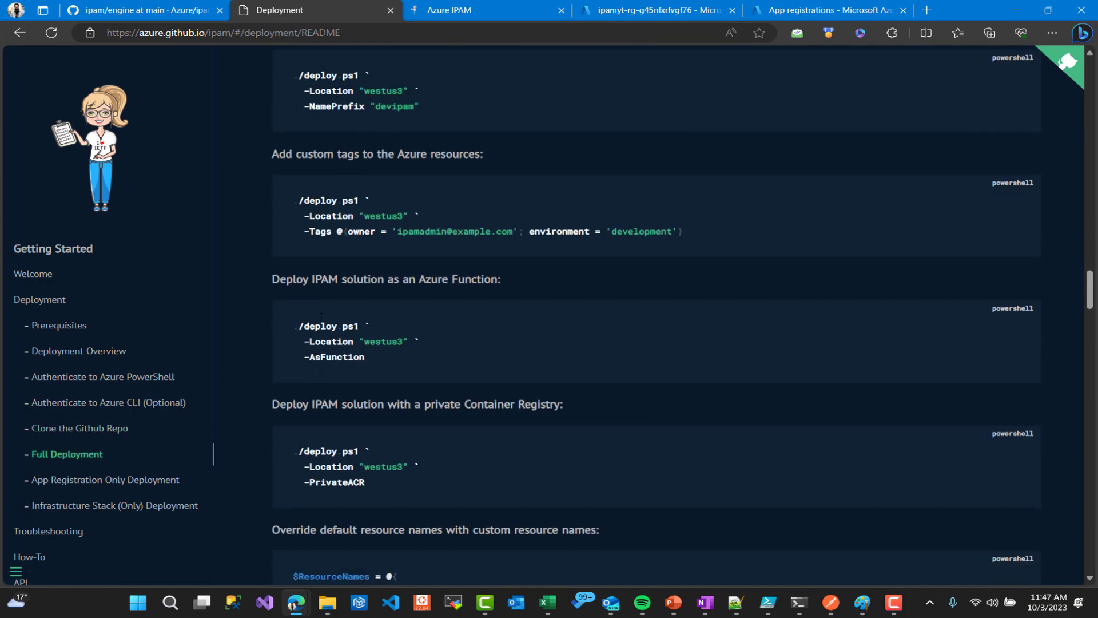
scroll(down, 3)
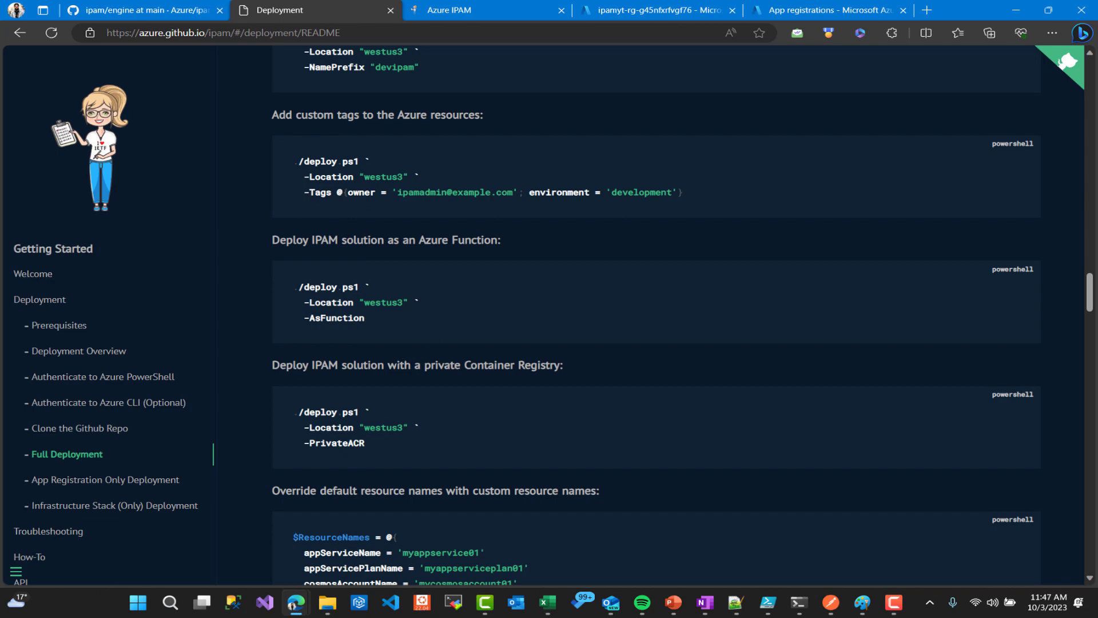
scroll(down, 3)
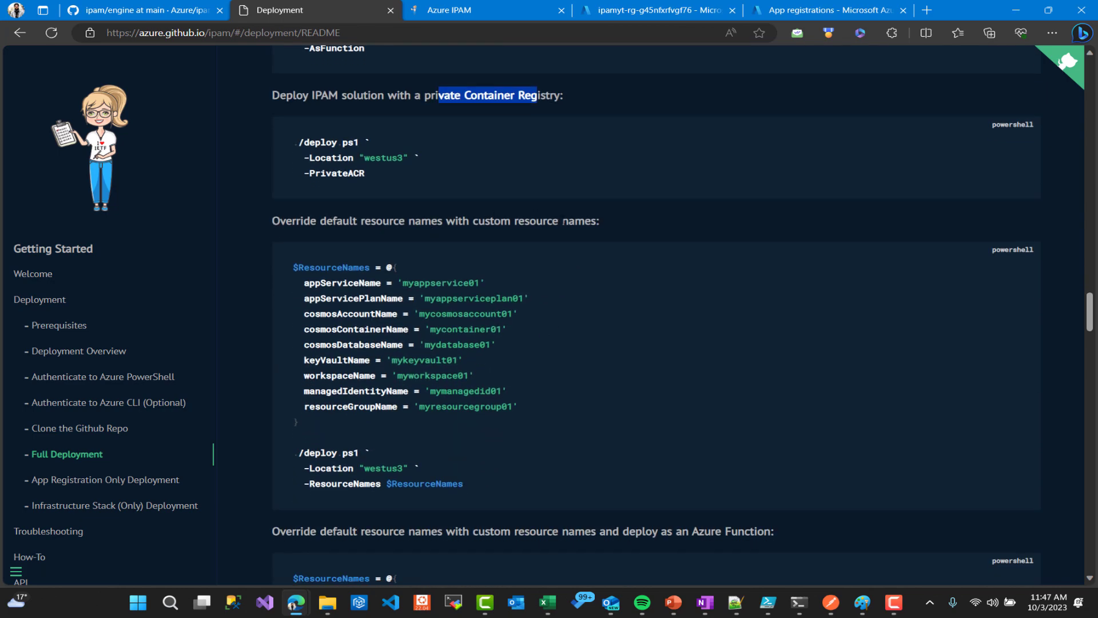
mouse_move(518, 124)
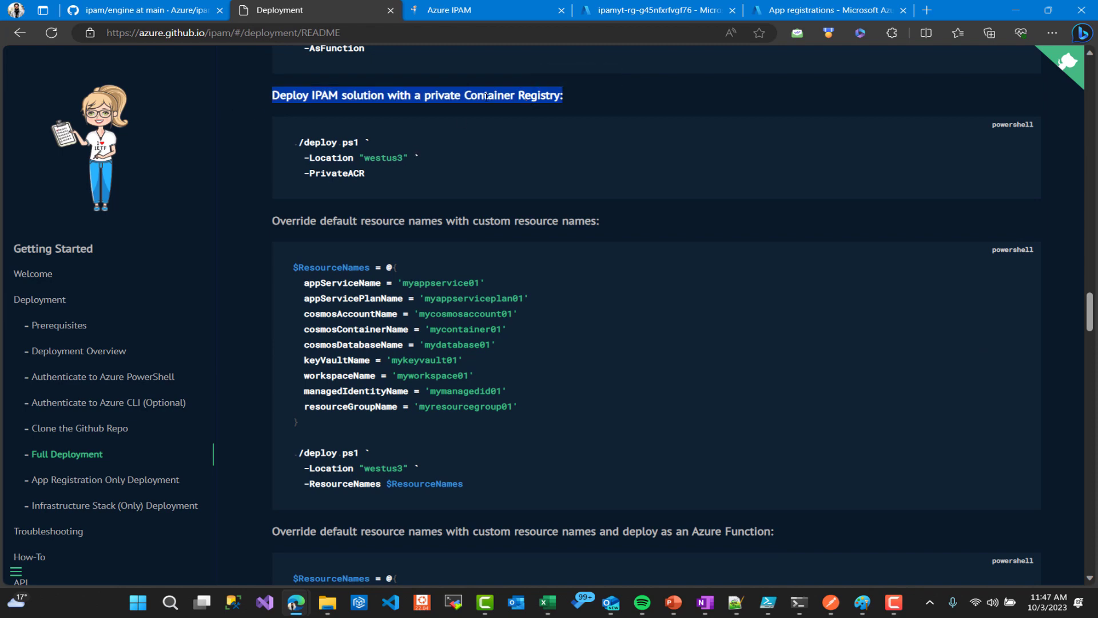
scroll(down, 3)
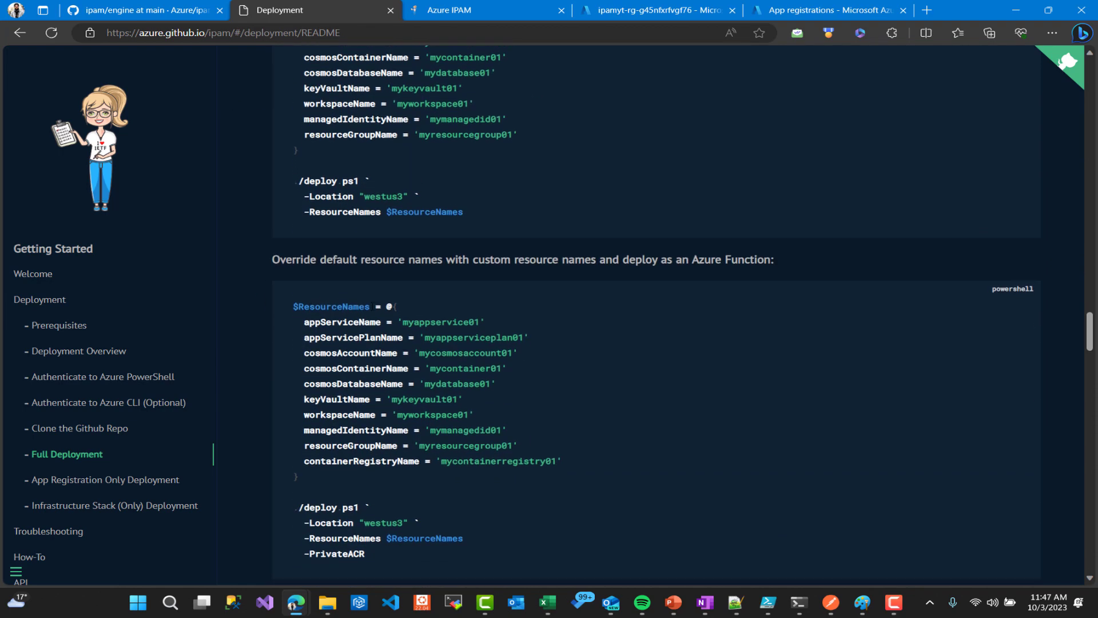
scroll(down, 3)
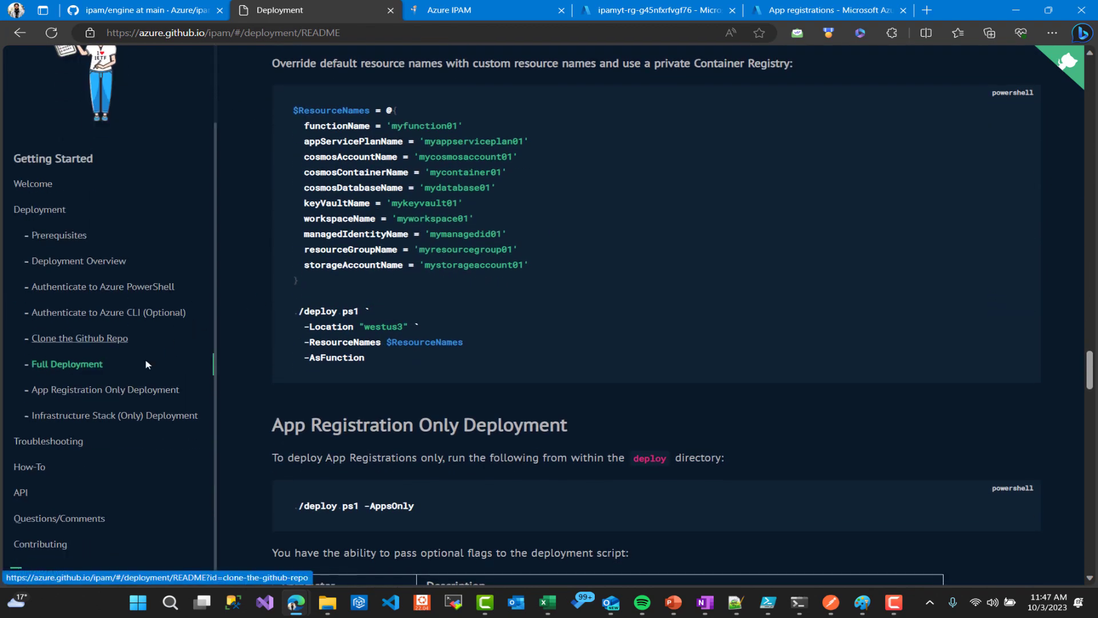
Go to the App Registration Only and Infrastructure Stack (Only) Deployment sections
click(104, 389)
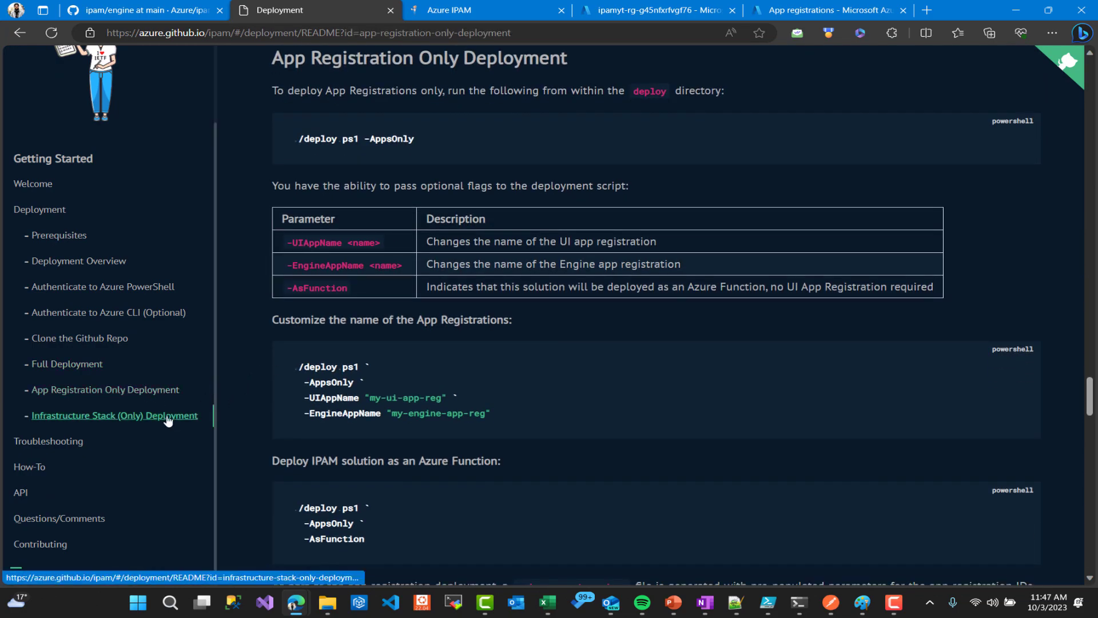
click(113, 415)
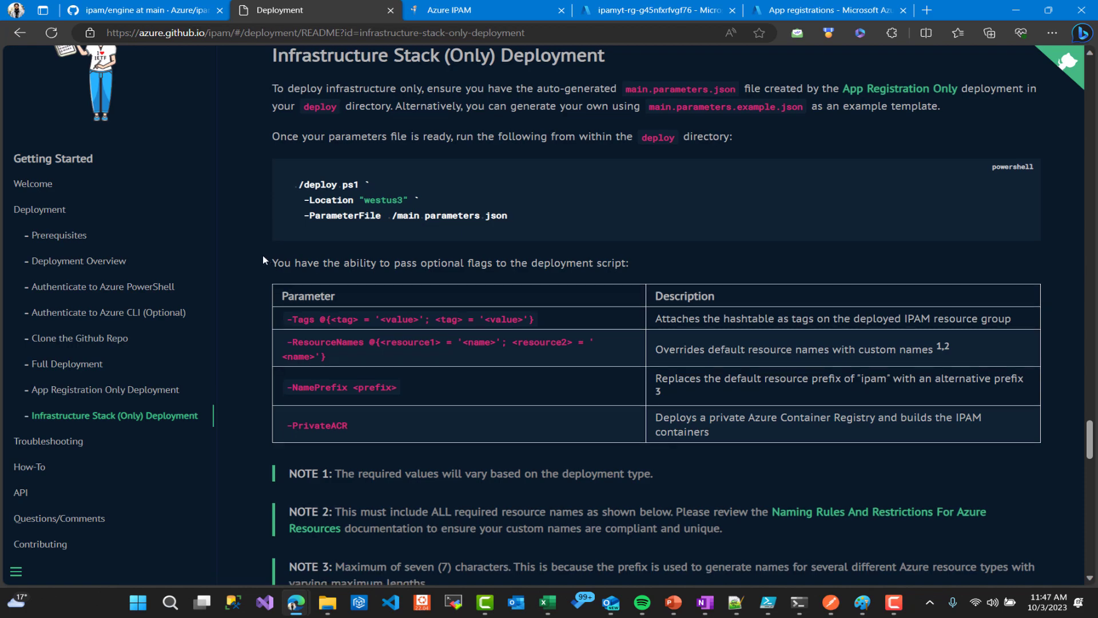
scroll(down, 3)
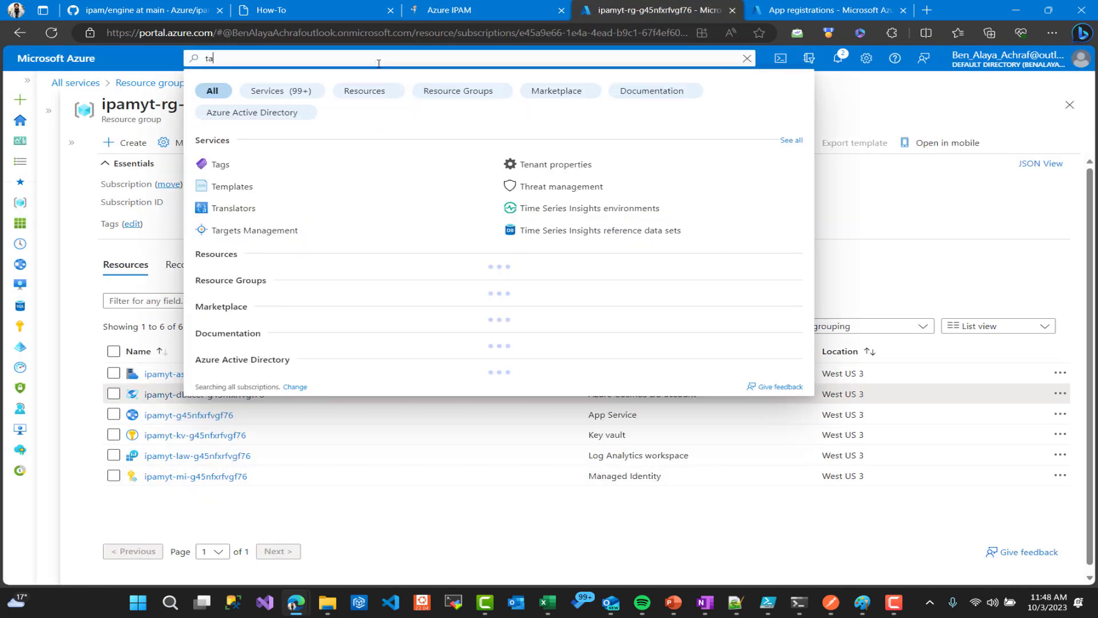
From the Tags overview, open ipamyt-rg-g45nfxrfvgf76 via the lab : youtube tag
click(221, 164)
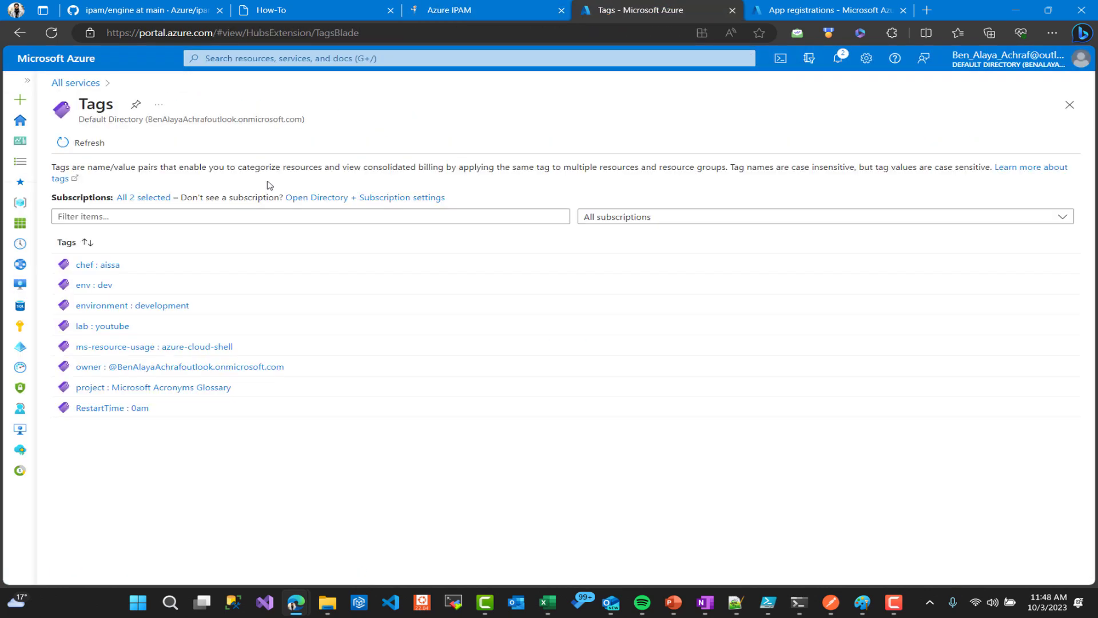
mouse_move(102, 326)
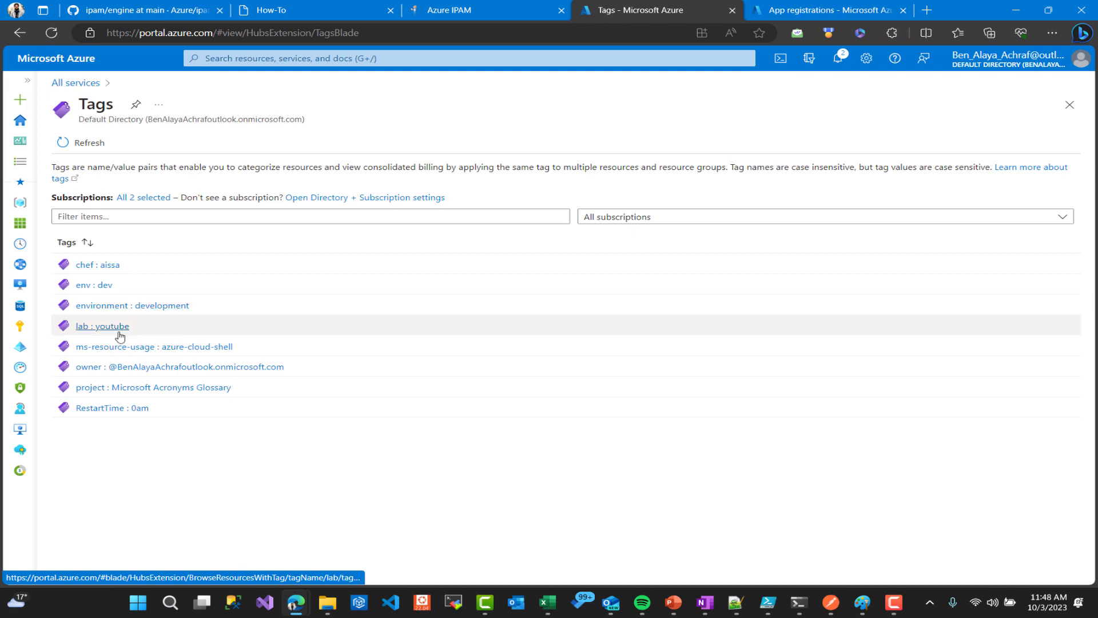
click(102, 325)
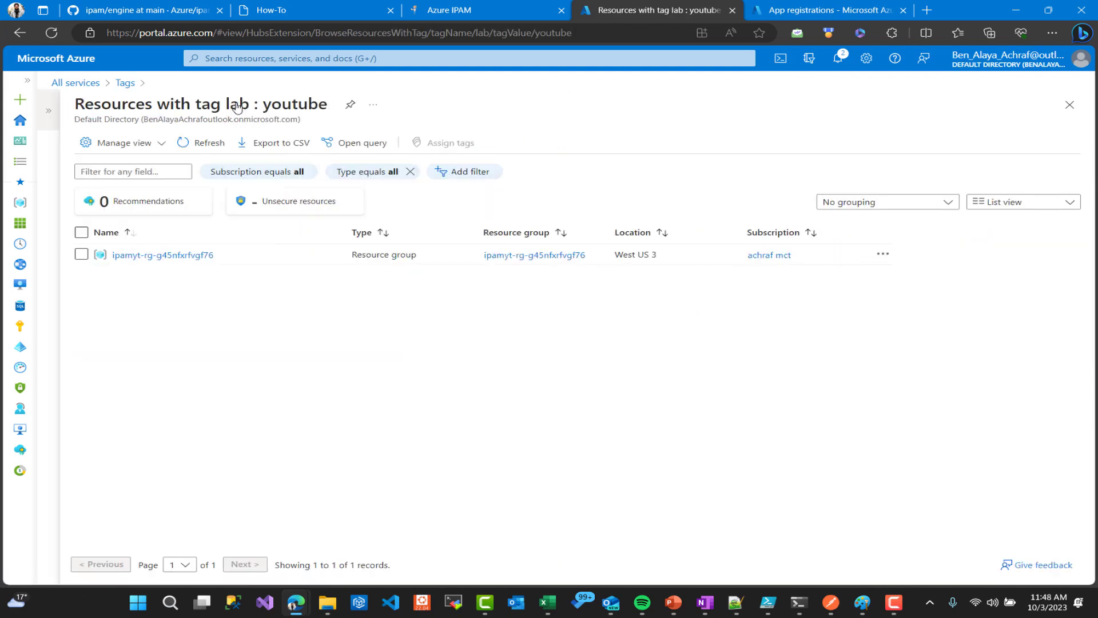
click(162, 254)
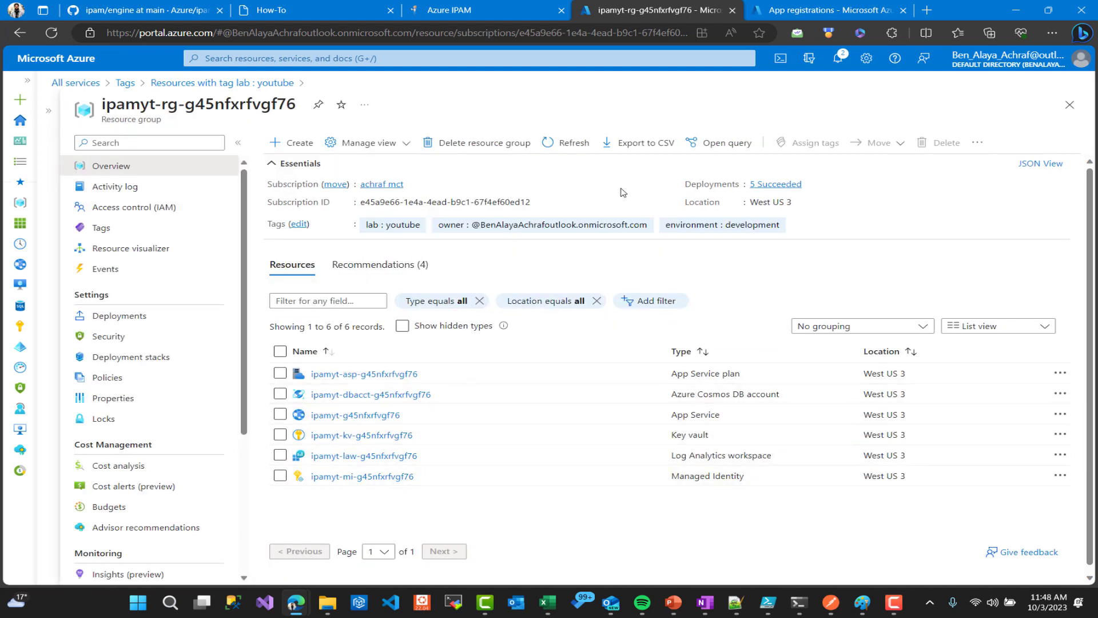
Open the Subnets list under Discover > vNets in the Azure IPAM app
click(466, 10)
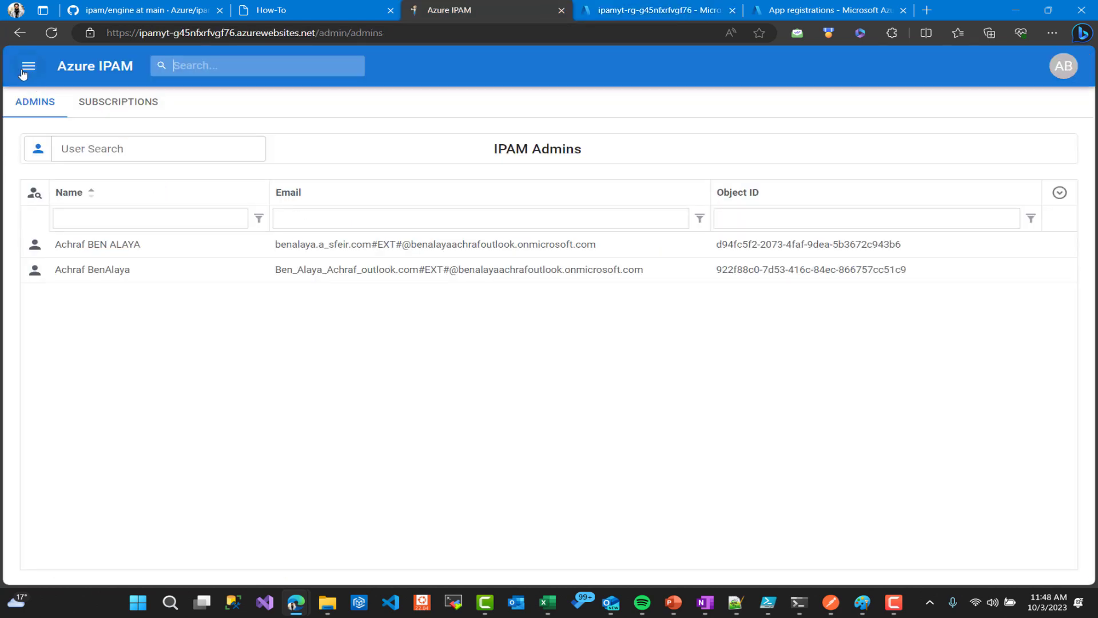
click(28, 66)
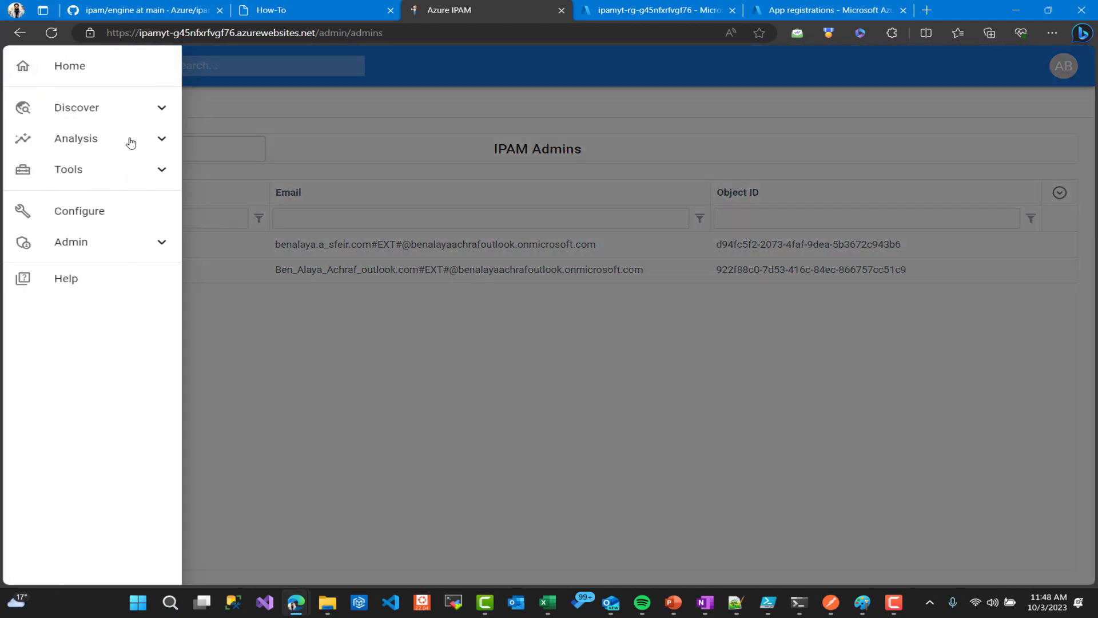
click(76, 107)
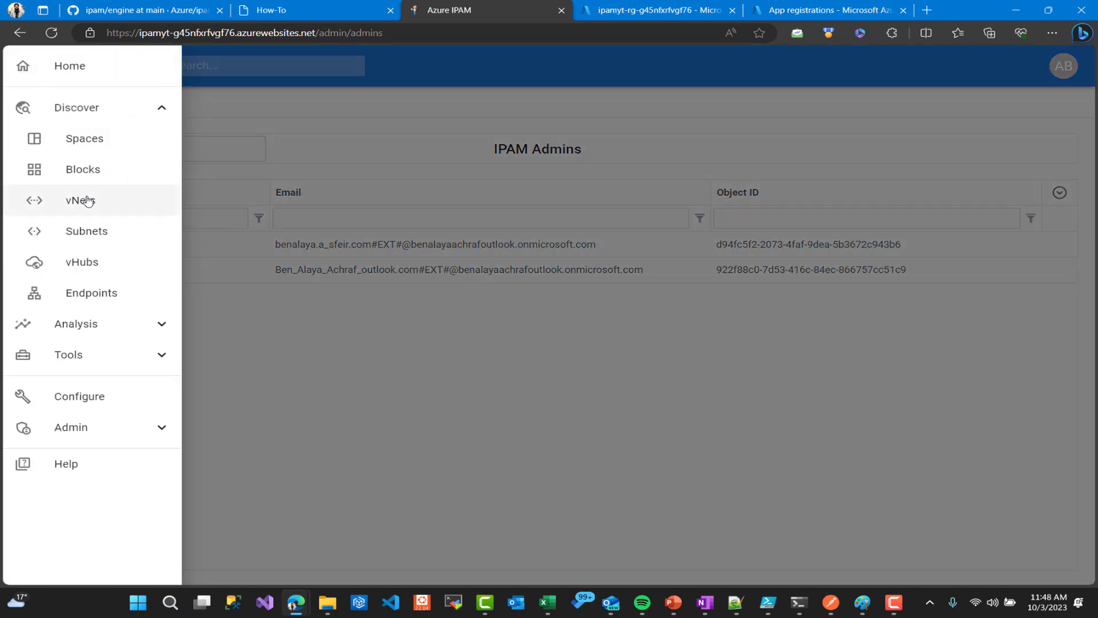
click(78, 200)
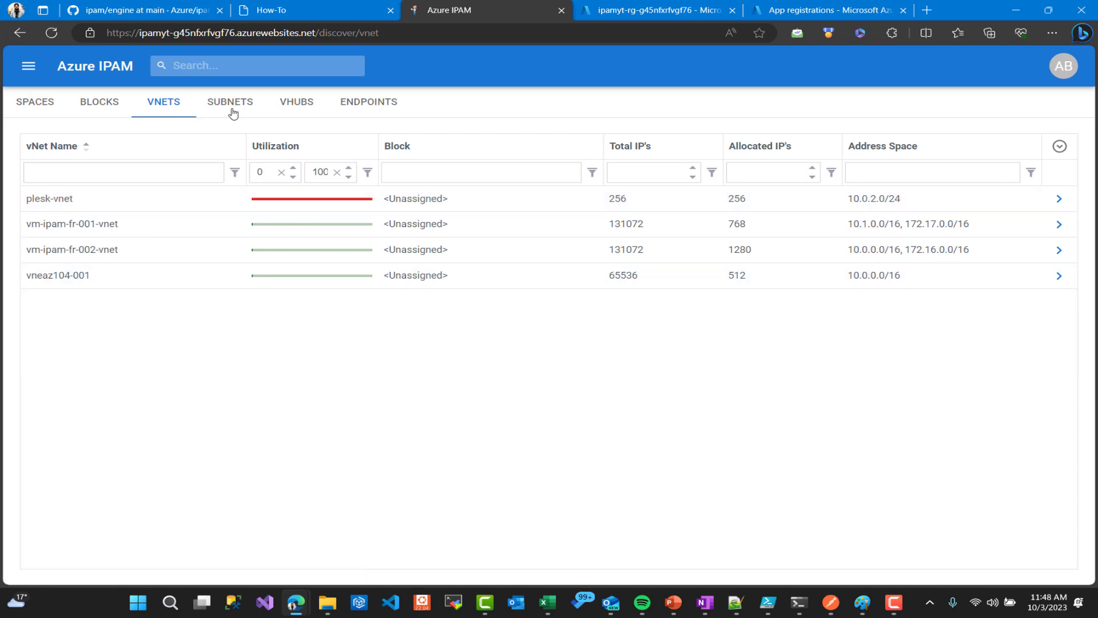
click(230, 102)
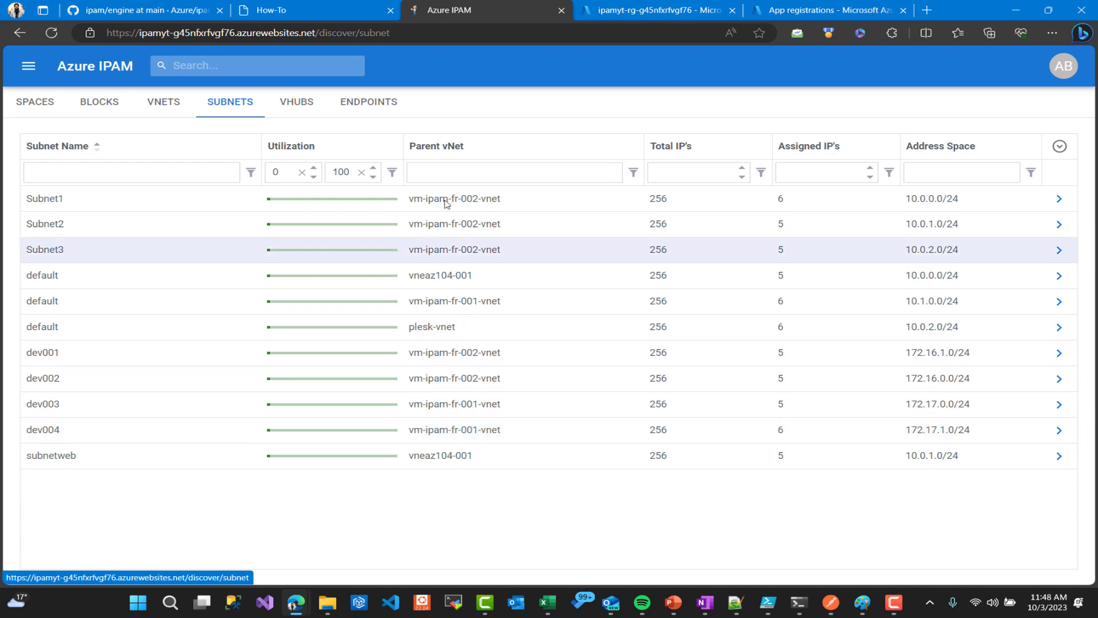
Filter subnets by parent vNet vm-ipam-fr-002-vnet and check Subnet1's details
click(513, 172)
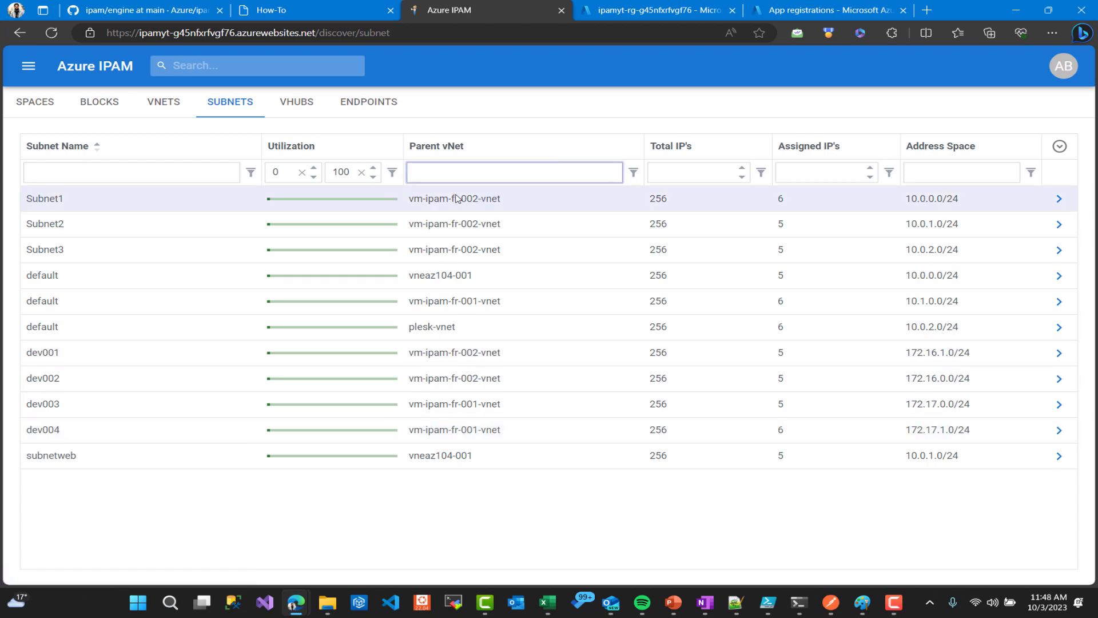
click(454, 199)
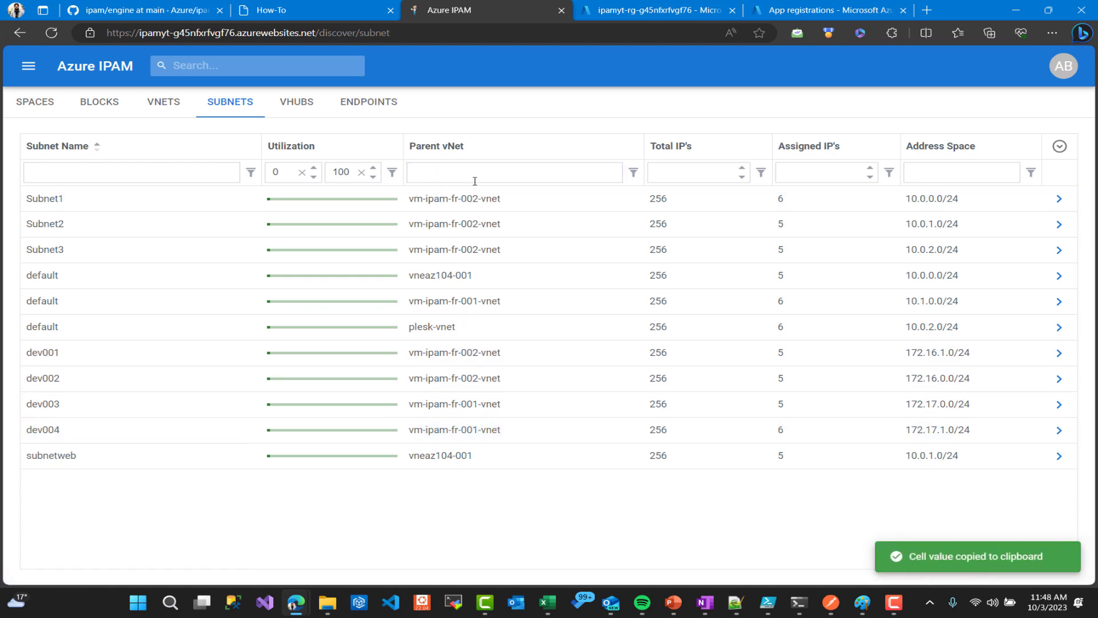
text(vm-ipam-fr-002-vnet)
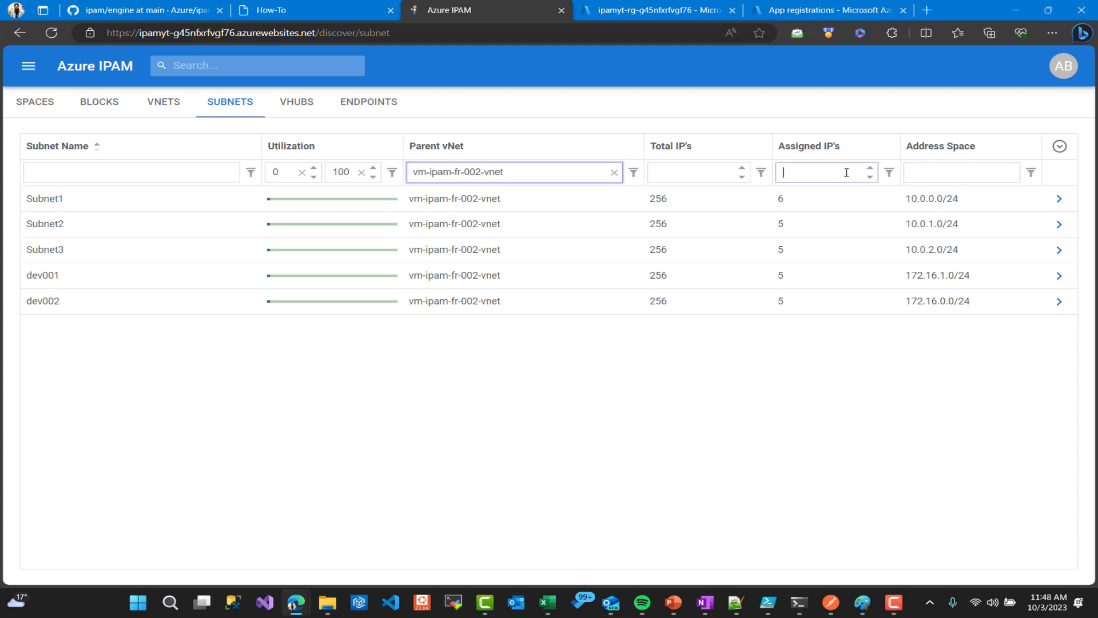
text(5)
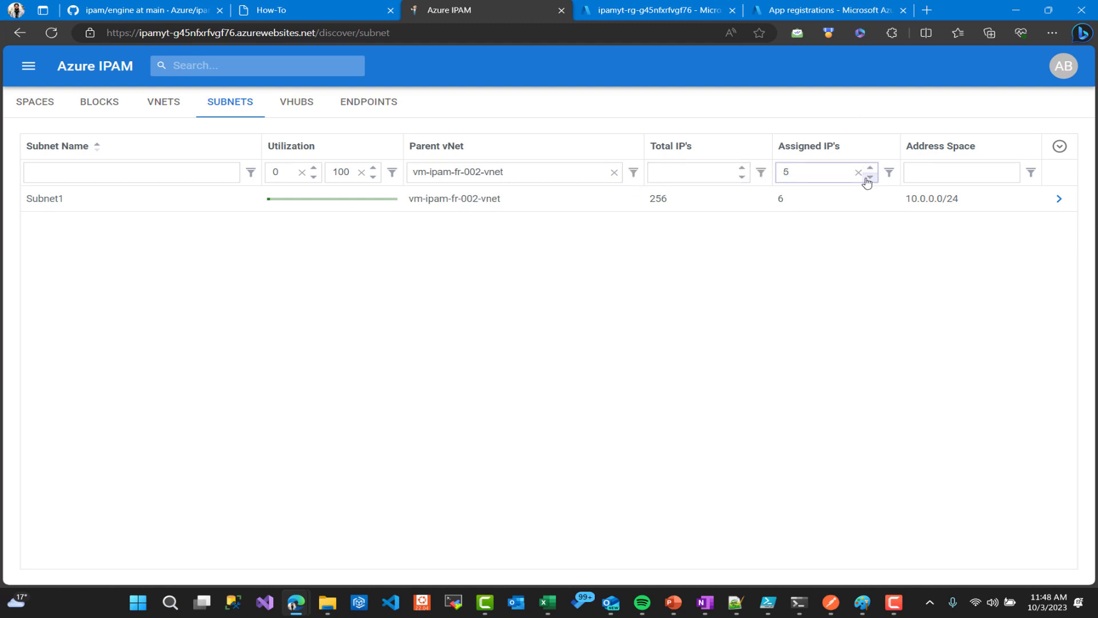
click(859, 173)
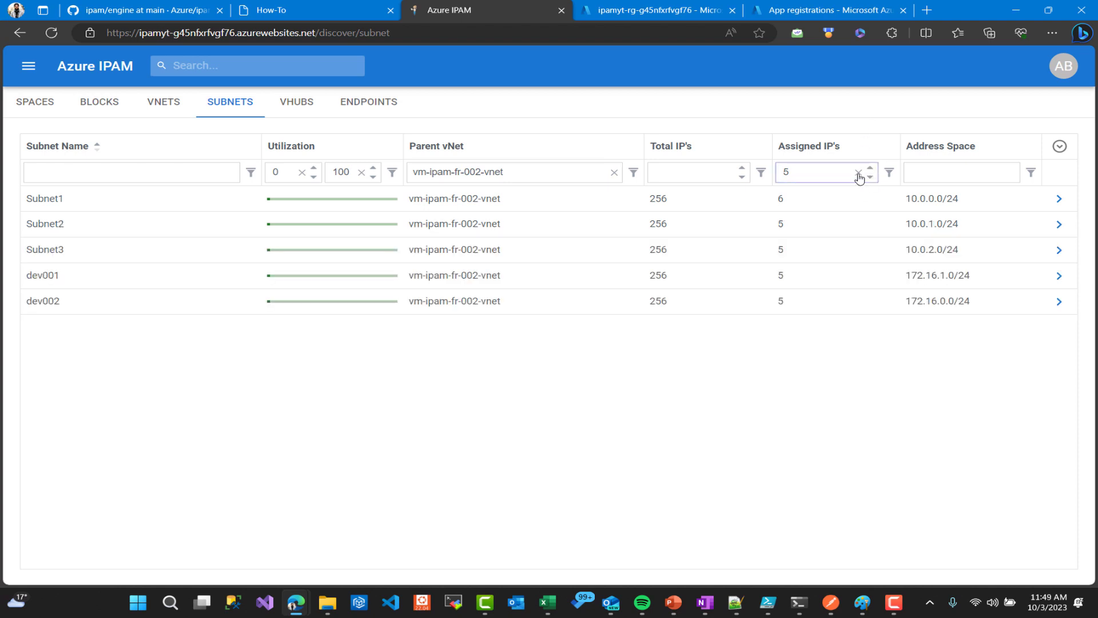
click(858, 176)
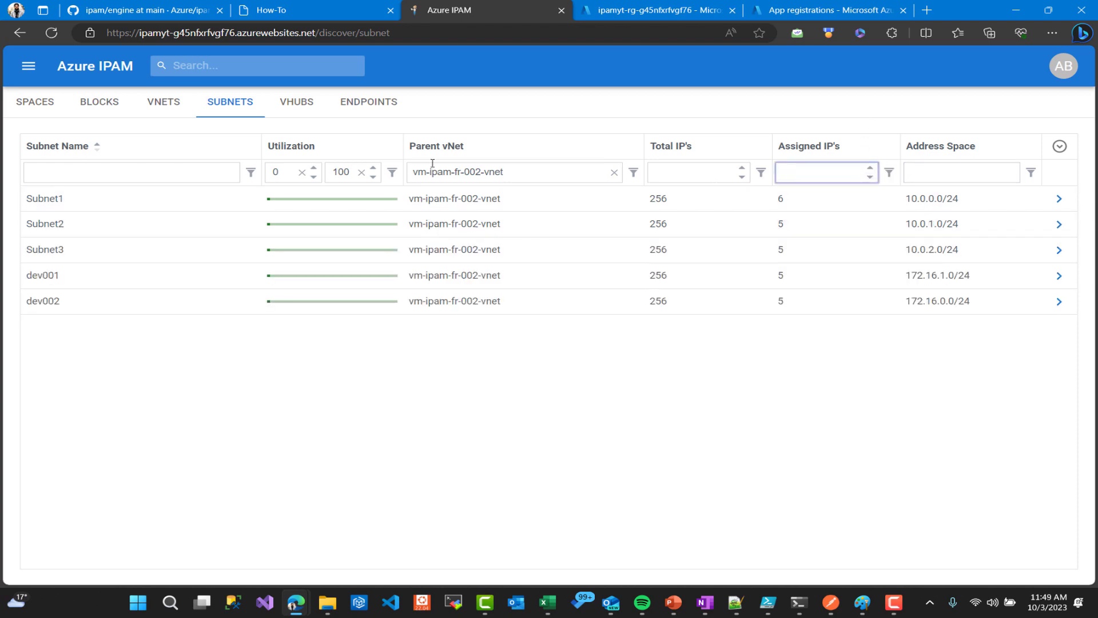
click(1059, 198)
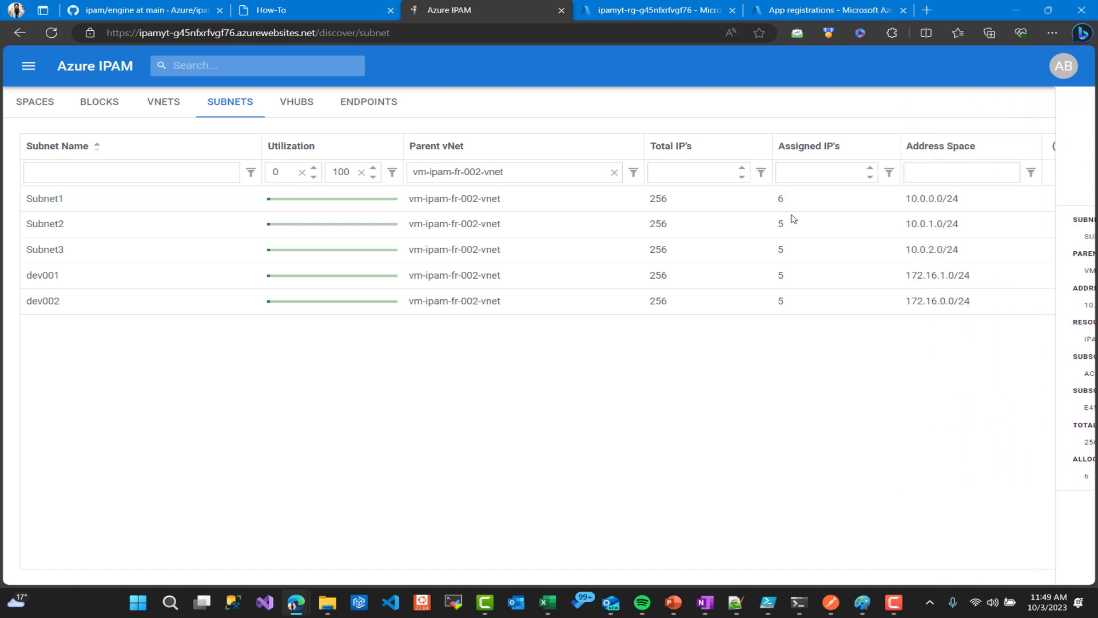
click(256, 65)
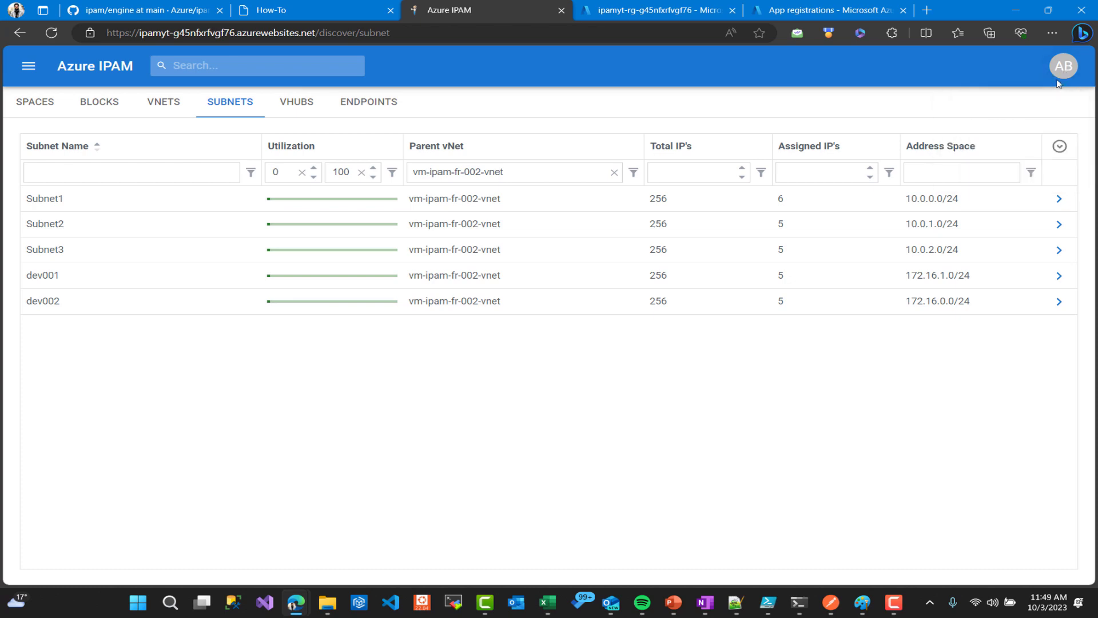
Choose Dark under UI Mode in the avatar's Settings and apply it
click(1064, 65)
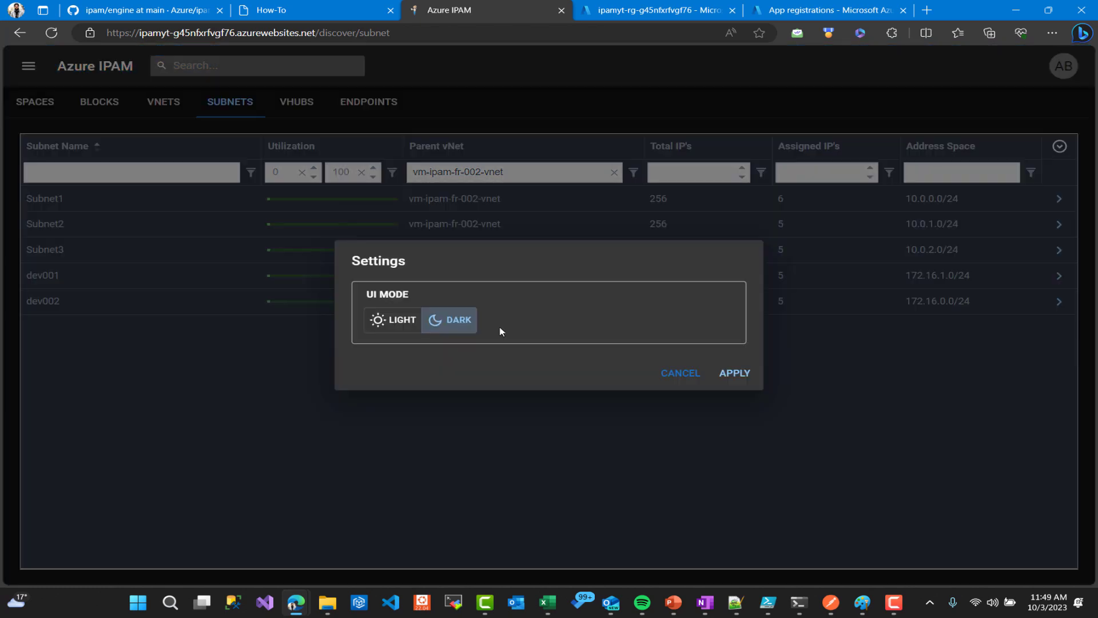
click(734, 373)
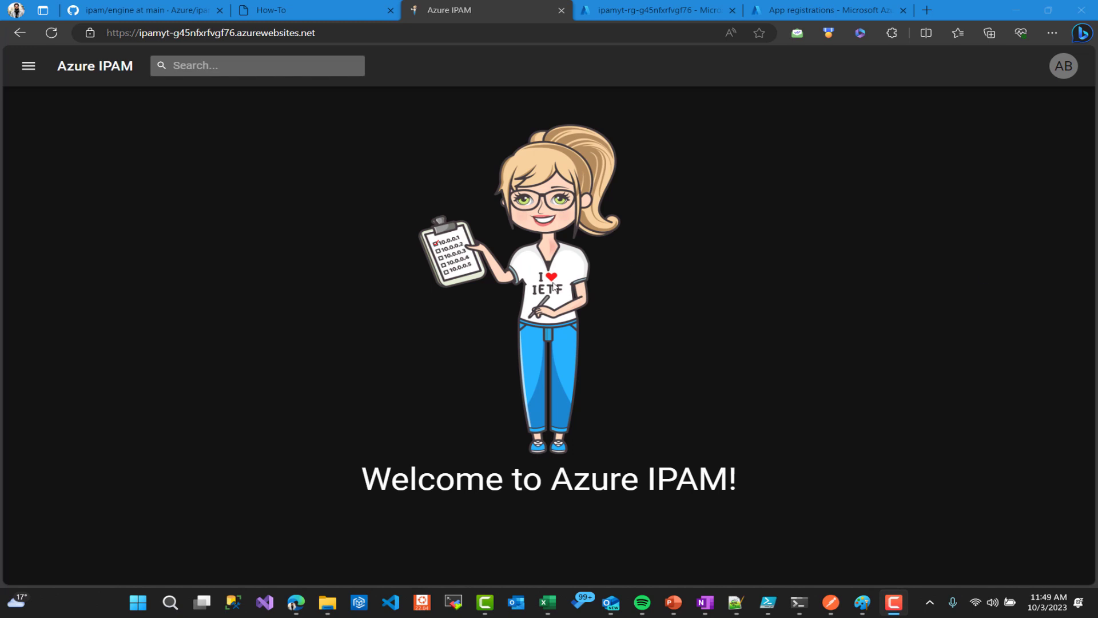
mouse_move(372, 51)
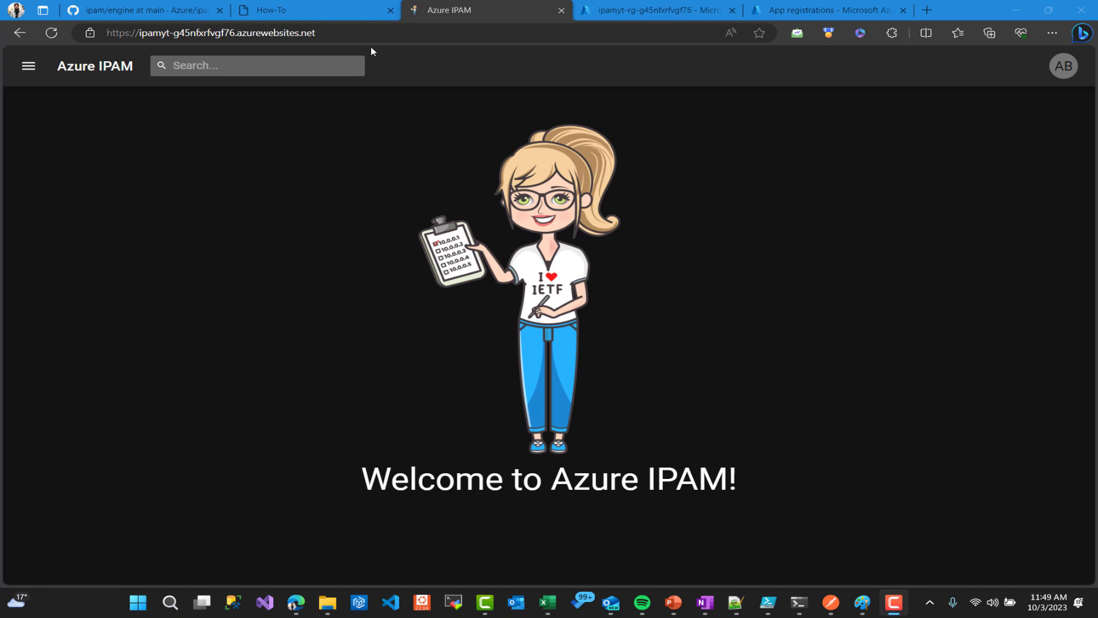